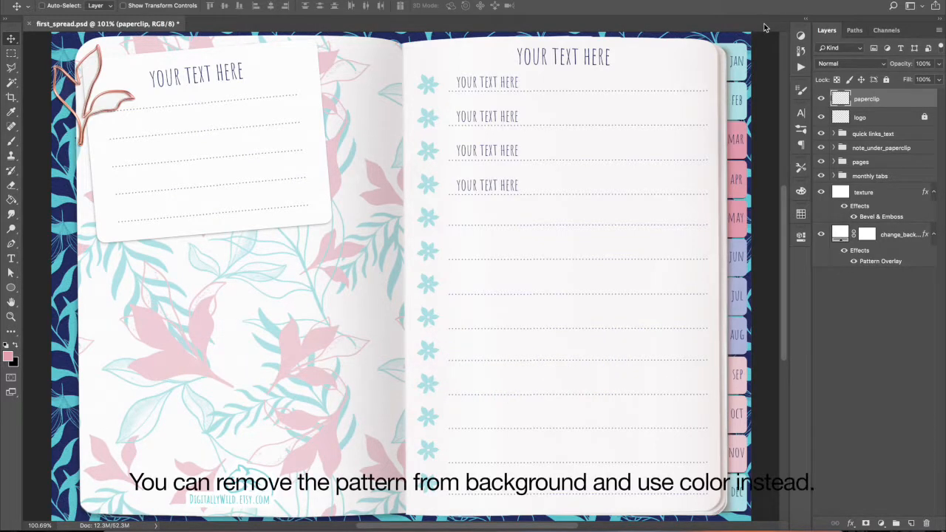
- Hide the Pattern Overlay on the change_background layer, leaving a plain background
click(887, 234)
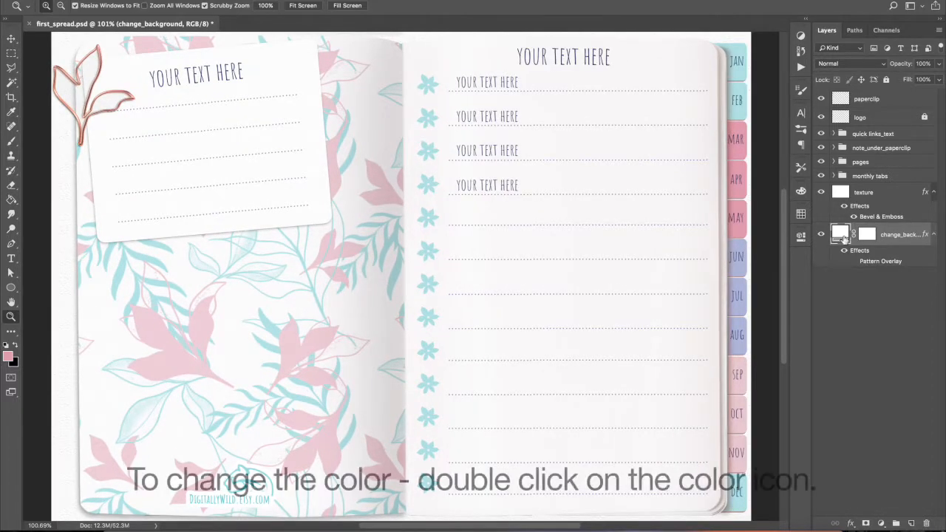
- Set the change_background fill colour to lavender #adb4da
double_click(840, 234)
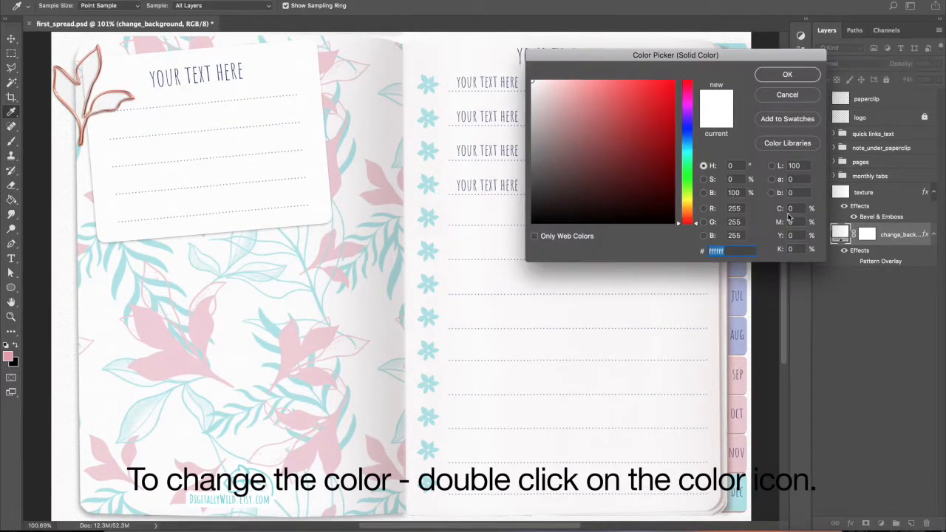
mouse_move(342, 177)
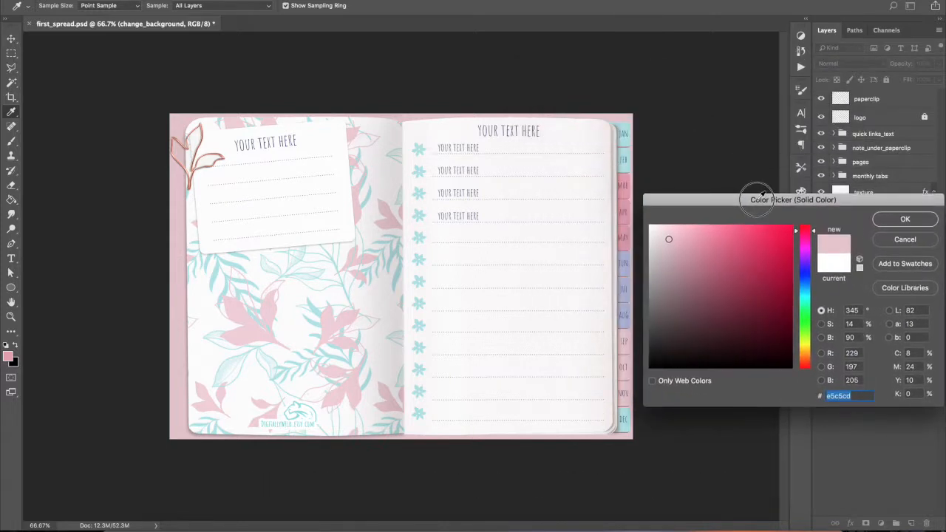
mouse_move(420, 211)
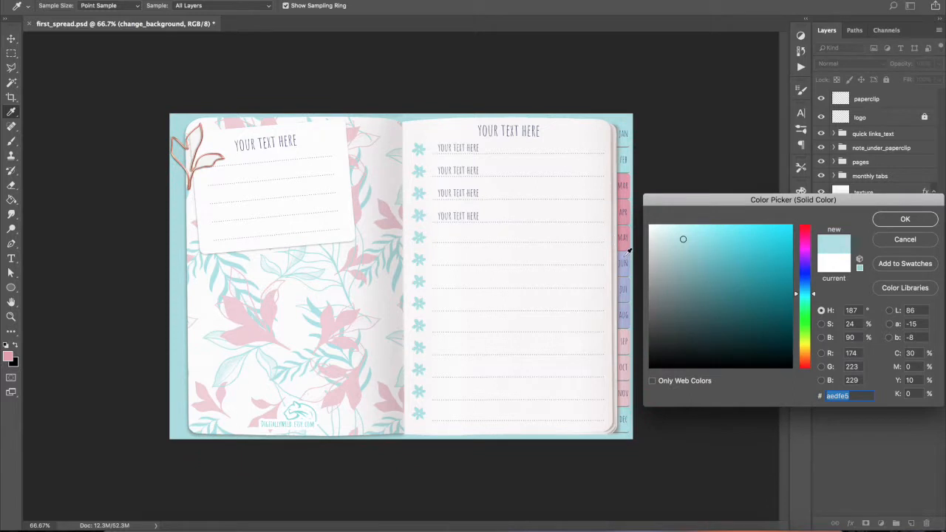
click(678, 245)
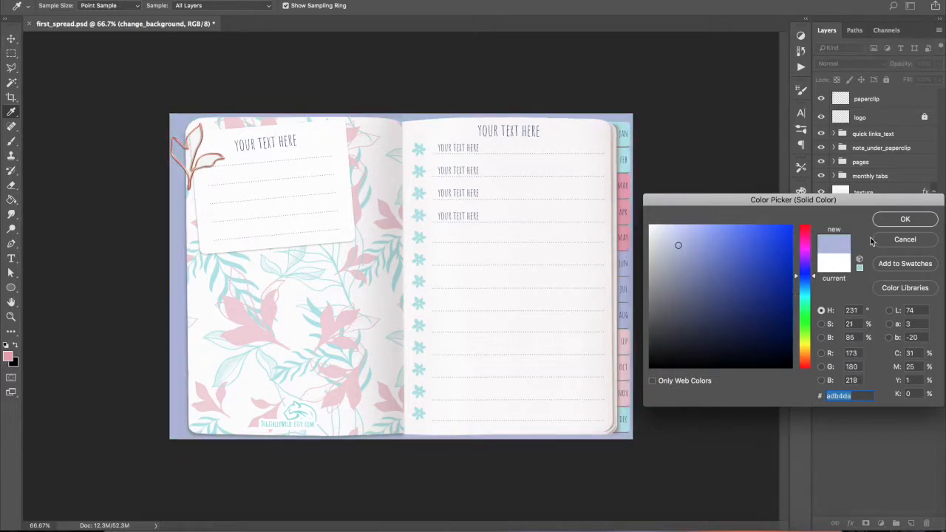
click(905, 219)
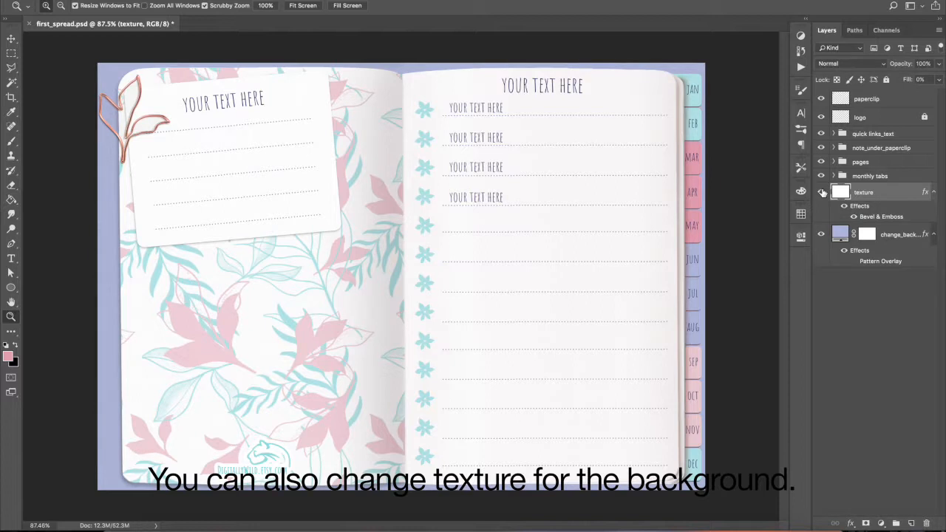
- Replace the Bevel & Emboss texture patterns with the Artist Surfaces set
double_click(881, 216)
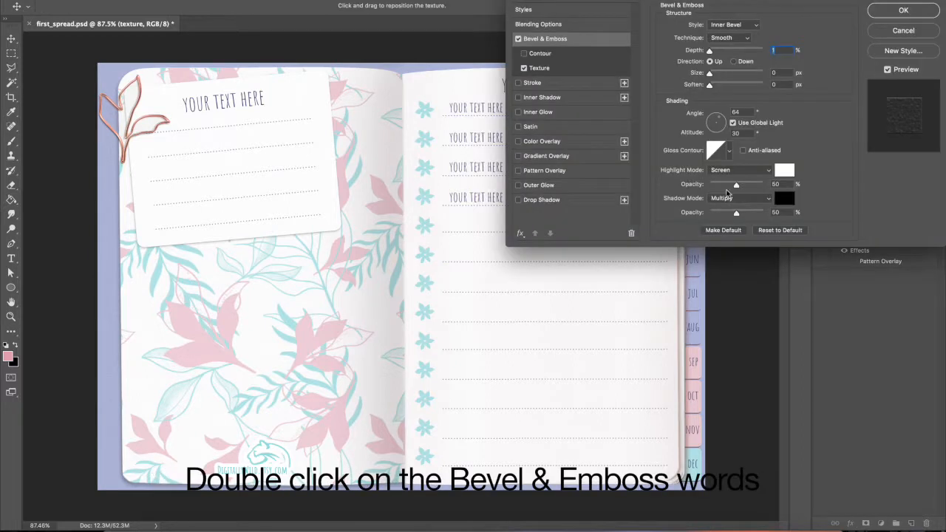
click(539, 67)
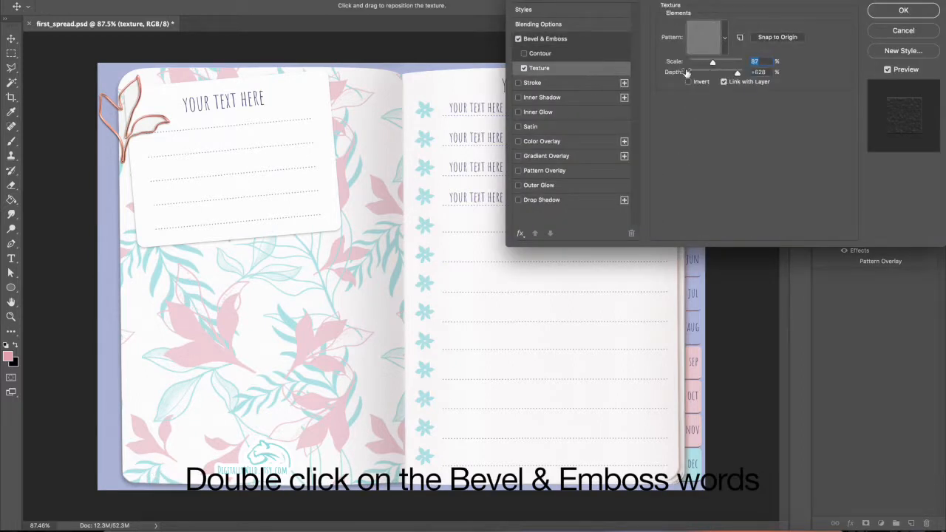
click(724, 37)
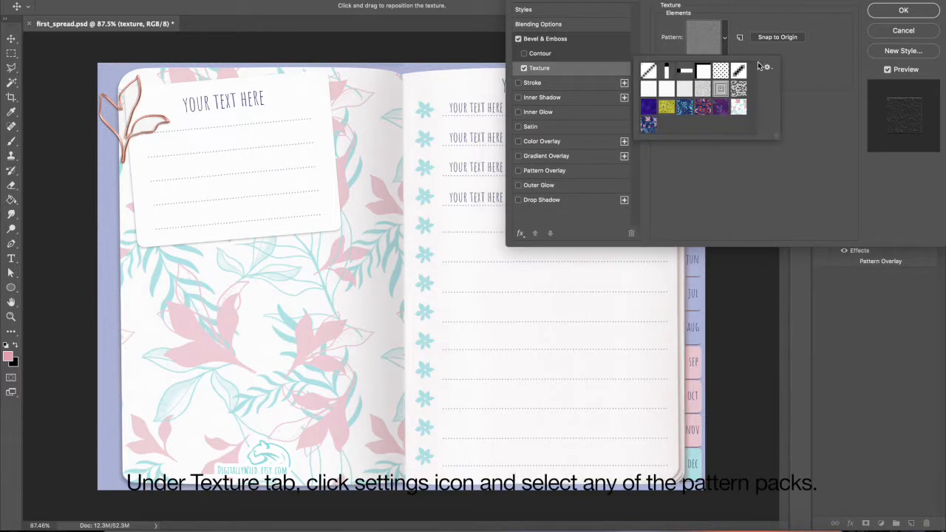
click(767, 67)
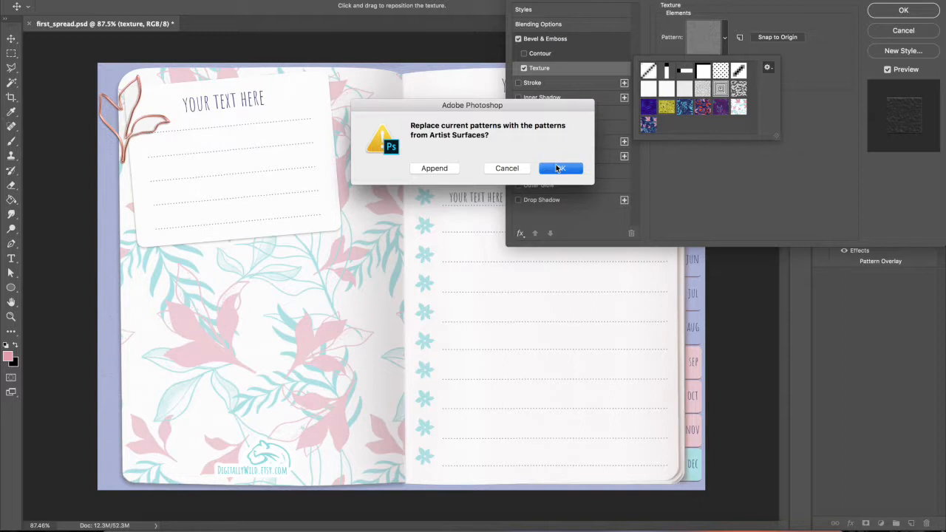
click(561, 168)
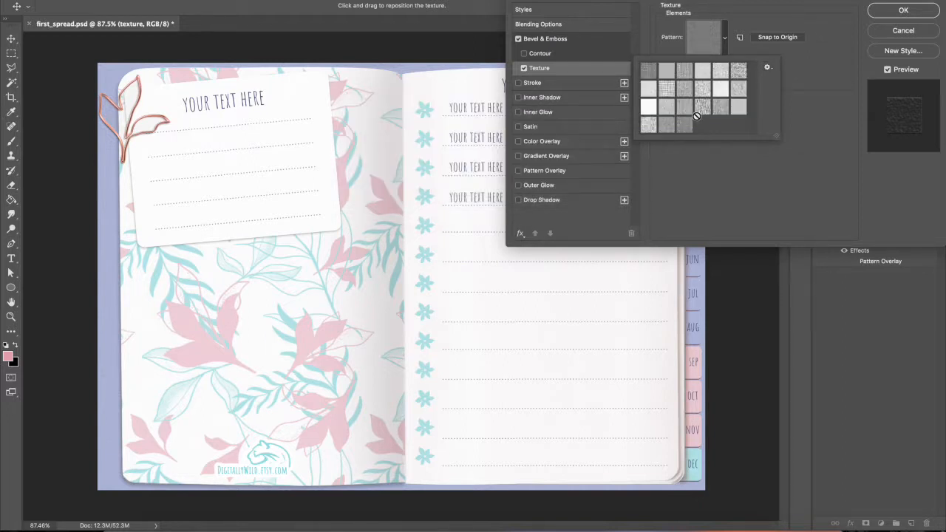
- Preview several Artist Surfaces paper textures, settling on a grid-like one
click(647, 70)
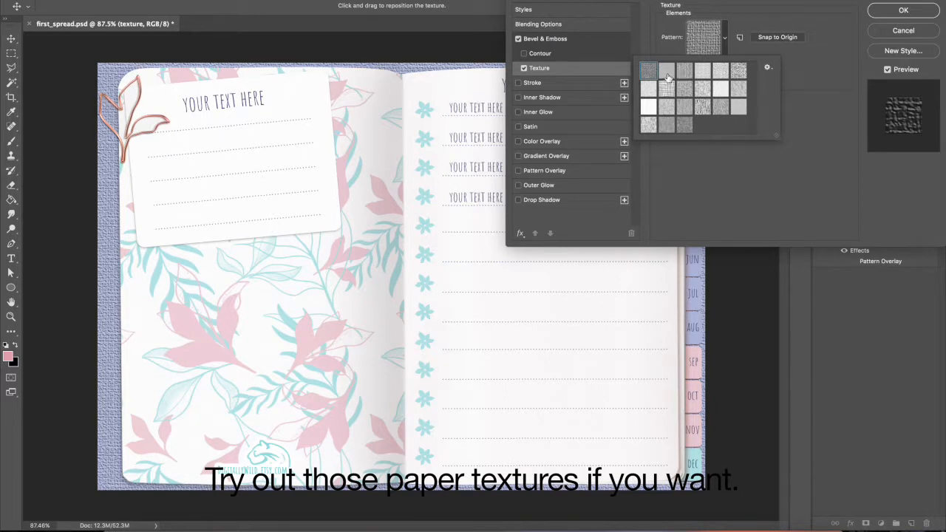
click(703, 71)
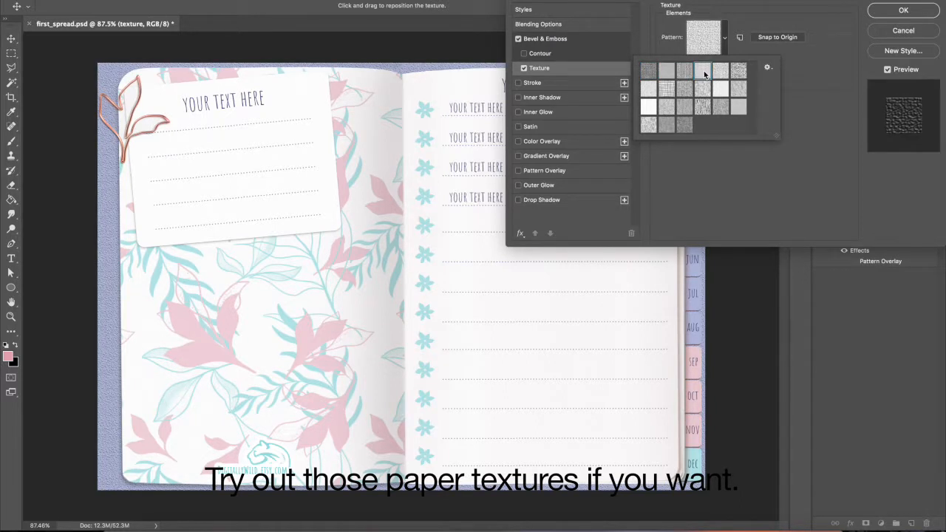
click(721, 107)
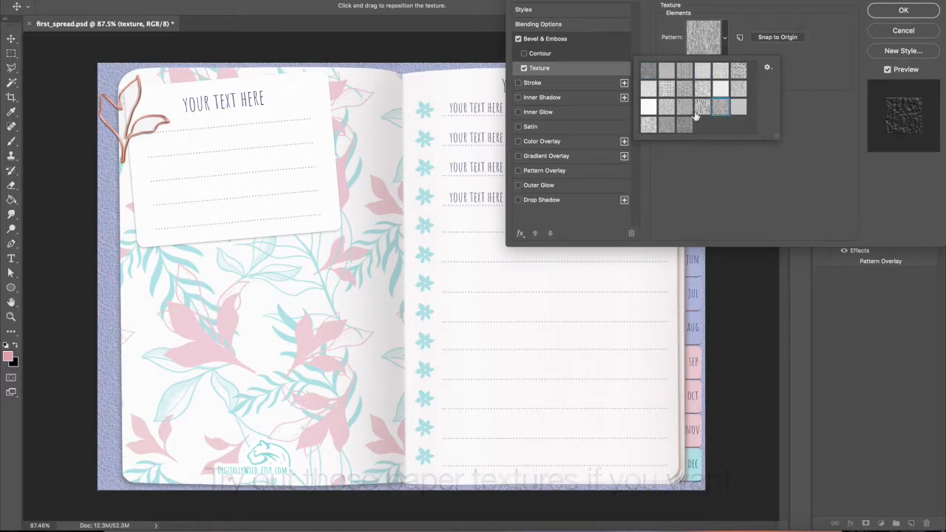
click(648, 106)
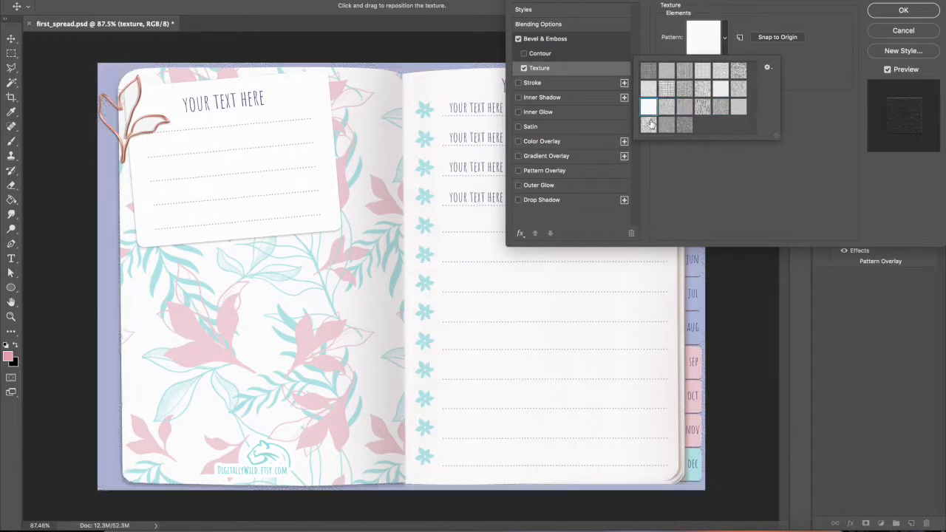
click(700, 107)
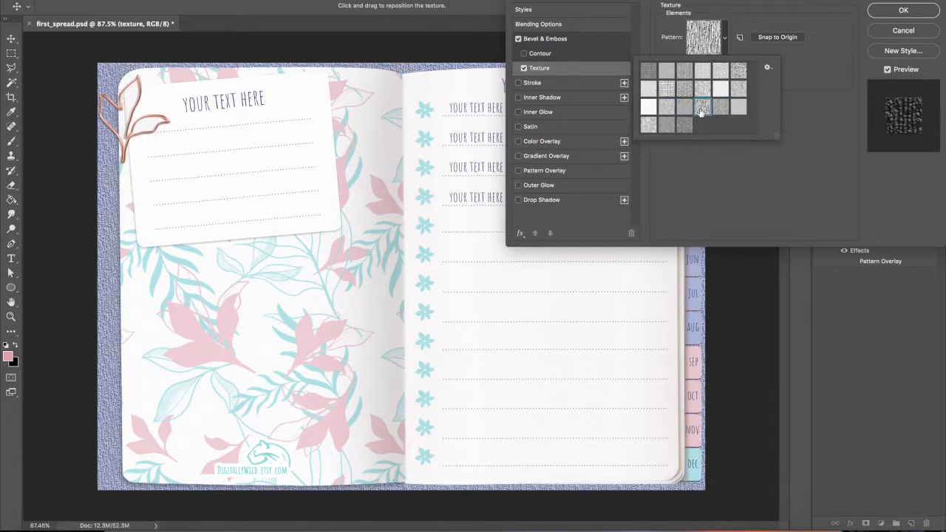
click(701, 107)
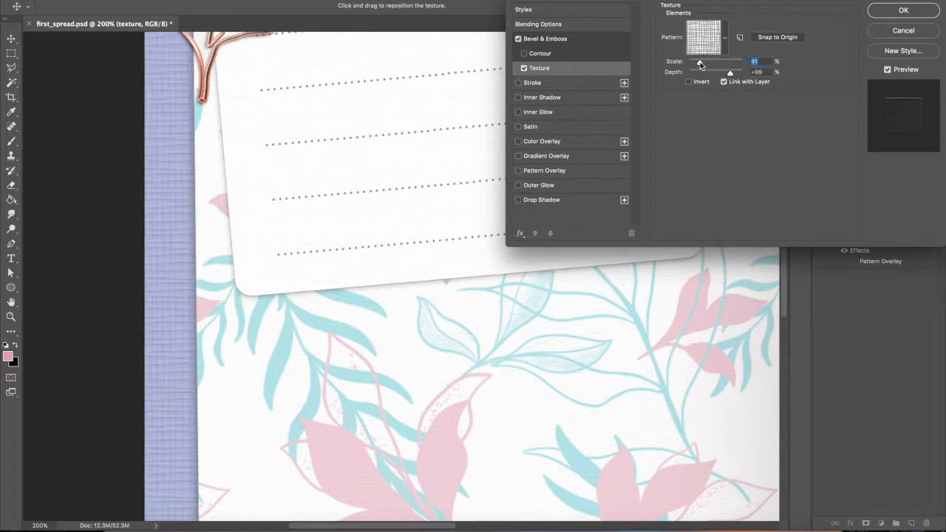
- Switch to a lighter paper texture, adjust its scale and depth, and close Layer Style
click(703, 37)
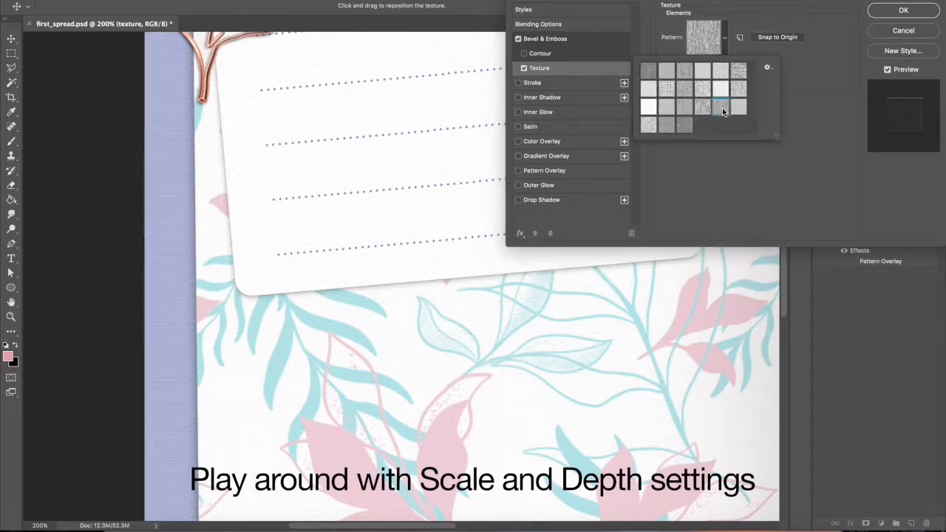
click(721, 107)
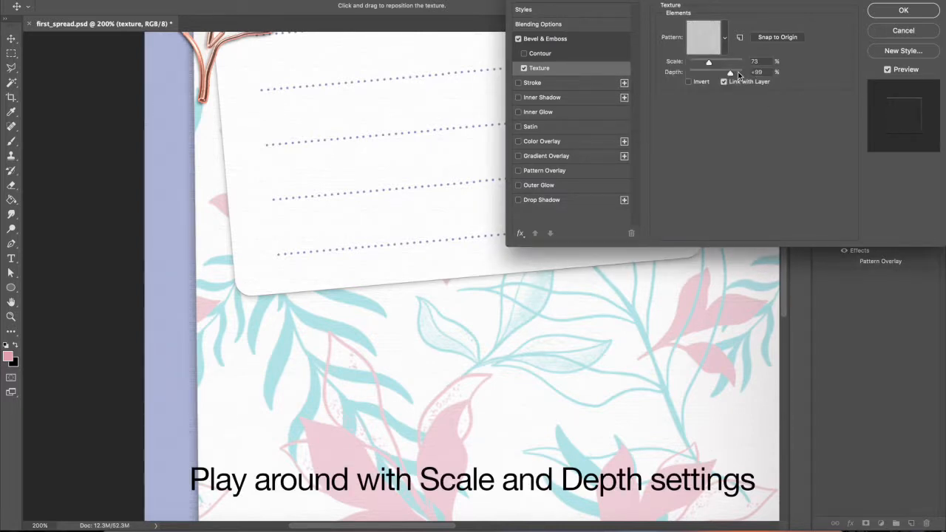
drag(730, 72, 737, 72)
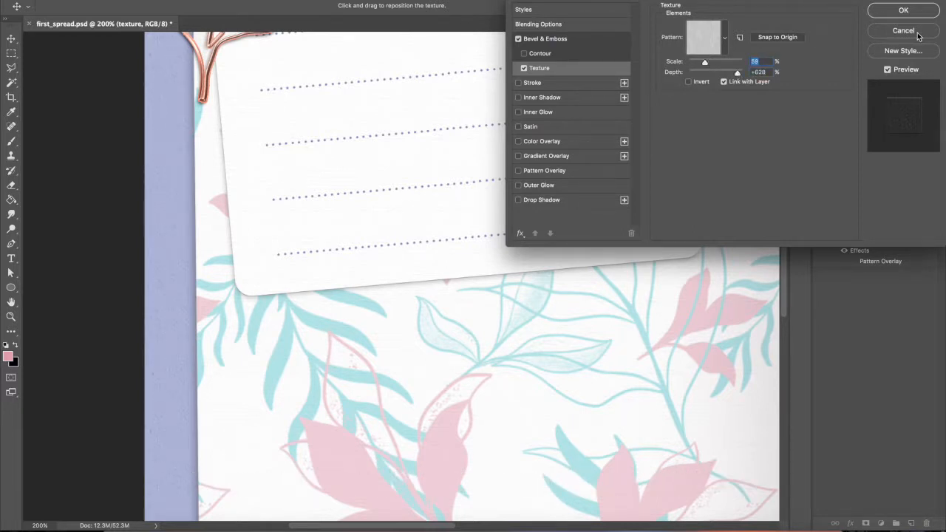
click(903, 10)
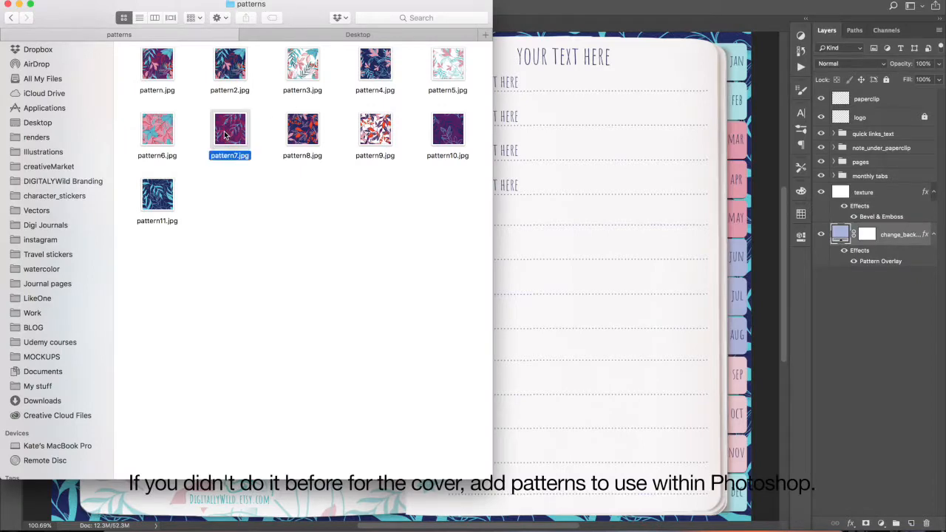
- Select the pattern JPG files in the Finder patterns folder for Photoshop
click(157, 65)
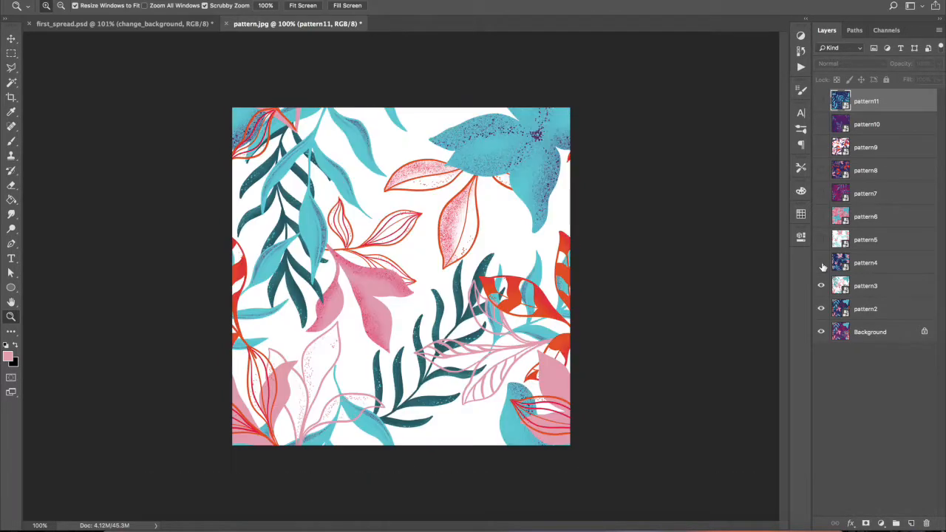
- Reveal each pattern.jpg layer to define as a pattern, then return to first_spread.psd
click(865, 309)
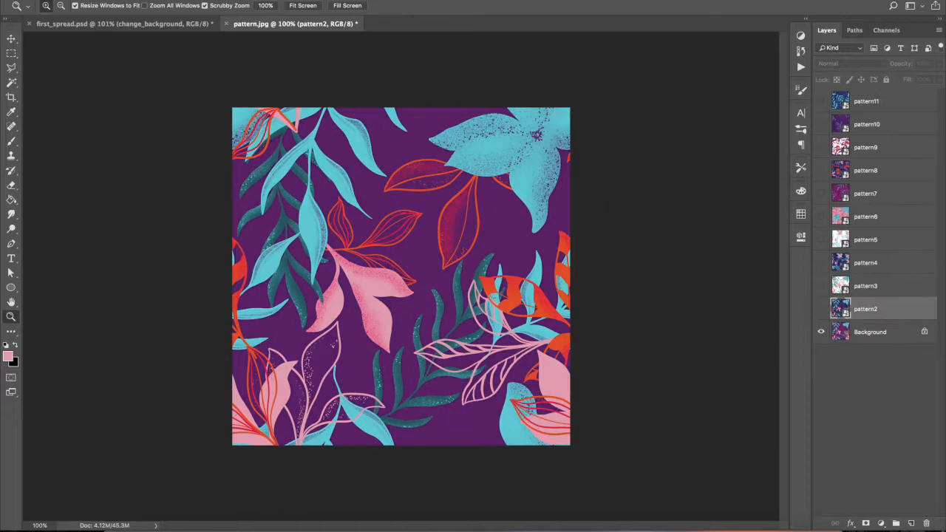
click(37, 5)
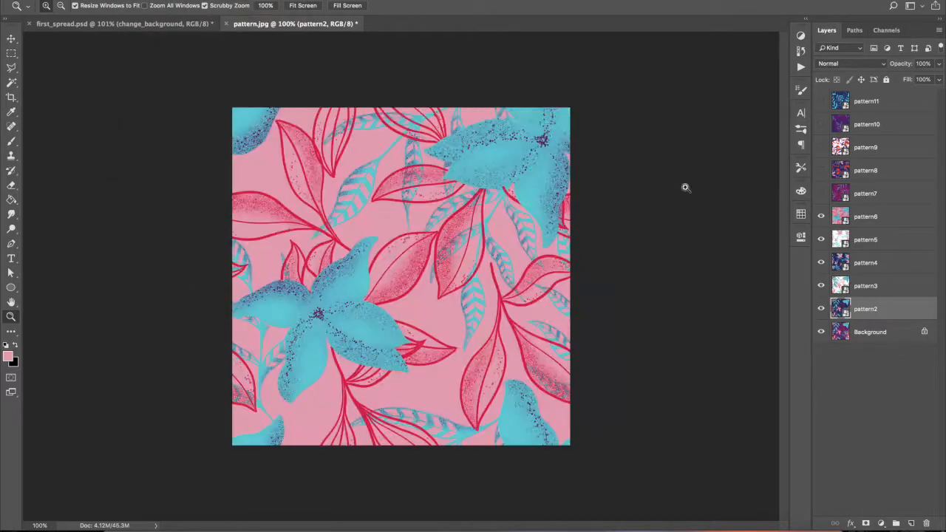
click(40, 5)
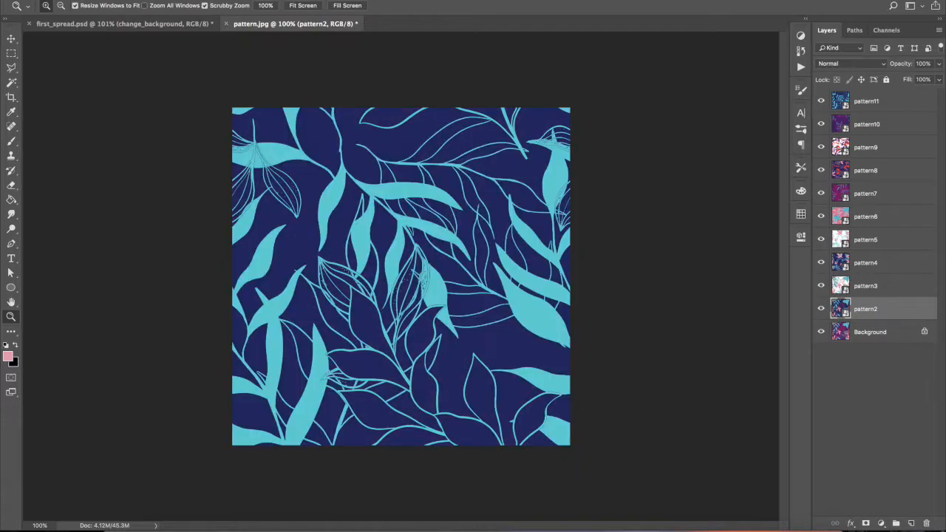
click(122, 22)
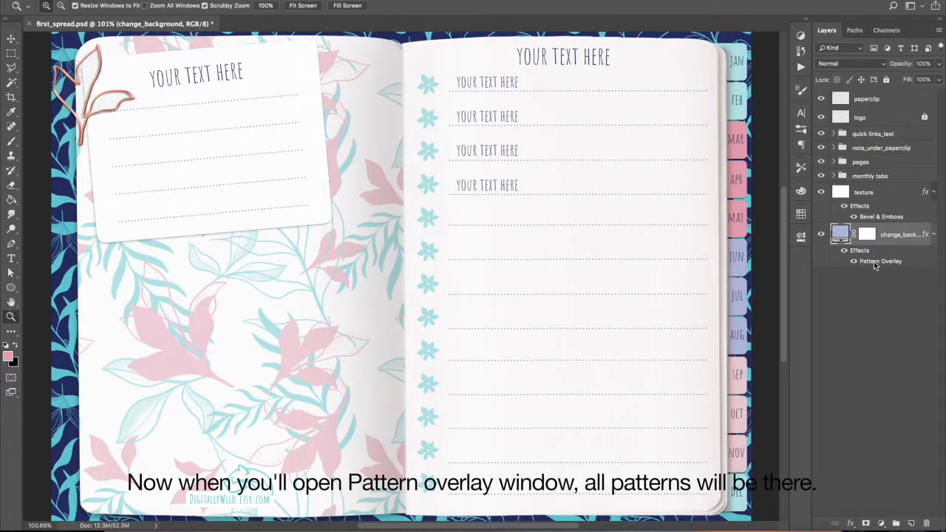
- Apply a newly added leaf pattern to the background overlay and reduce its scale
double_click(881, 261)
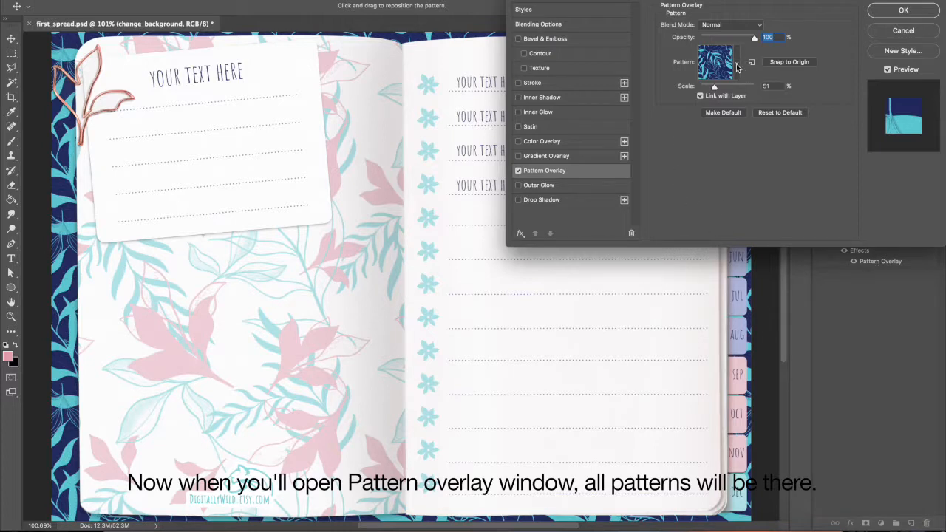
click(728, 62)
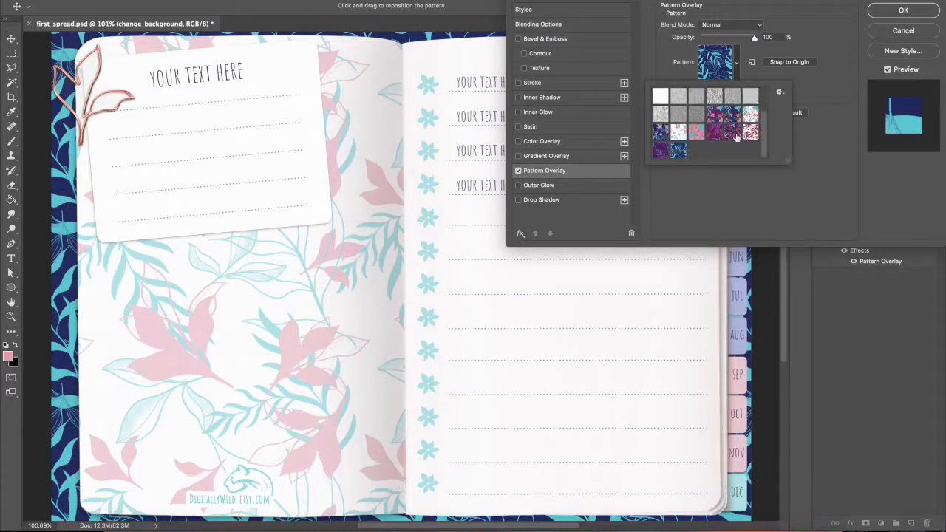
click(718, 119)
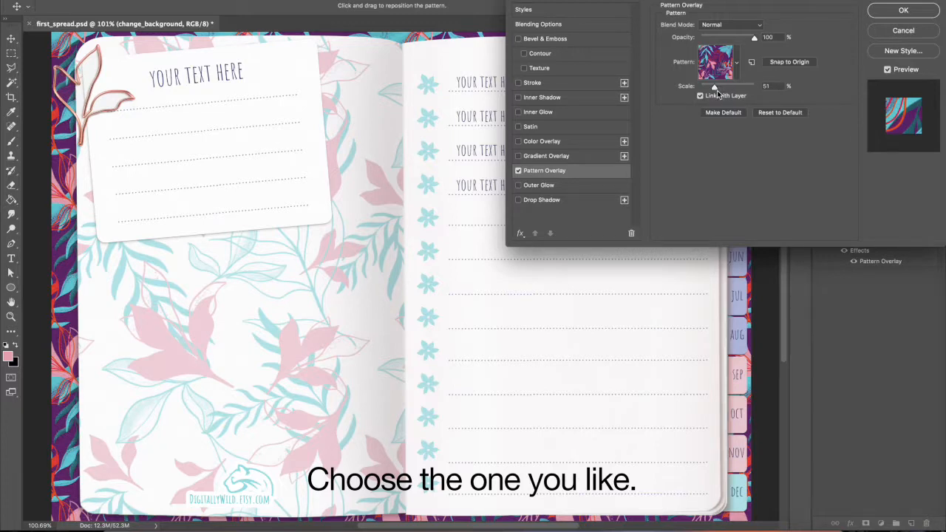
drag(713, 86, 706, 86)
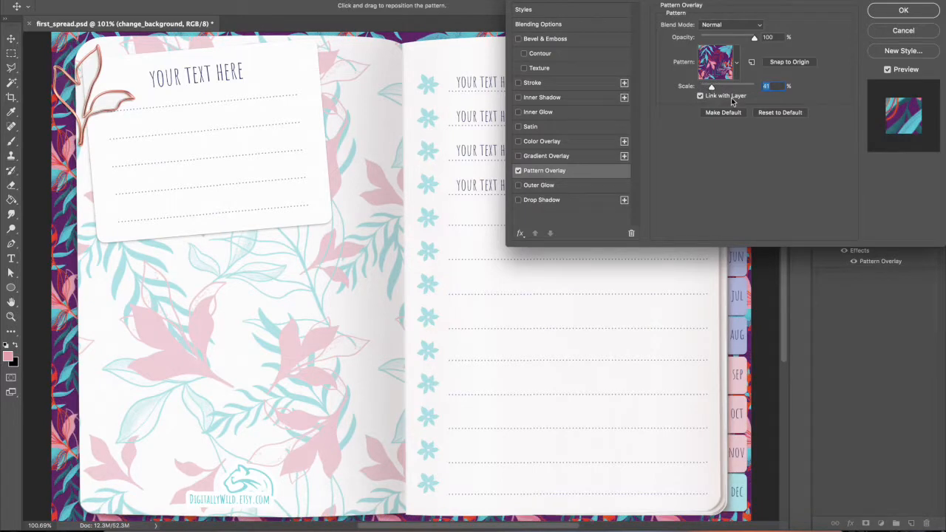
- Preview several leaf patterns and apply the purple, navy and red one
click(736, 61)
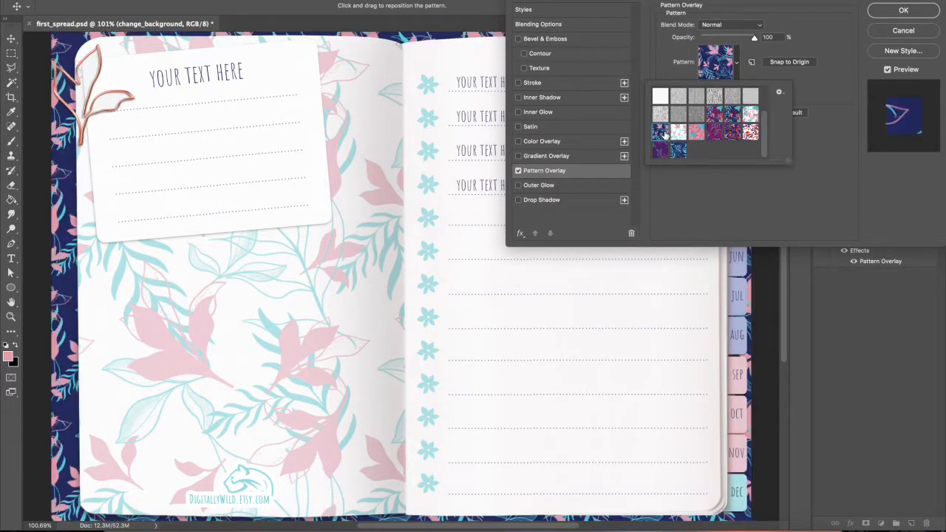
click(679, 131)
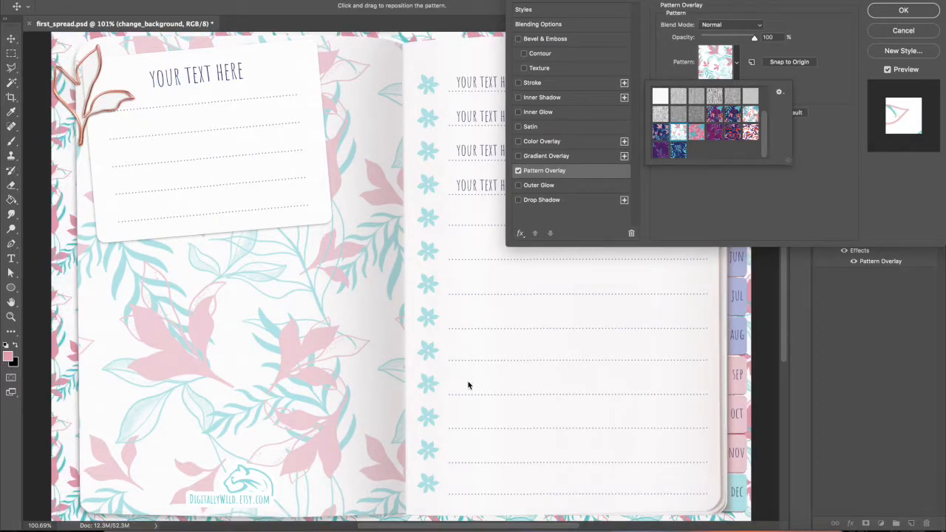
click(713, 131)
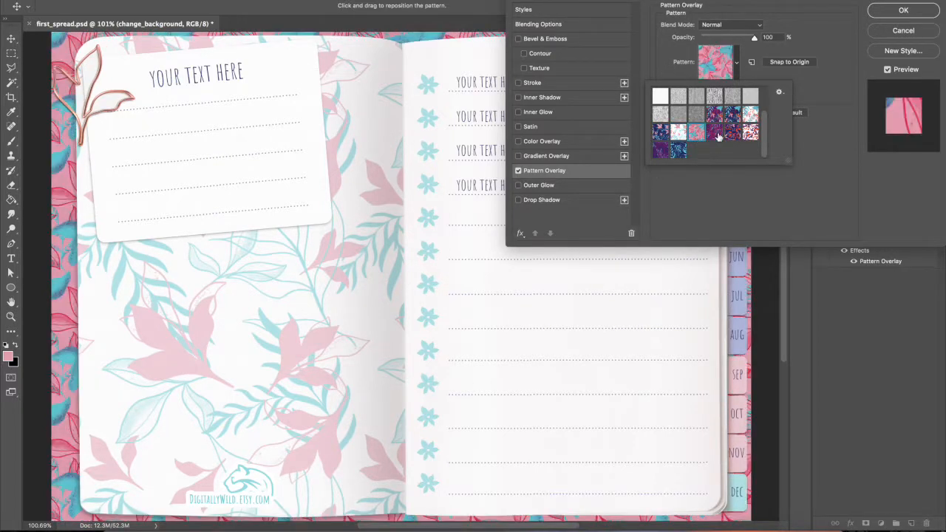
click(714, 131)
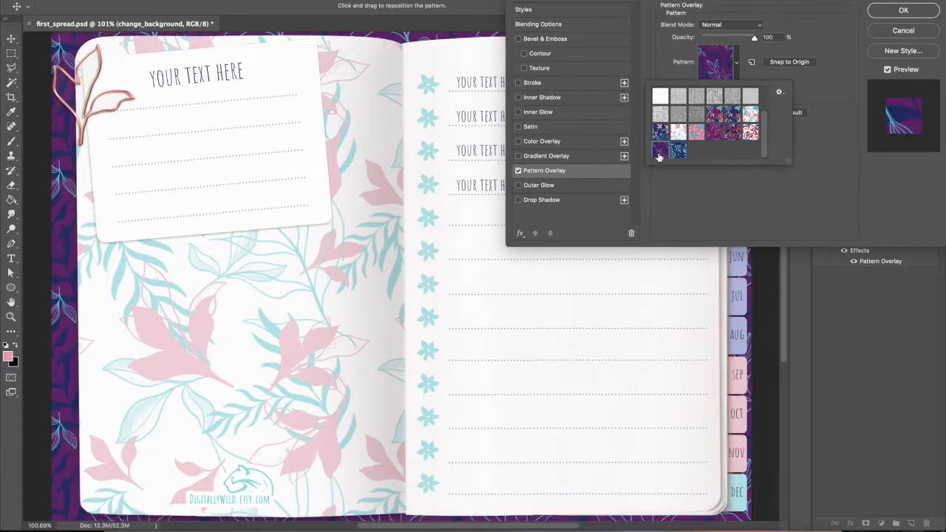
click(660, 151)
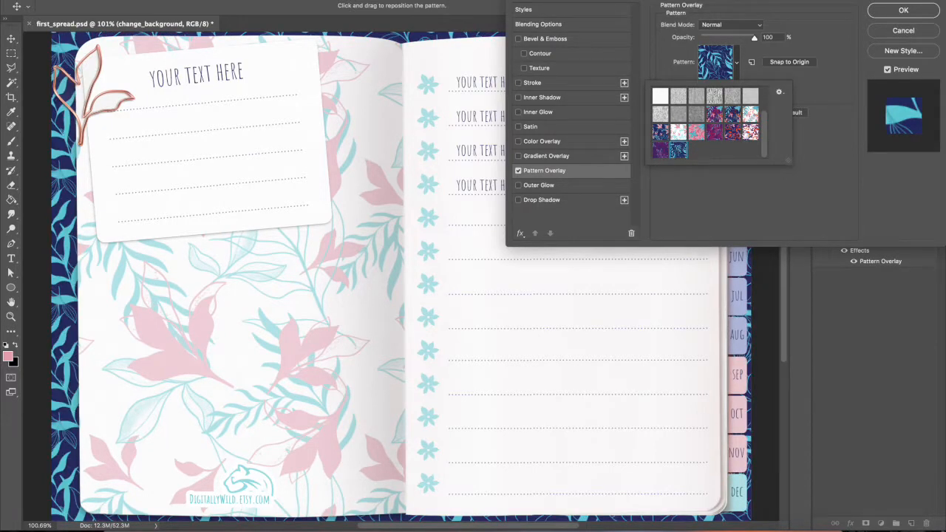
click(715, 131)
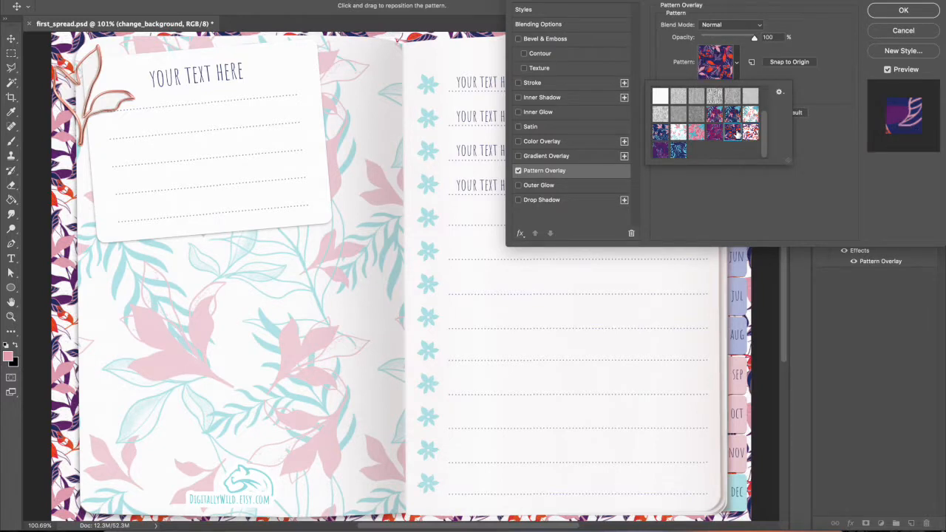
click(903, 10)
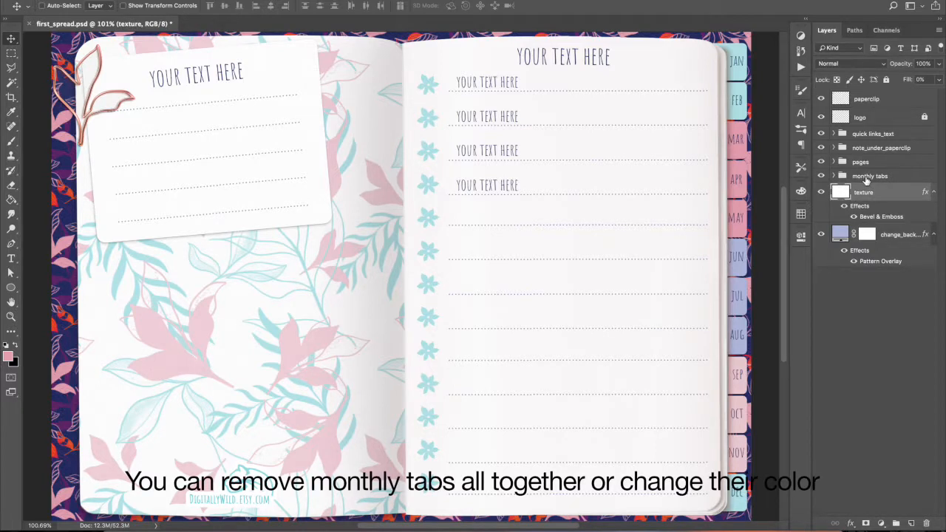
- Toggle the monthly tabs group off and on, expand it, and select the jan layer
click(870, 176)
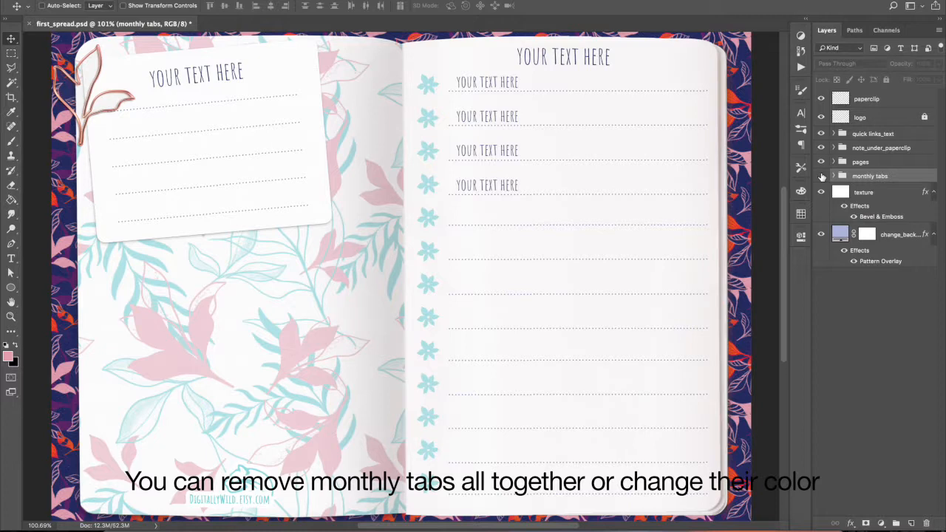
click(821, 176)
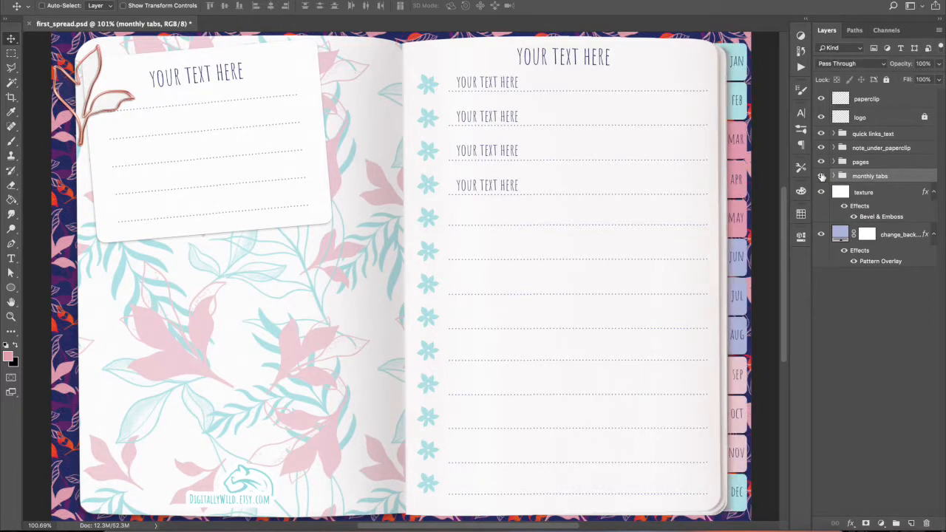
click(833, 176)
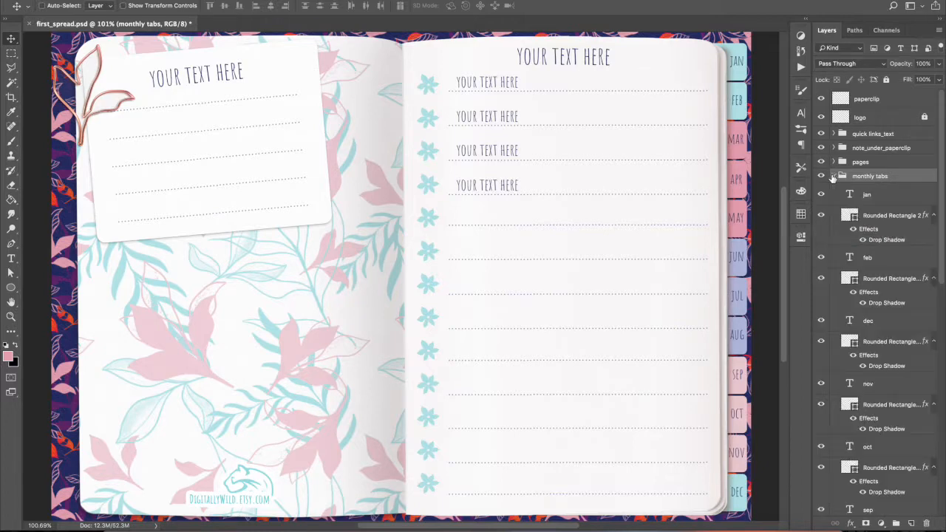
scroll(down, 3)
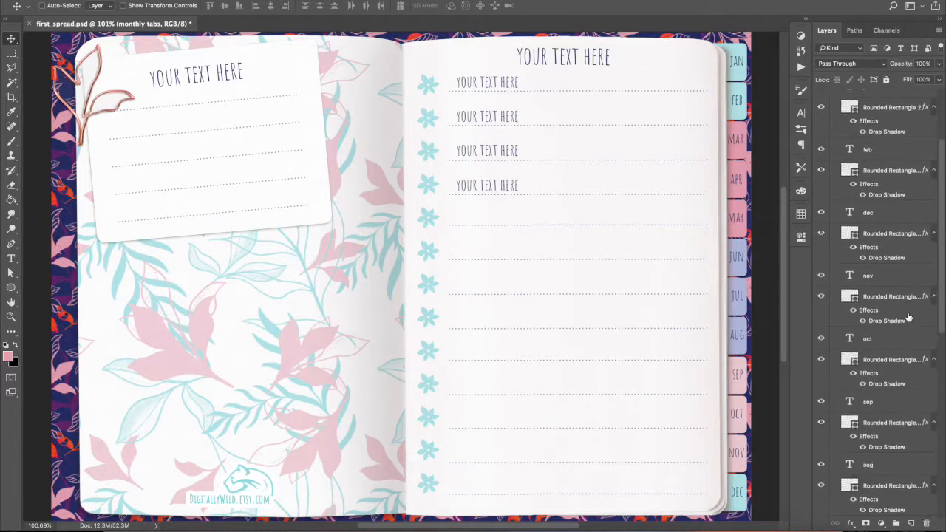
scroll(down, 3)
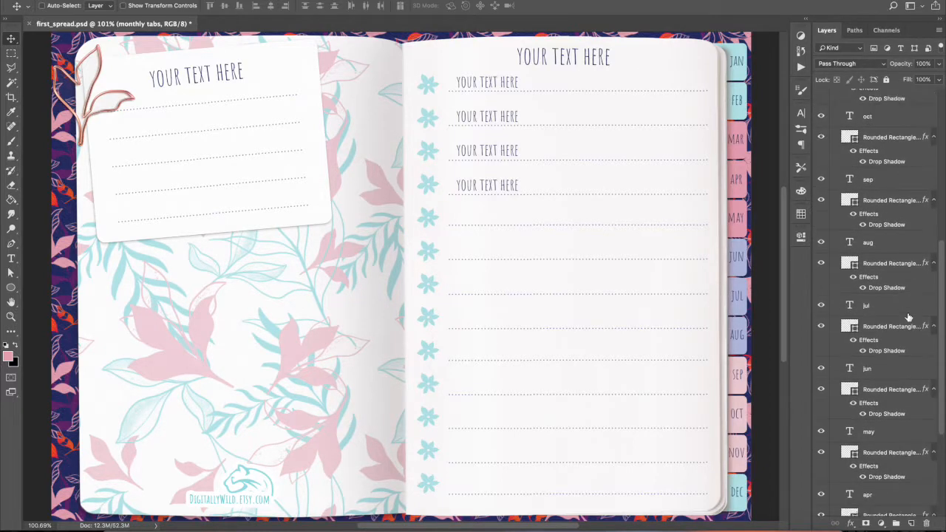
scroll(down, 3)
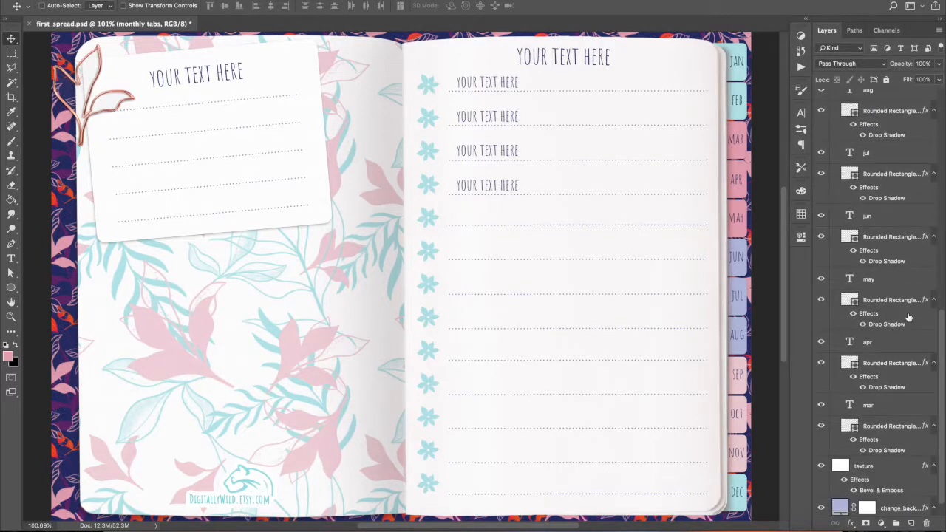
scroll(down, 3)
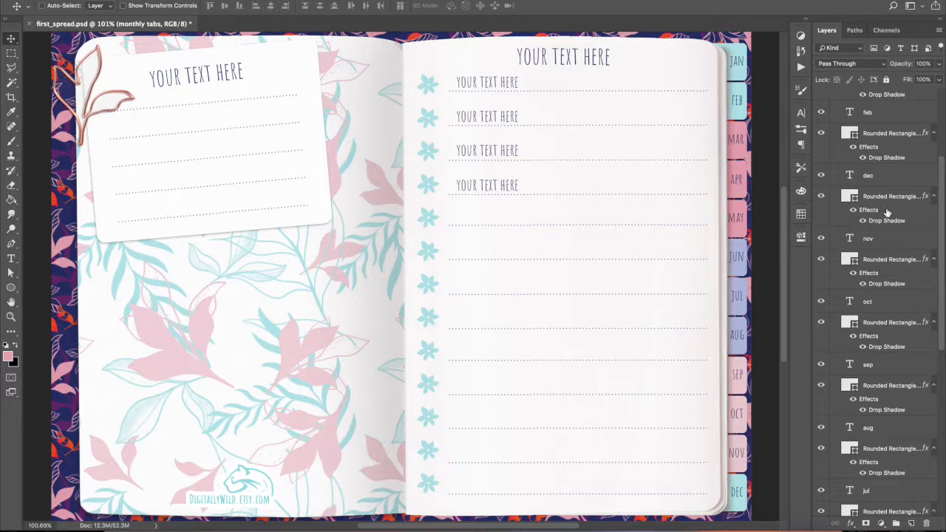
mouse_move(886, 309)
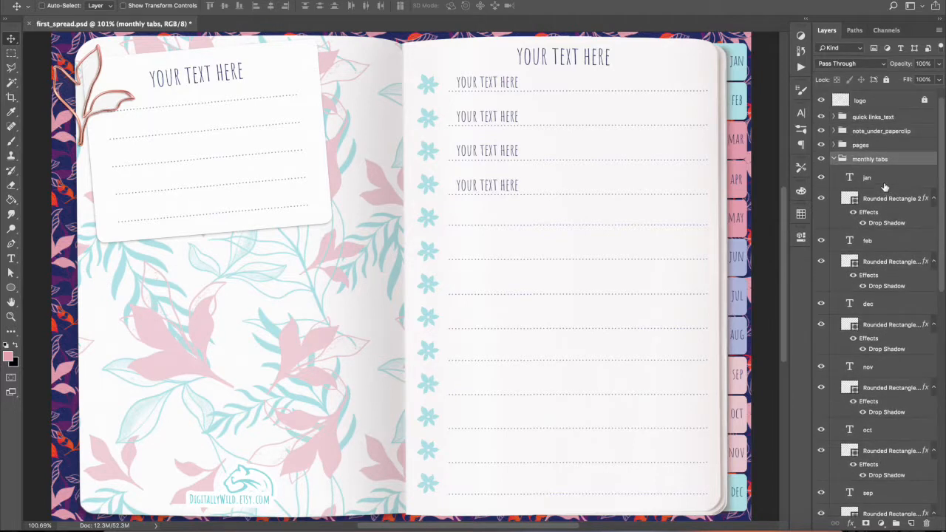
click(867, 177)
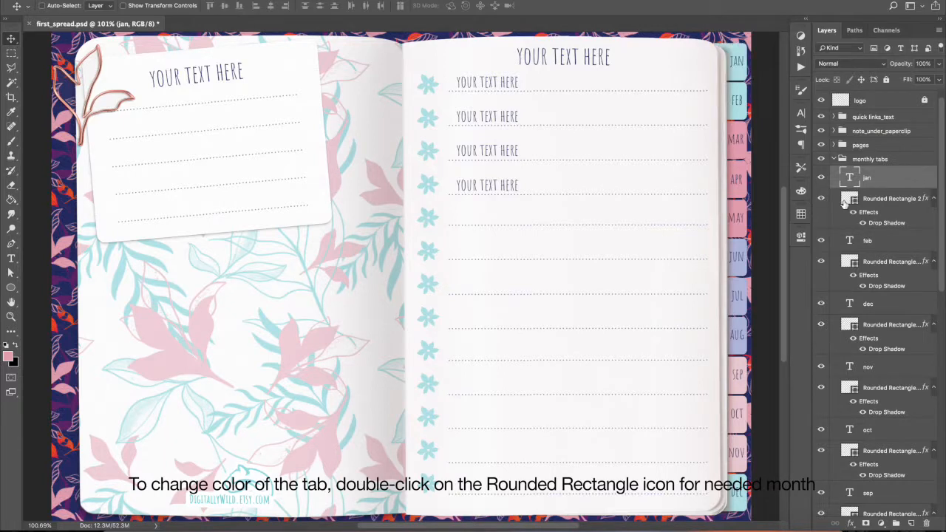
double_click(850, 198)
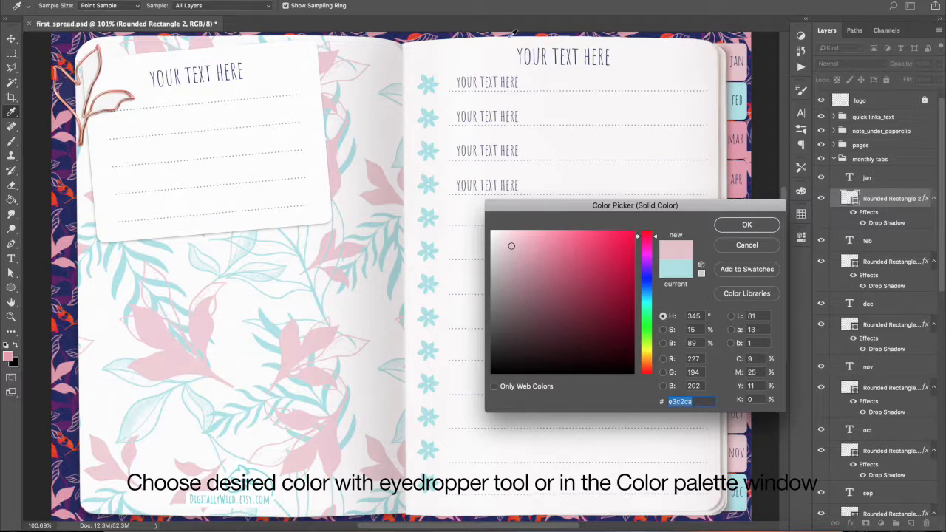
click(535, 246)
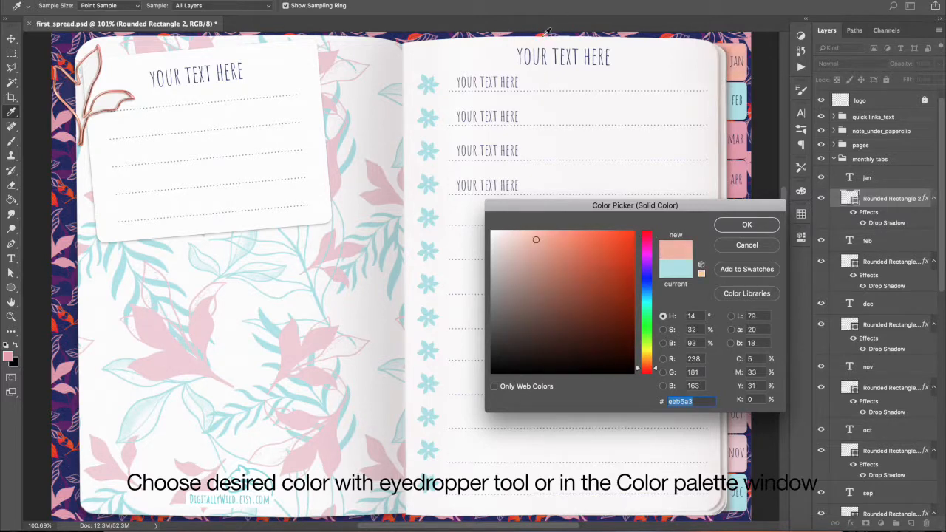
click(617, 250)
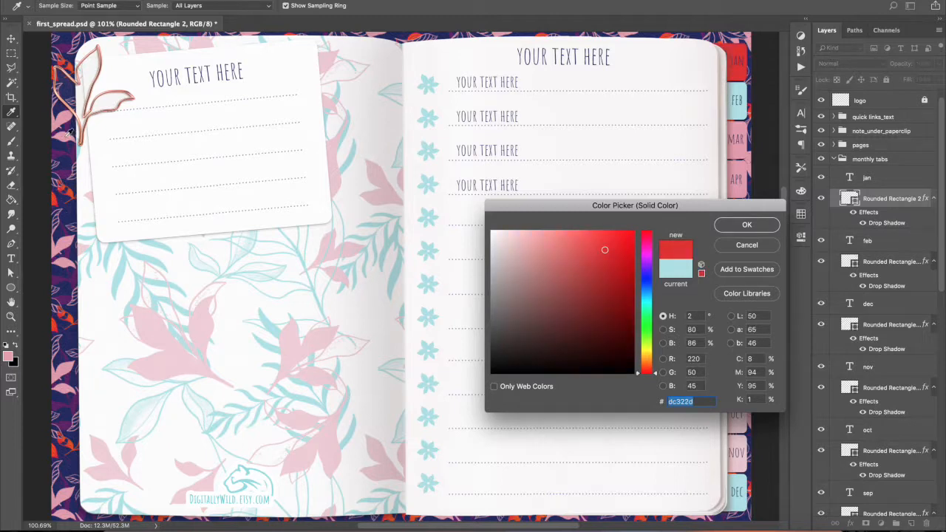
click(535, 246)
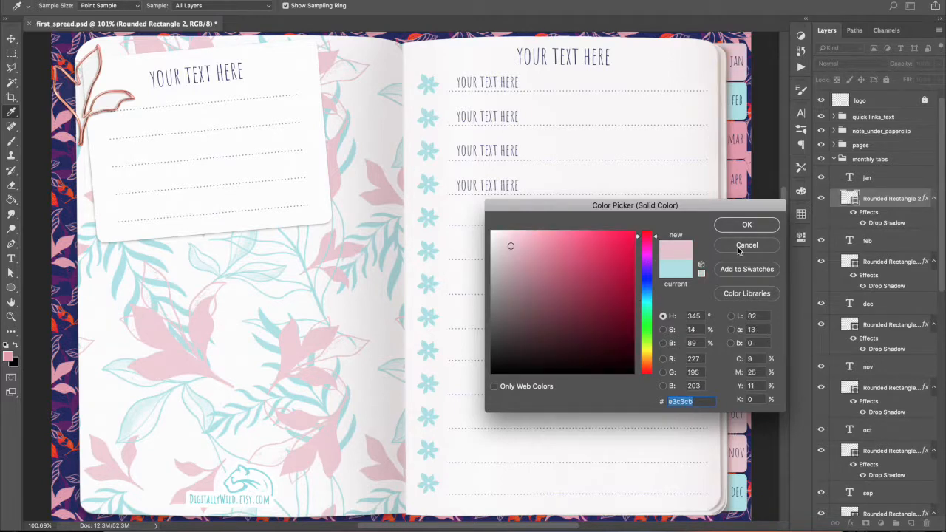
click(747, 244)
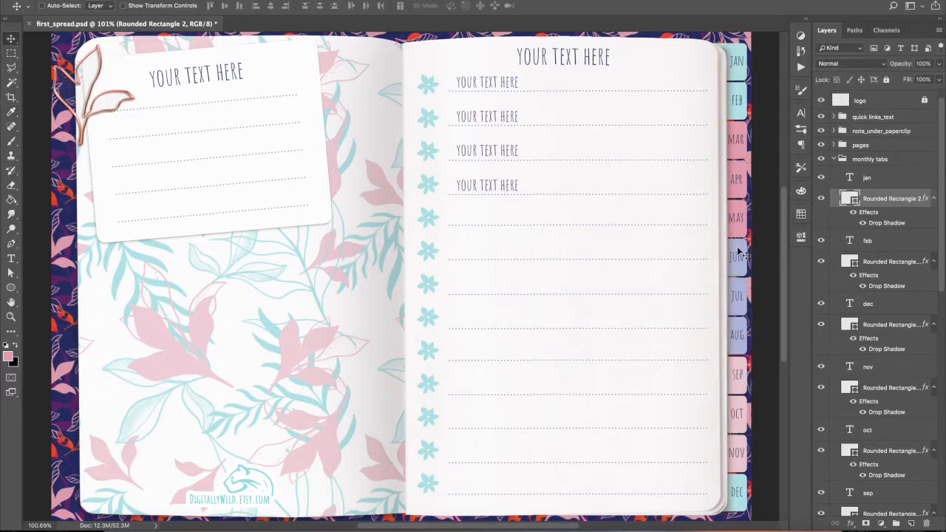
mouse_move(869, 324)
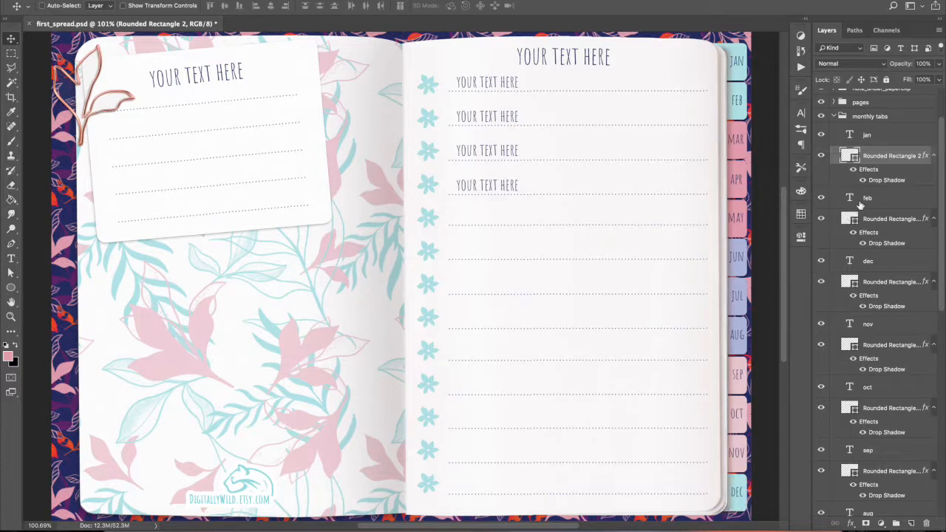
- Select the February tab shape layer, then add month label layers to the selection
click(890, 218)
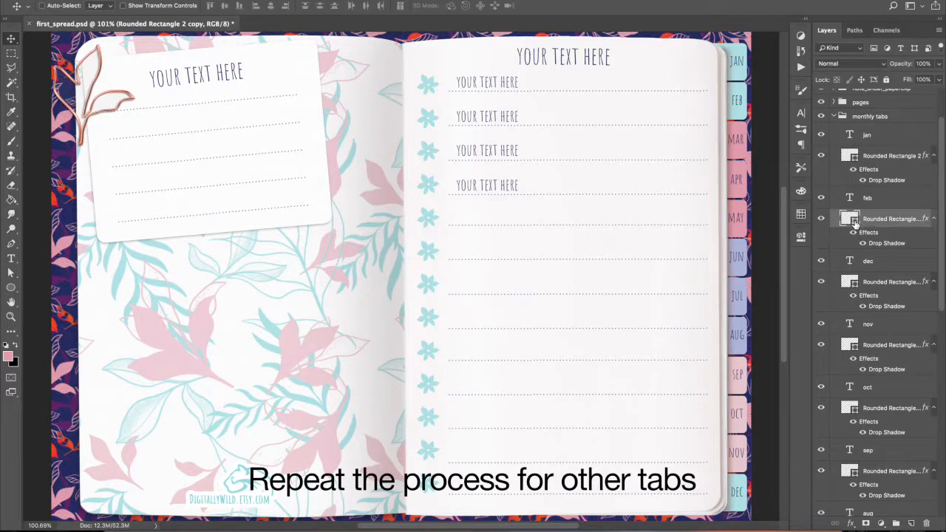
click(11, 356)
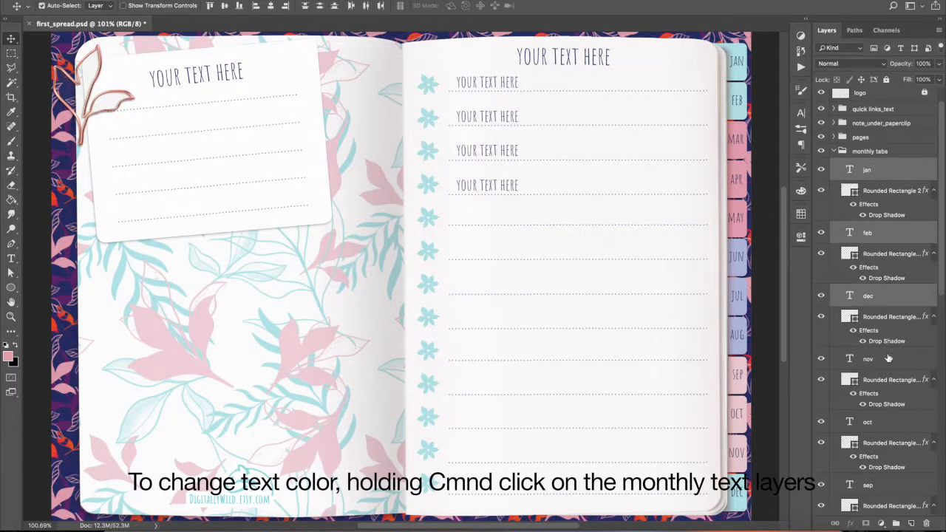
- Scroll through the Layers panel across the month tab text layers
scroll(down, 3)
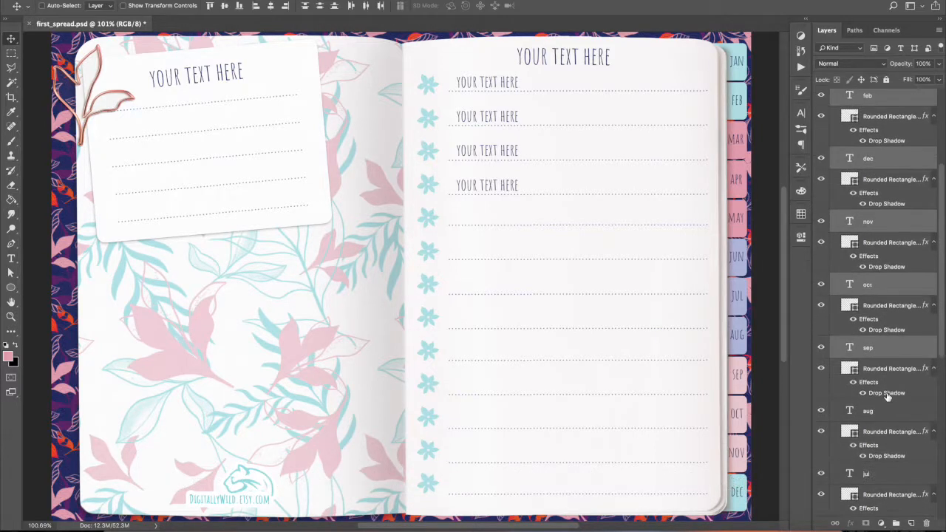
scroll(down, 3)
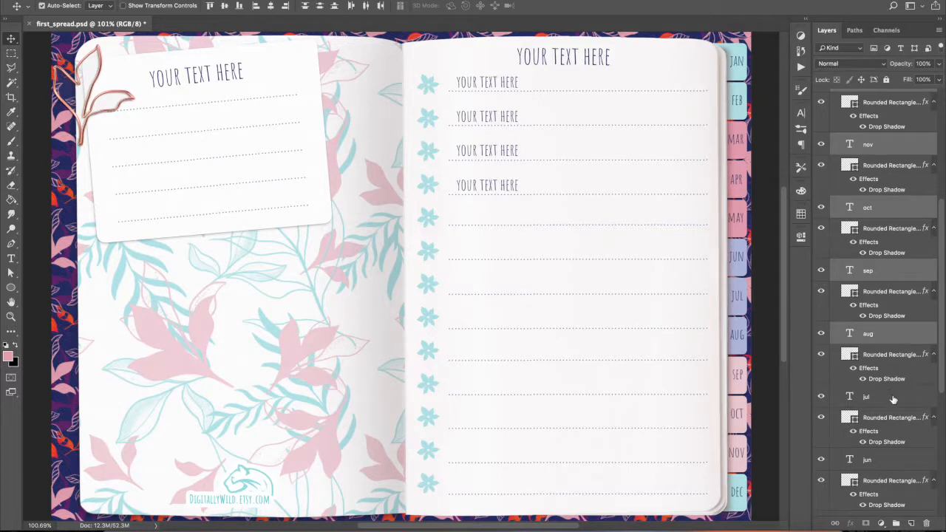
scroll(down, 3)
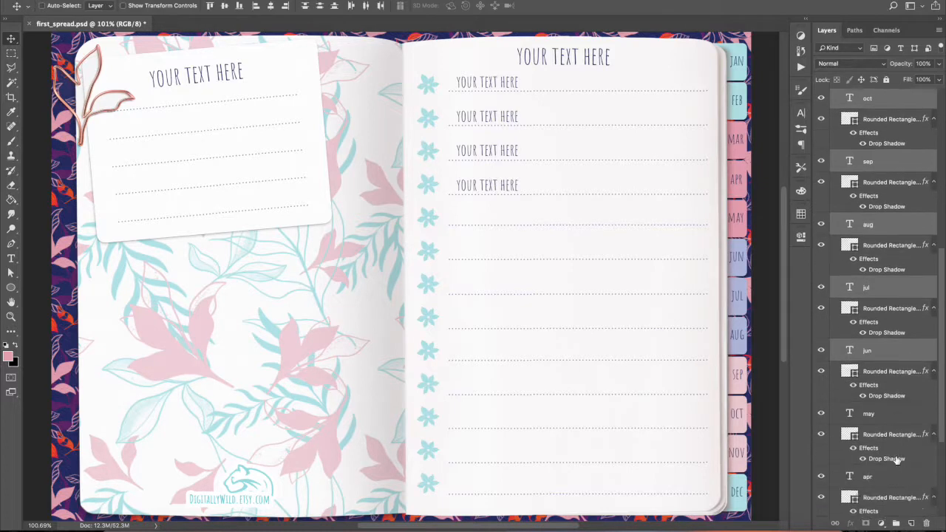
scroll(down, 3)
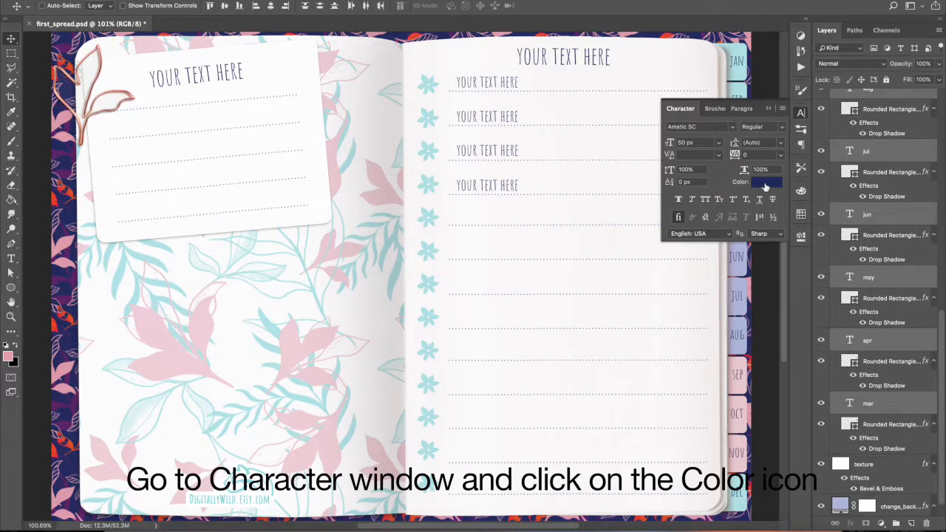
- Set the month tab label text colour to white (#ffffff)
click(768, 182)
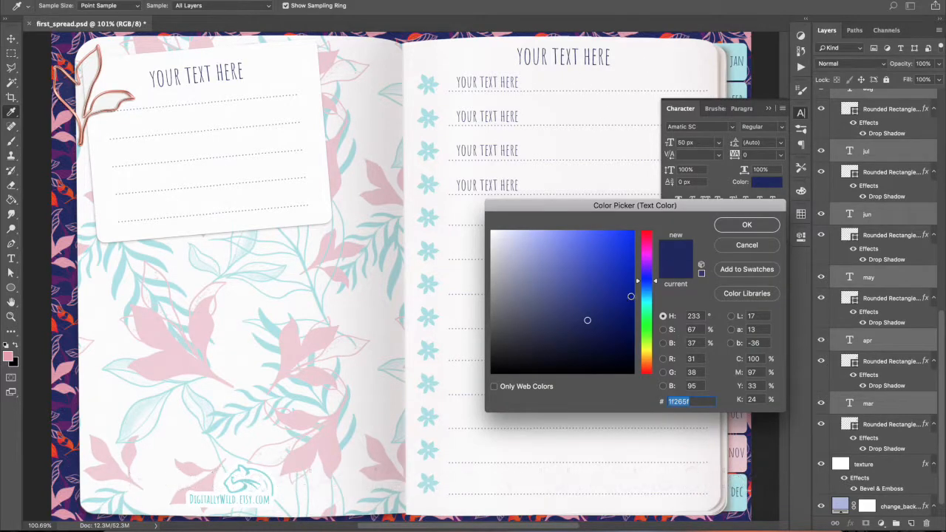
click(477, 223)
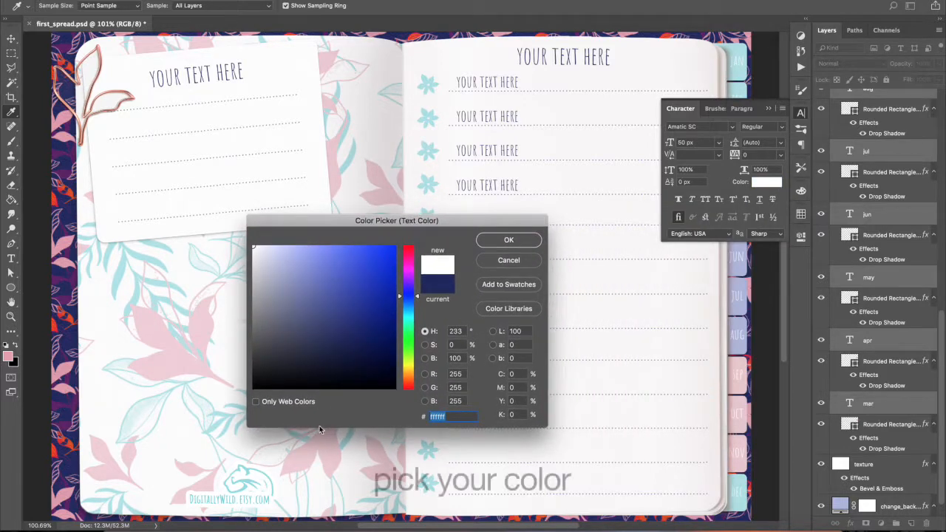
click(272, 255)
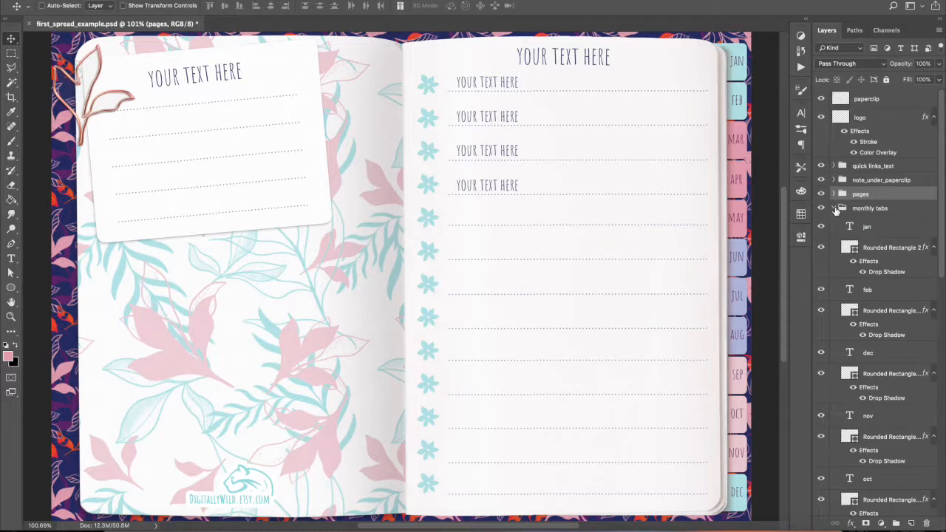
- Collapse the monthly tabs group and expand the pages group's layers
click(835, 193)
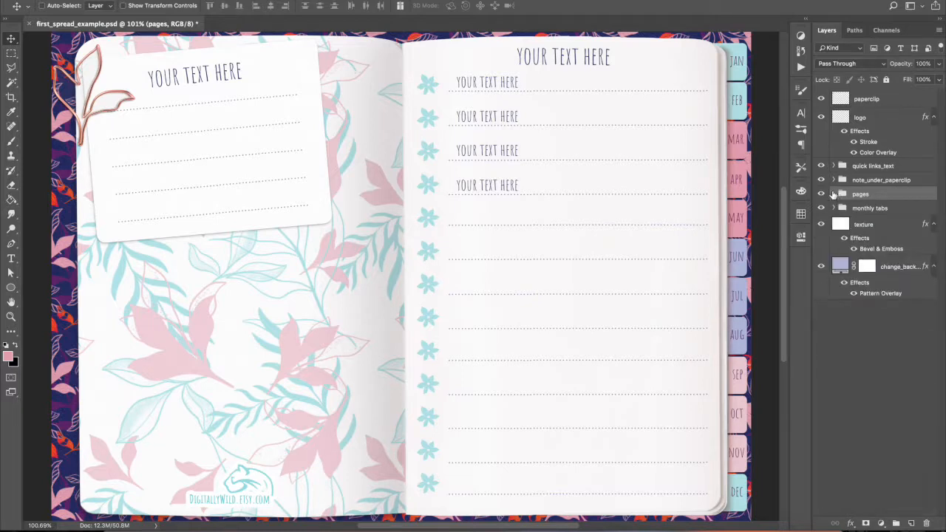
click(834, 193)
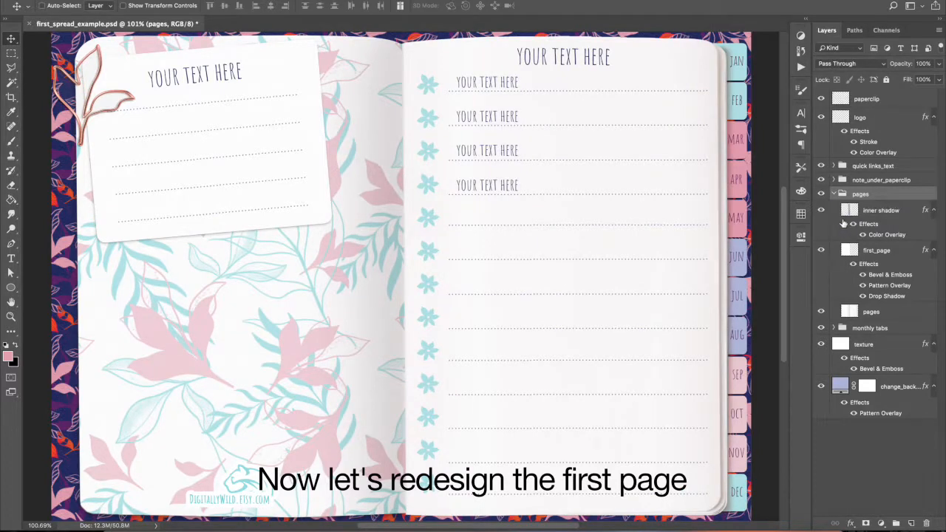
click(879, 210)
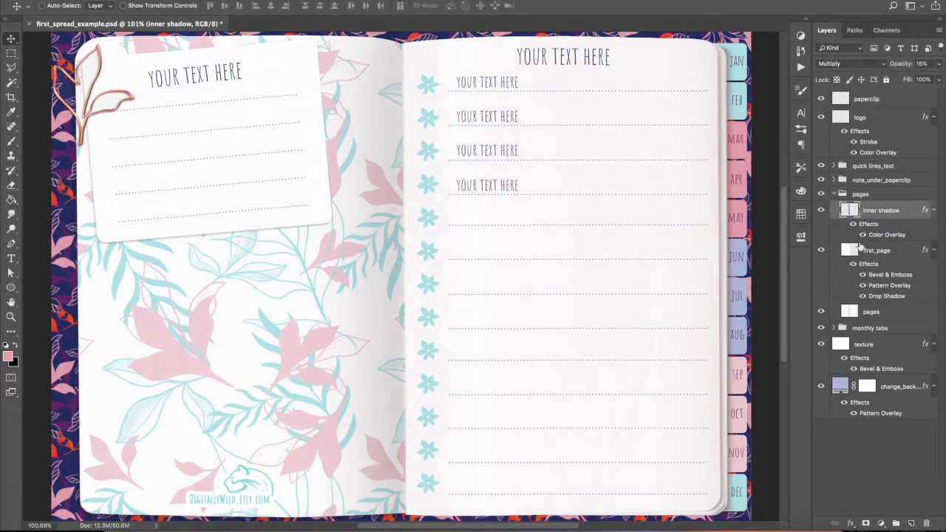
- Hide and restore the first page's floral pattern, then select the first_page layer
click(820, 211)
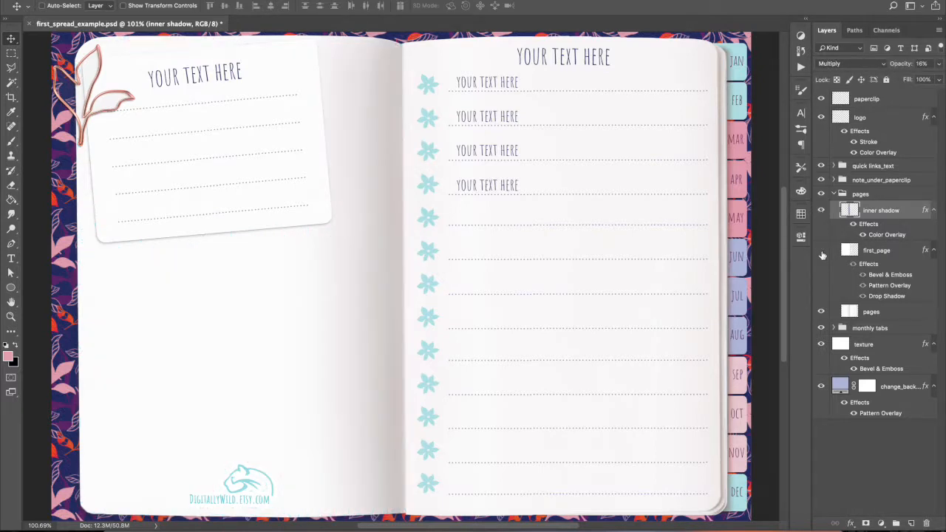
click(820, 250)
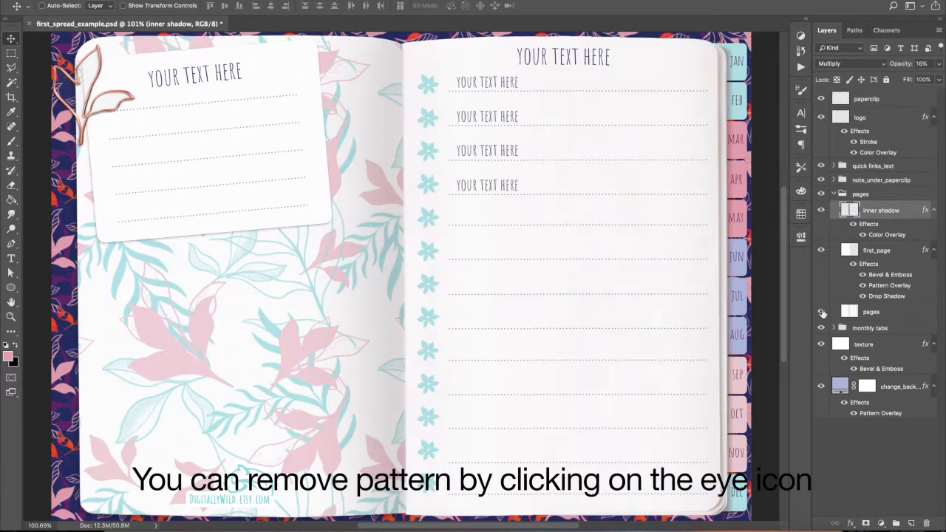
click(821, 312)
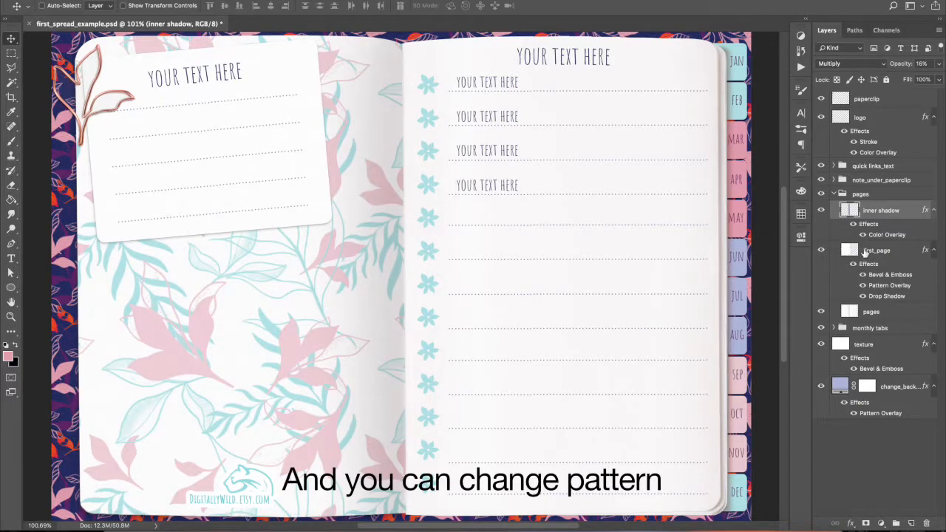
click(877, 250)
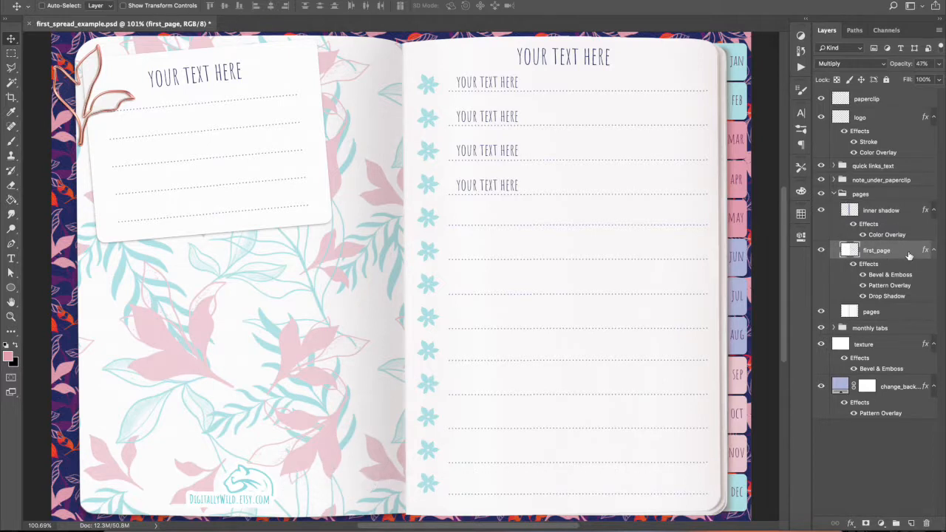
- Change first_page's Pattern Overlay to the purple and peach leaf pattern
double_click(876, 250)
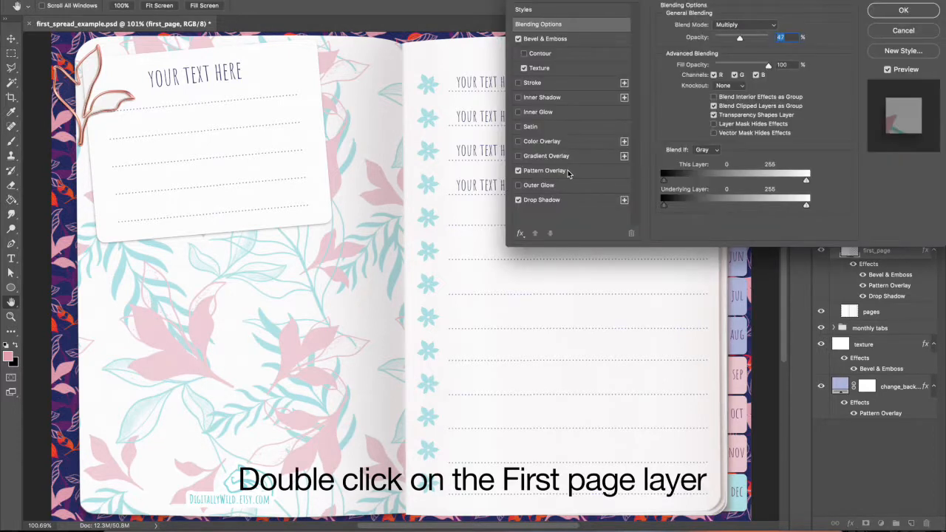
click(544, 170)
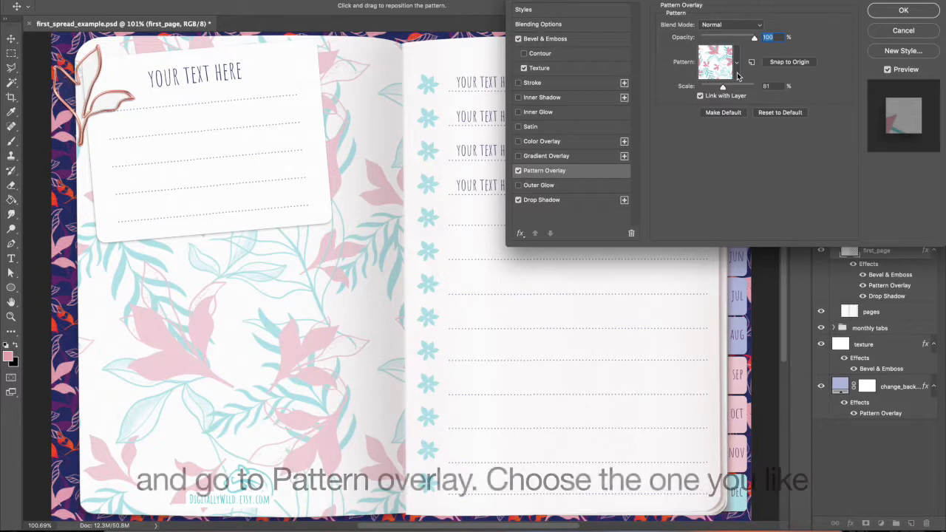
click(737, 61)
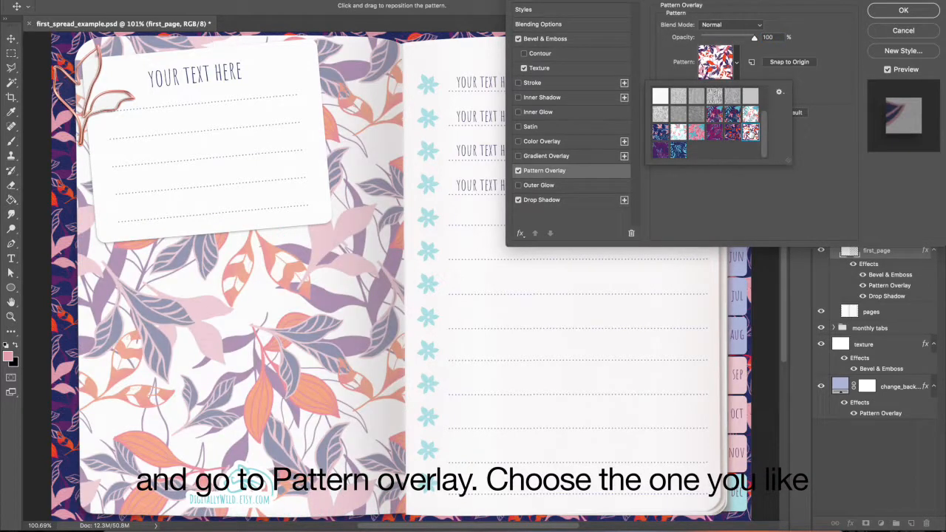
click(715, 132)
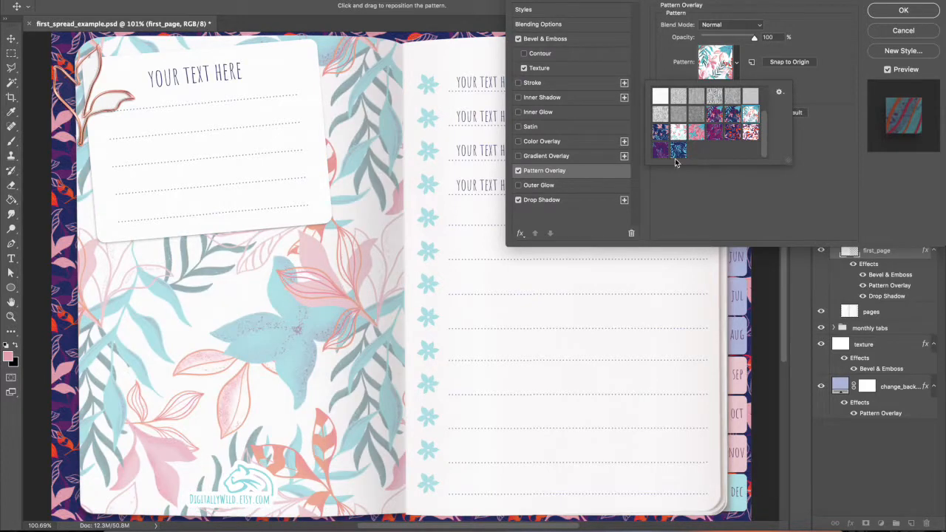
click(678, 150)
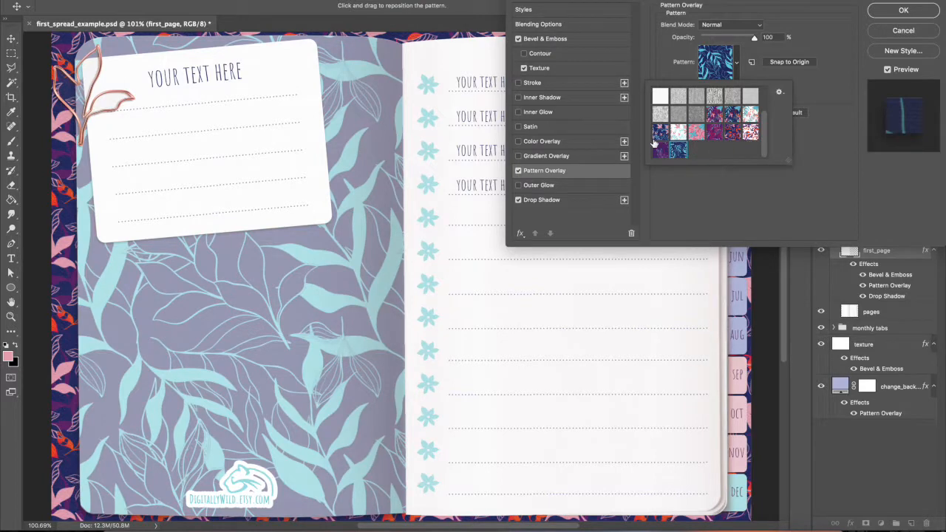
click(661, 133)
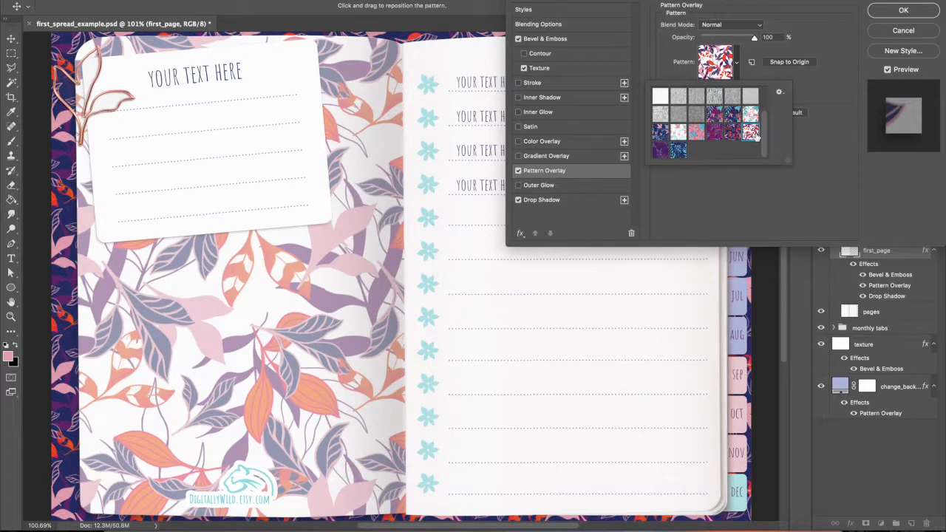
click(715, 61)
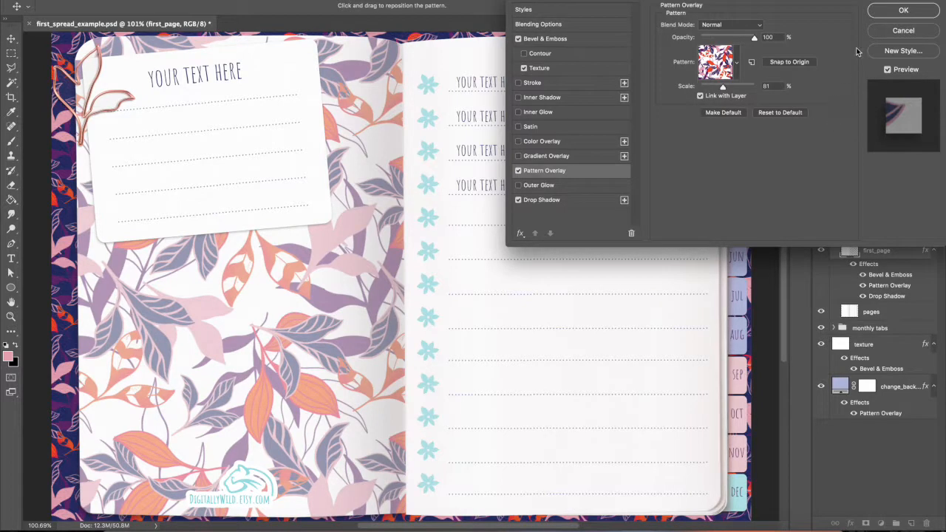
click(904, 11)
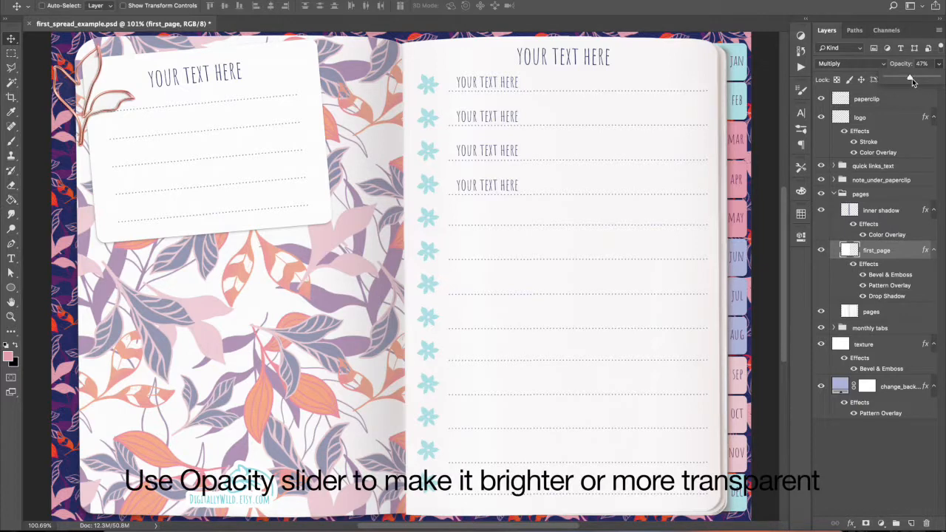
- Lower first_page's opacity to 20% and collapse the pages group
drag(911, 79, 939, 79)
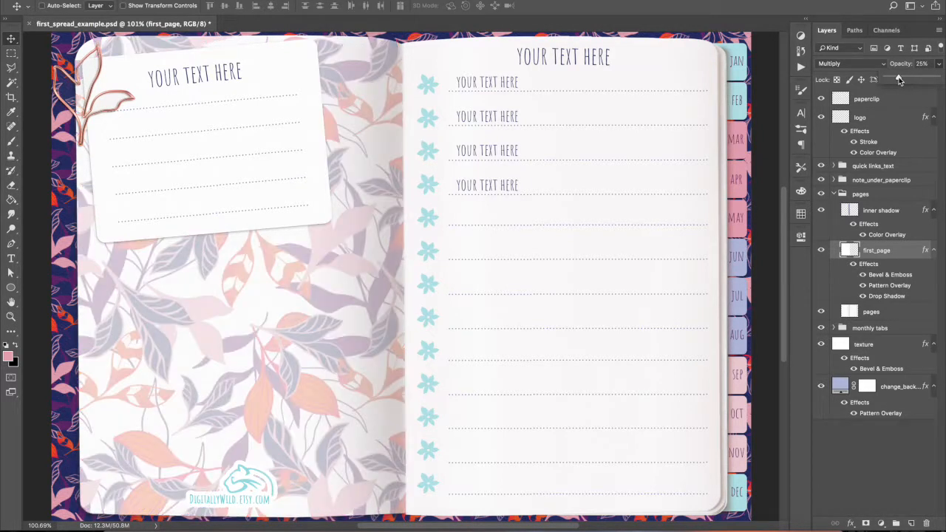
drag(906, 71, 894, 71)
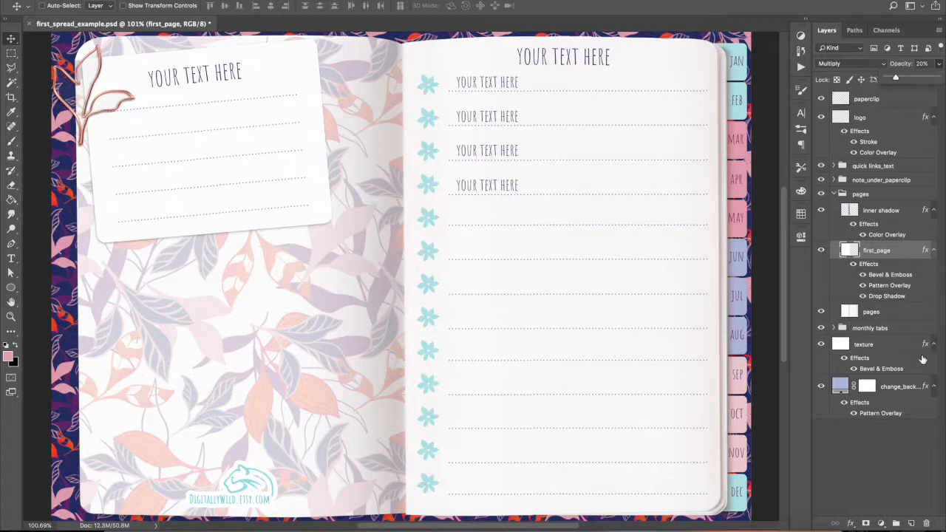
click(880, 179)
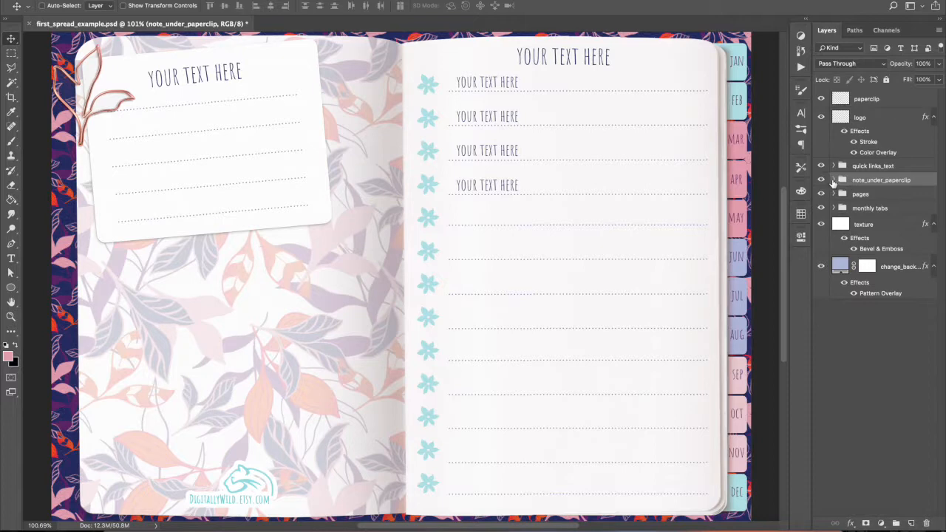
- Retype the note heading as 'I WANT FOCUS ON' and colour it #5c2268
click(834, 180)
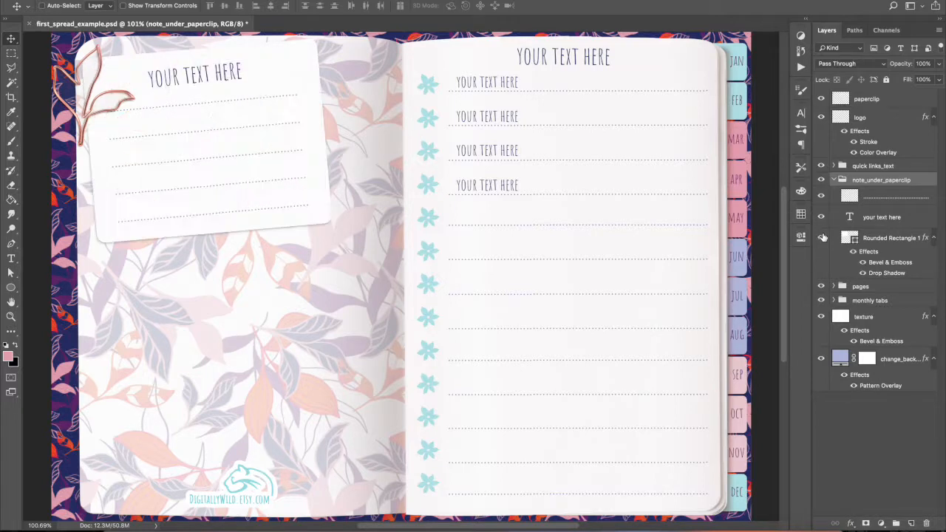
click(881, 217)
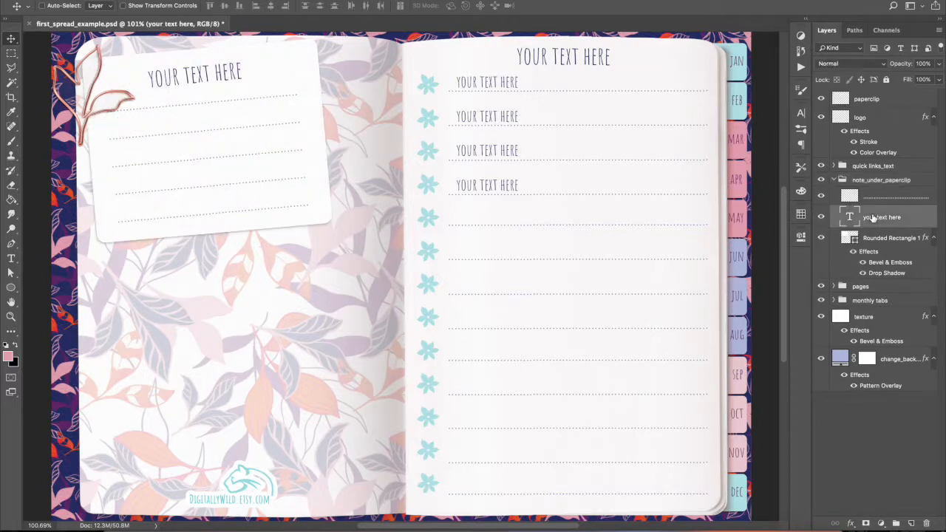
click(194, 74)
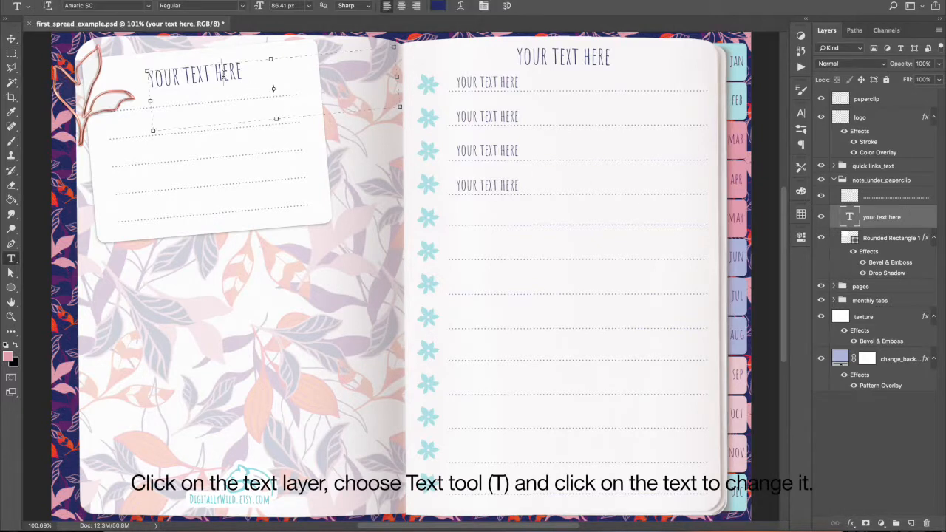
text(WANT FO)
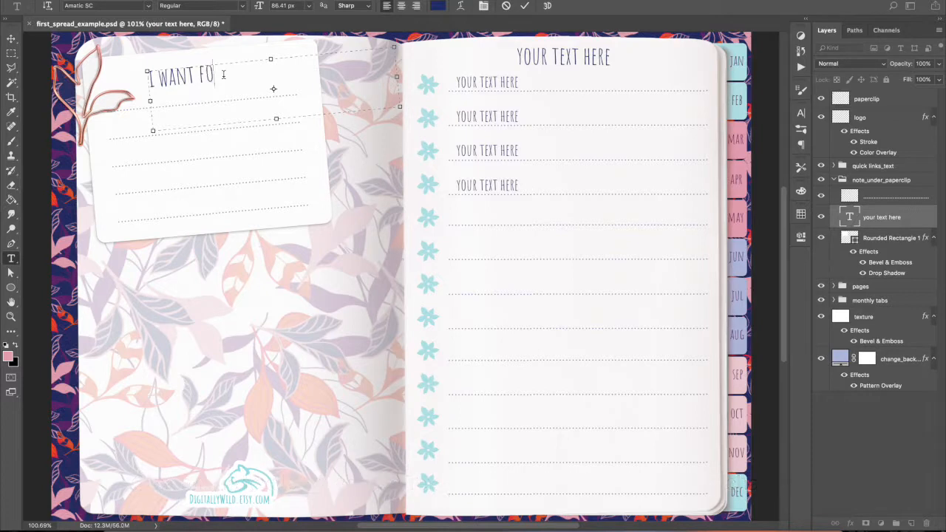
text(CUS ON)
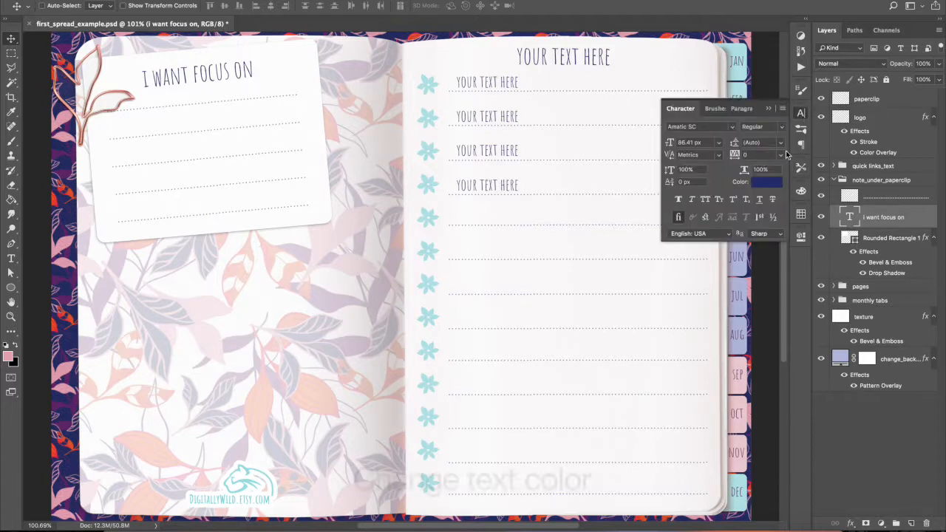
click(769, 181)
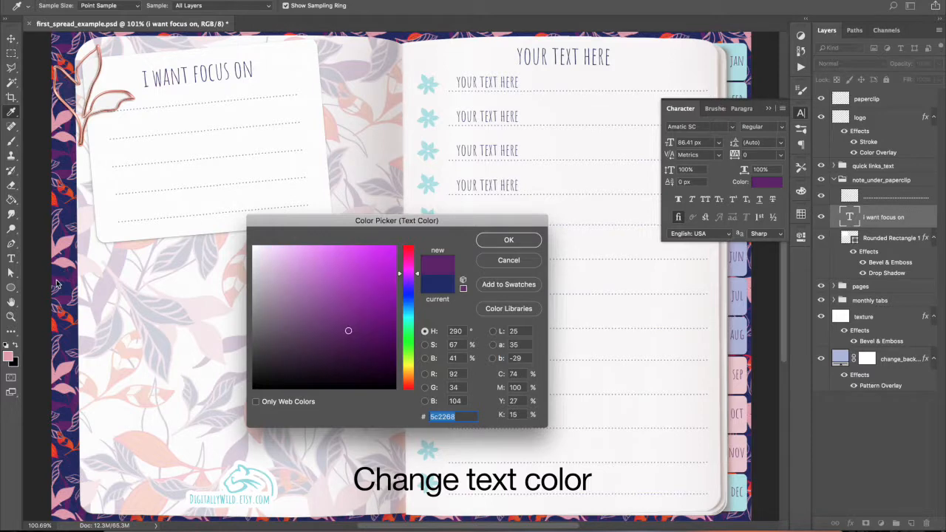
click(509, 240)
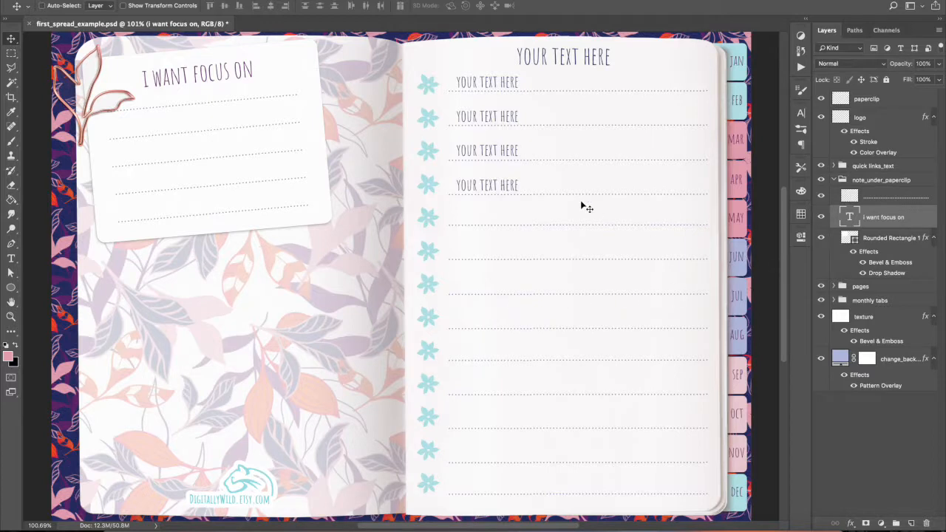
mouse_move(858, 179)
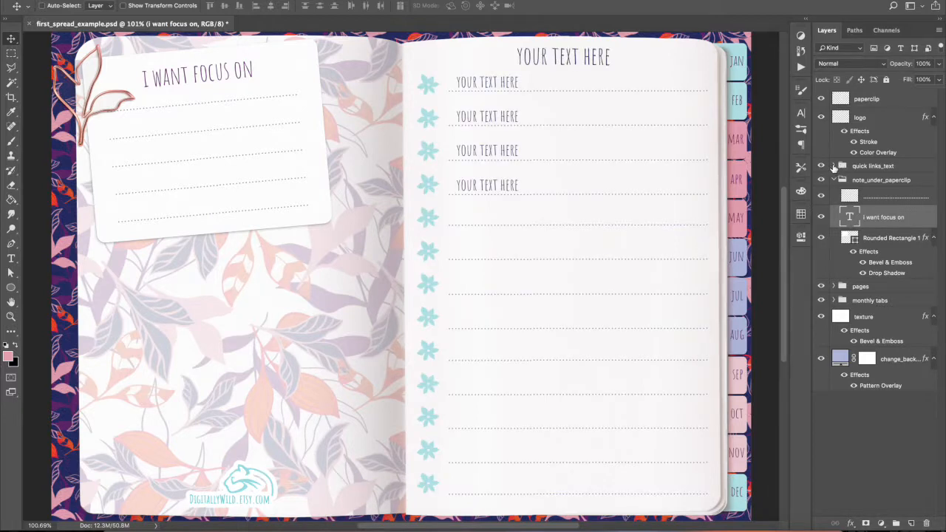
- Give link_icons a pale pink Color Overlay sampled from the leaf pattern
click(834, 166)
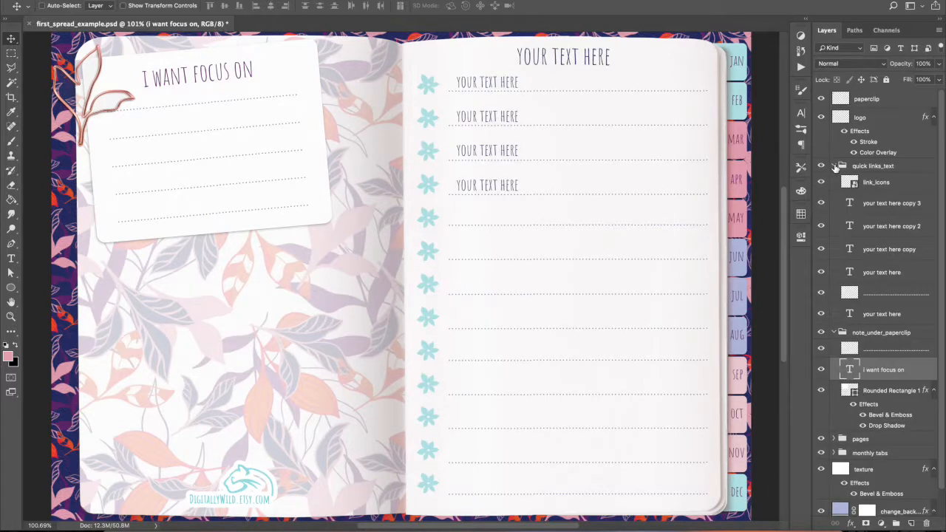
click(876, 182)
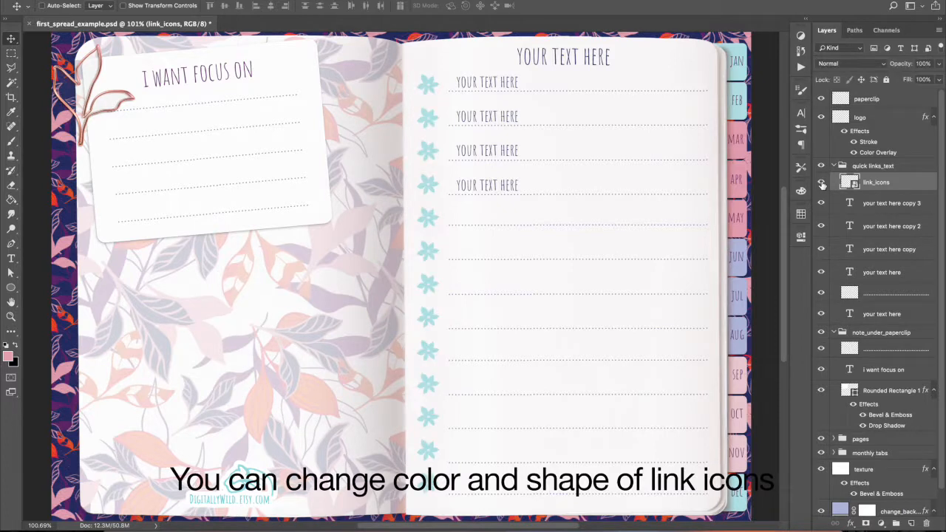
mouse_move(821, 182)
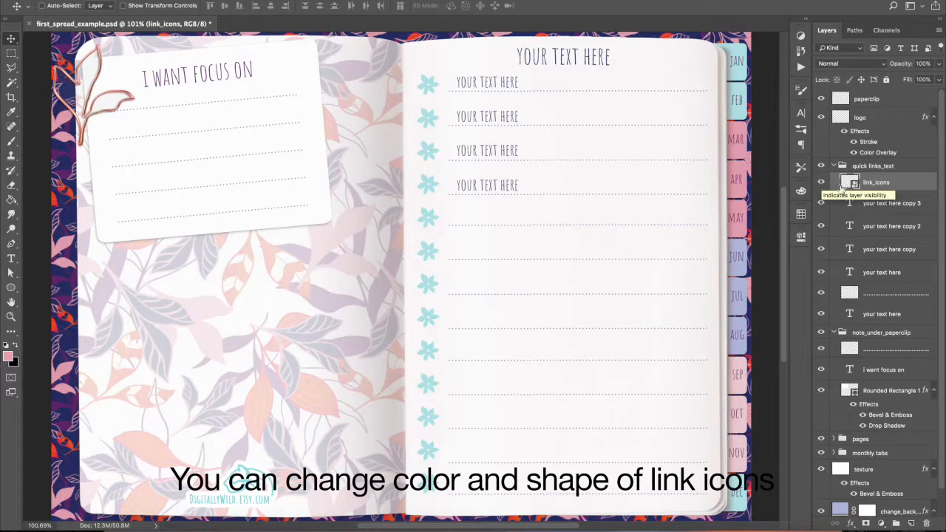
double_click(876, 182)
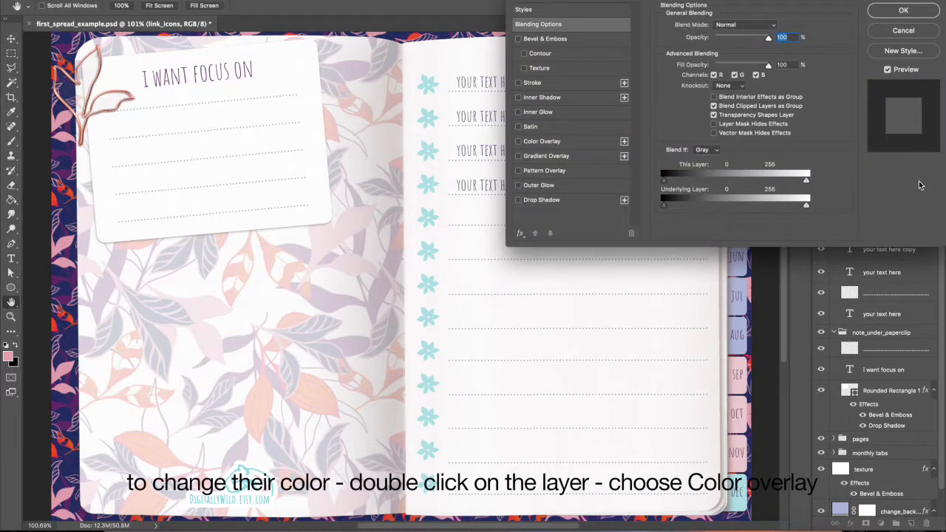
click(542, 141)
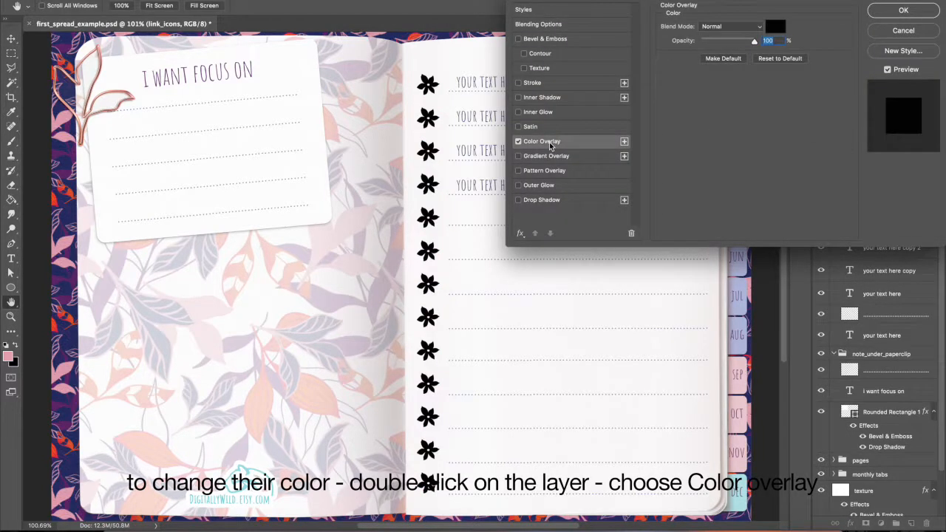
click(776, 26)
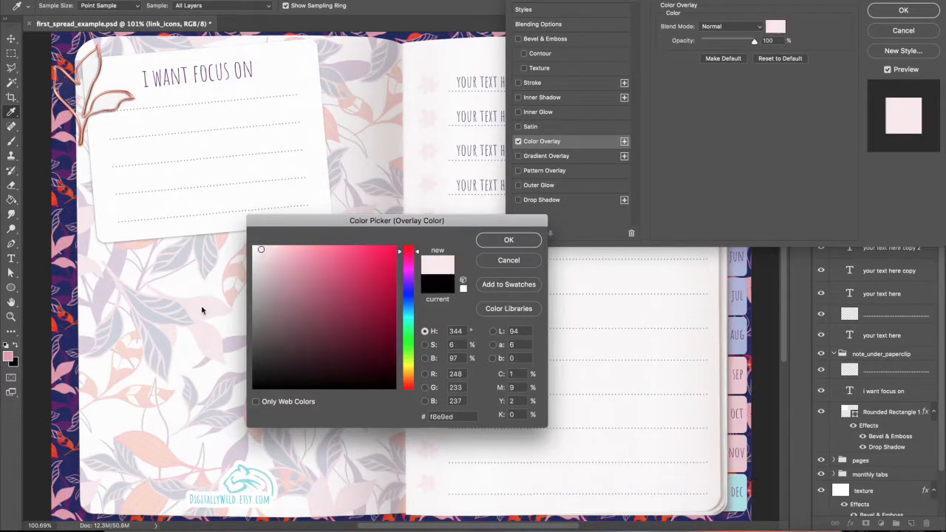
click(399, 289)
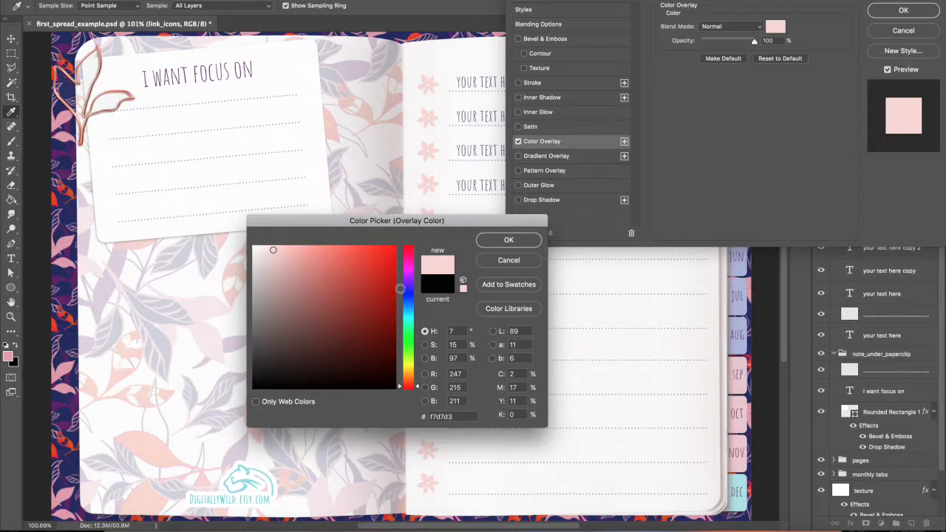
click(509, 240)
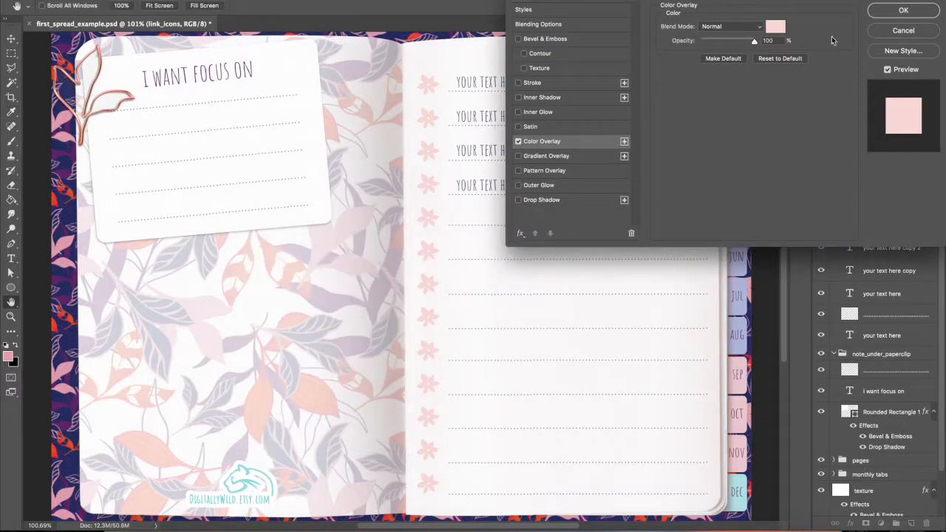
click(902, 10)
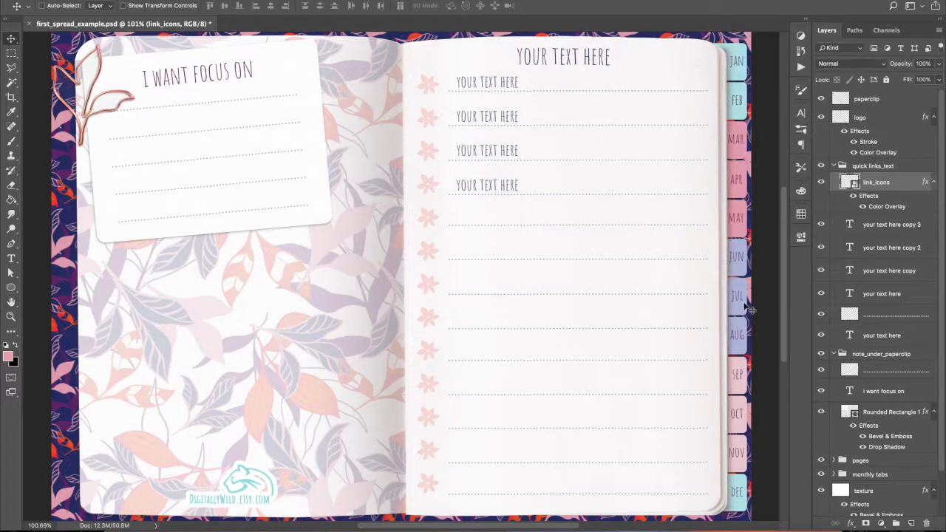
- Open link_icons' source file, zoom on the flower icons, then view the A5 Book cover
click(860, 117)
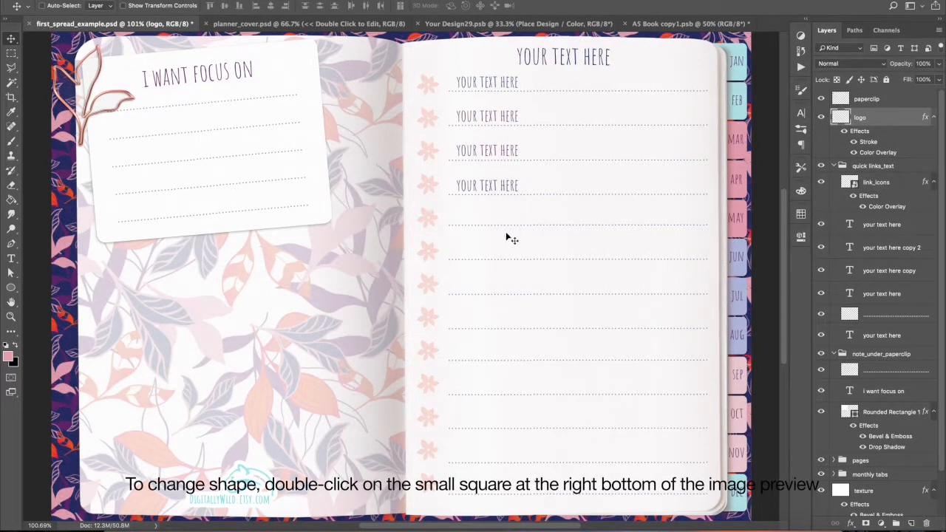
click(876, 182)
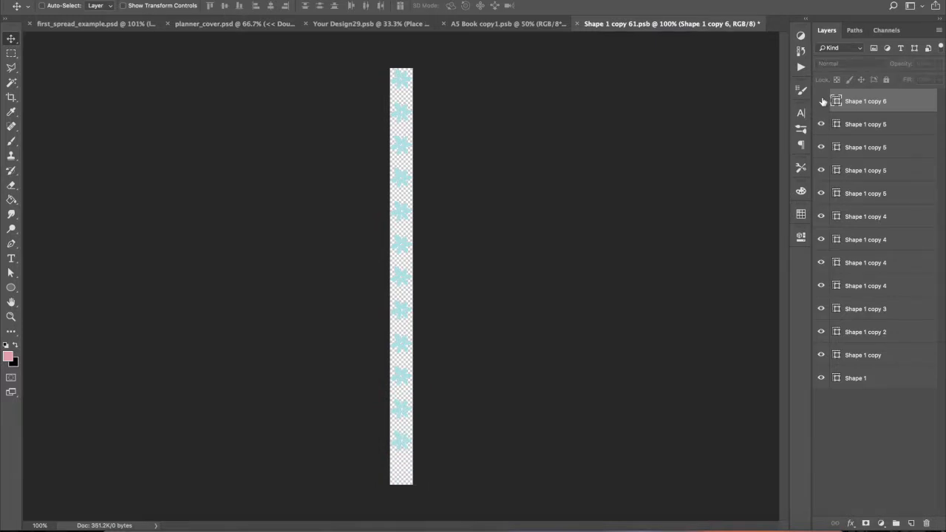
click(11, 317)
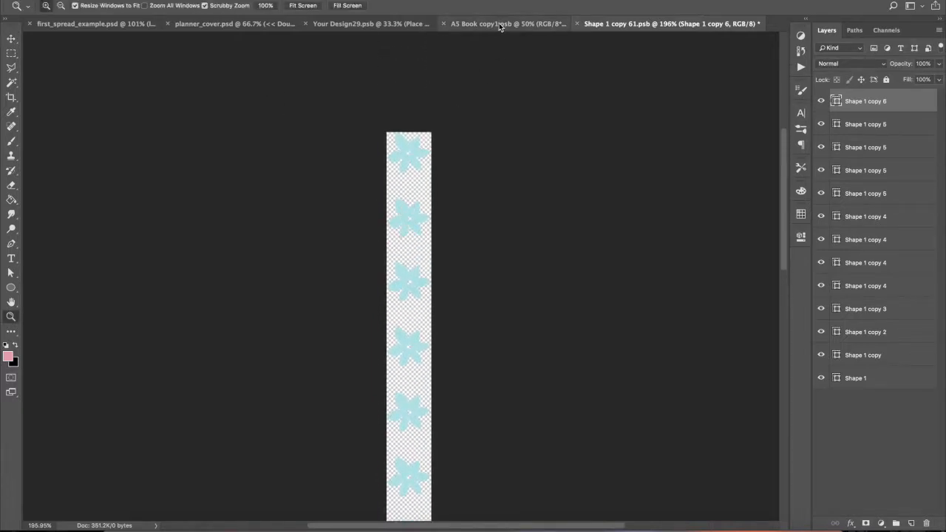
click(510, 23)
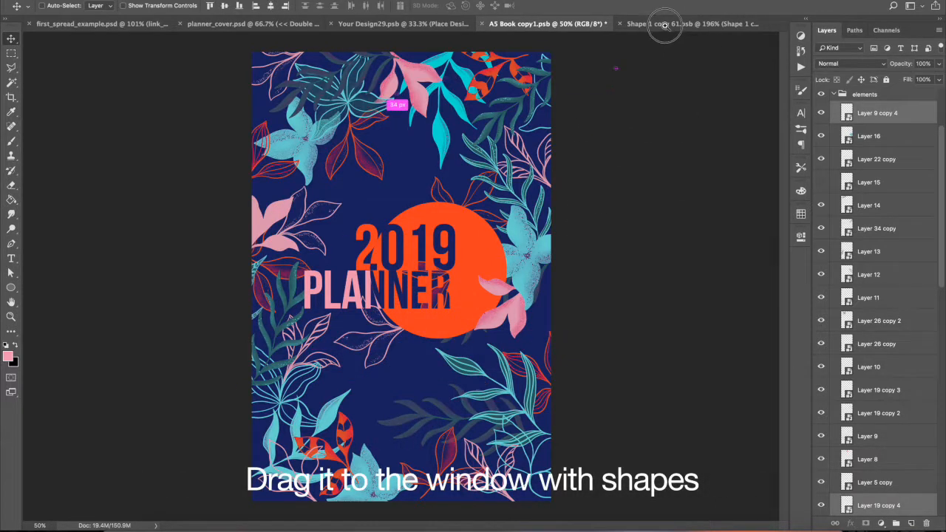
- Place pink cover flower copies over each icon and delete the old turquoise shape layers
click(692, 23)
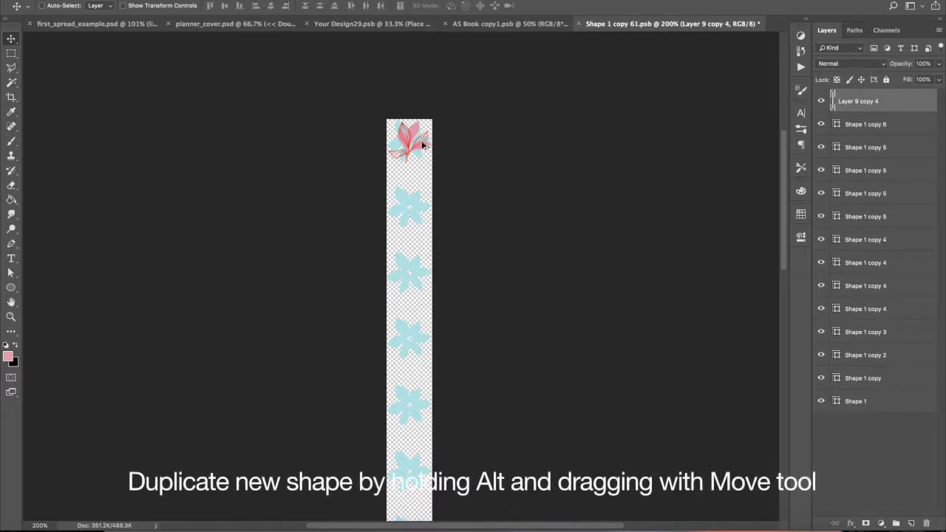
drag(409, 140, 409, 211)
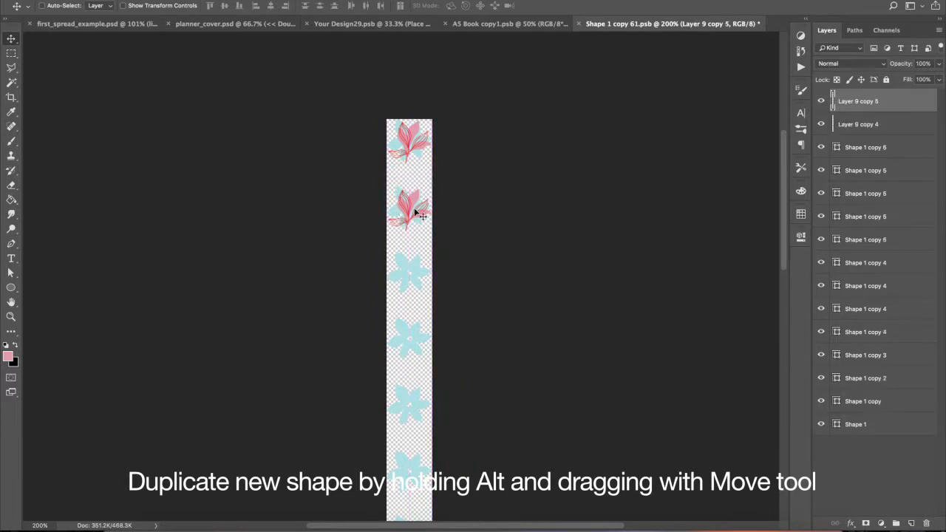
drag(410, 211, 417, 277)
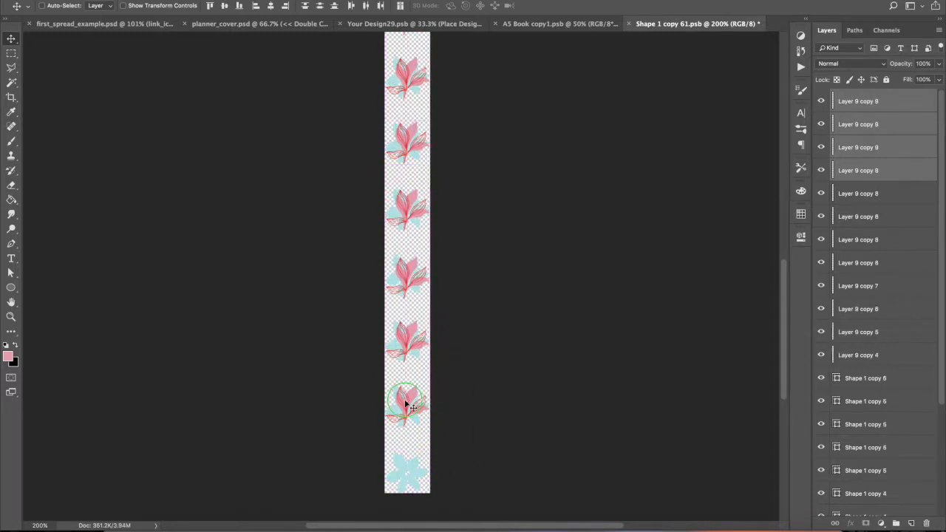
click(866, 400)
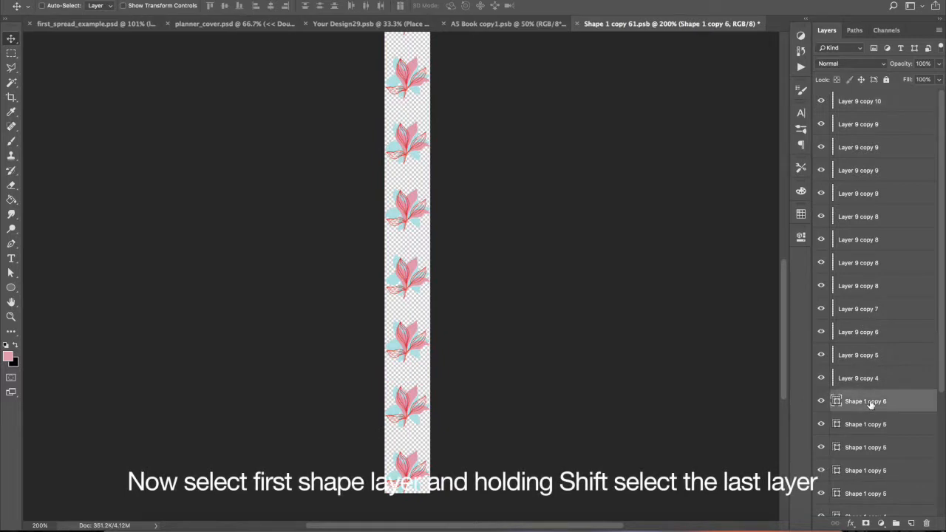
scroll(down, 3)
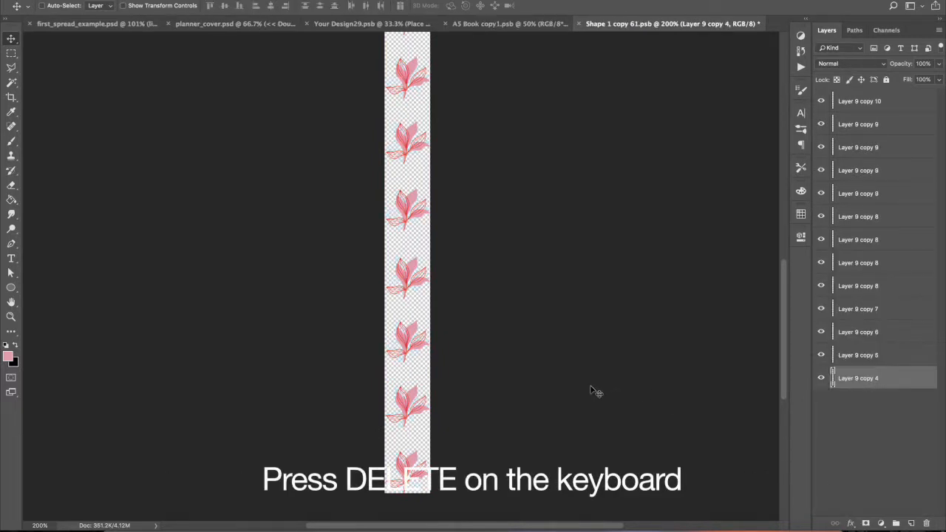
key(Delete)
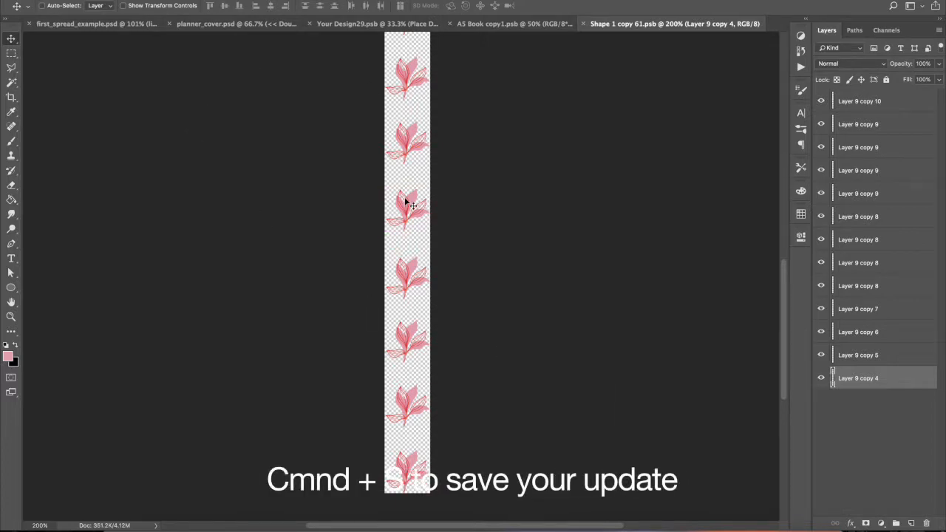
- Return to the planner spread and review the link icons' overlay colour
click(96, 23)
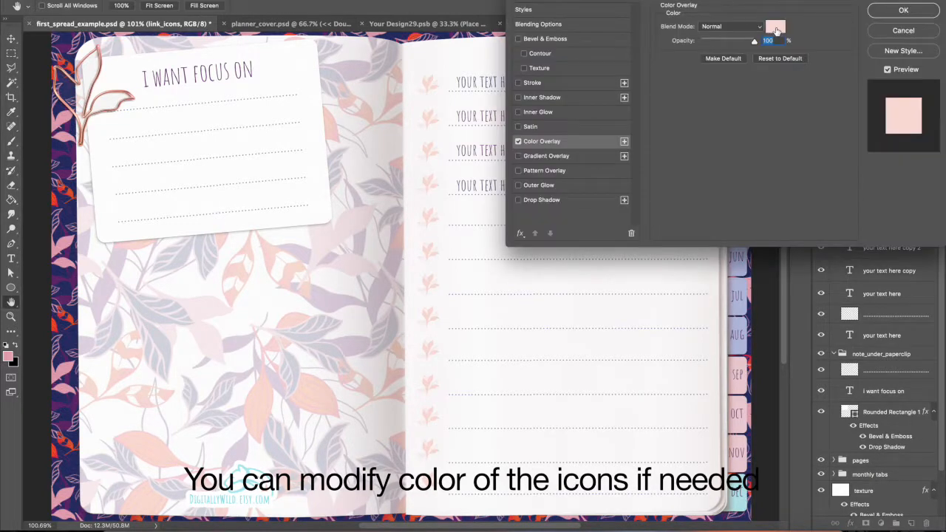
click(775, 27)
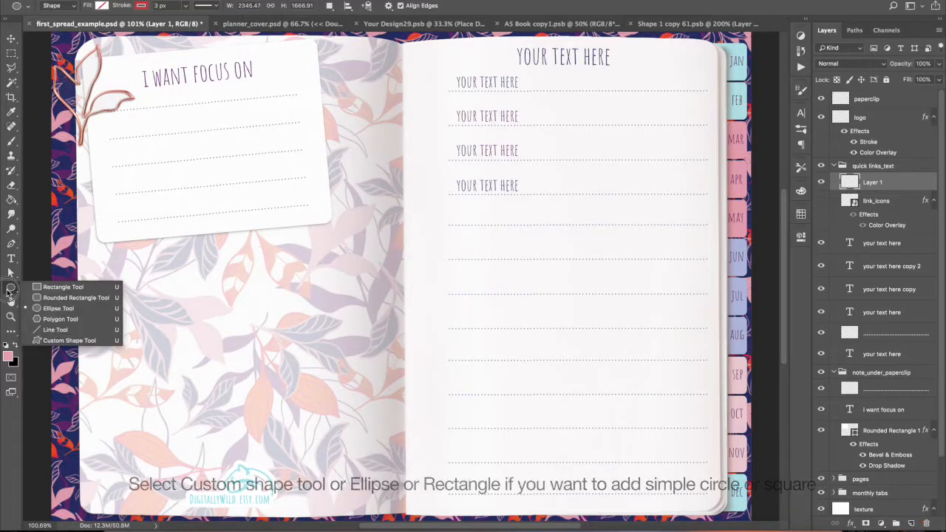
mouse_move(68, 341)
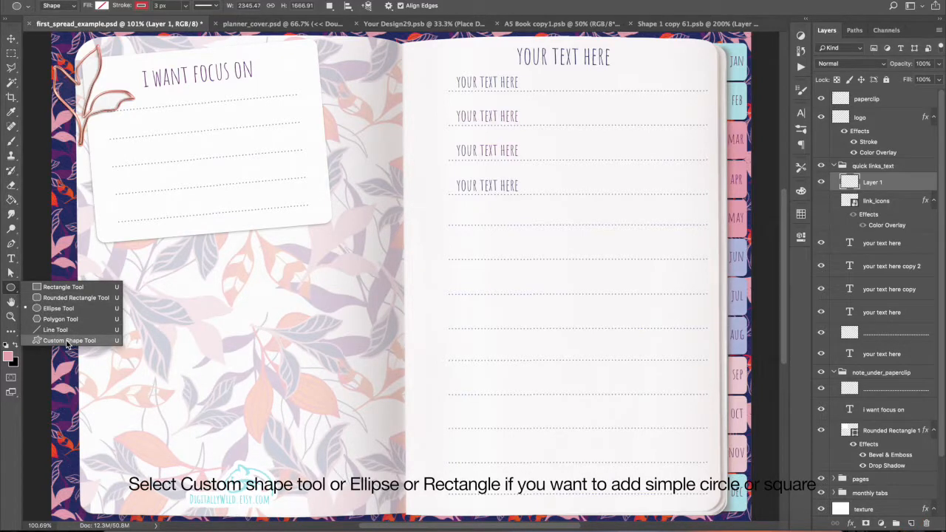
- Select the Custom Shape Tool and show the preset shape library options
click(68, 341)
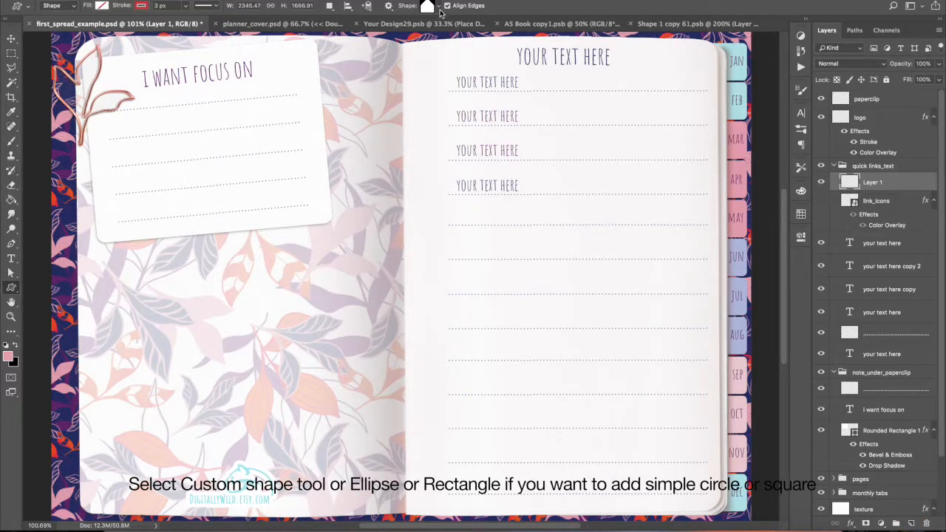
click(442, 6)
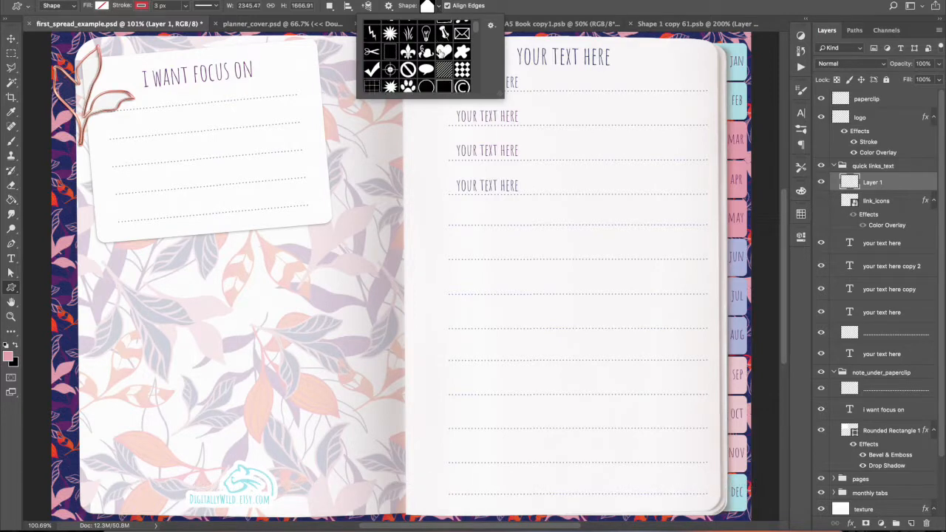
click(491, 26)
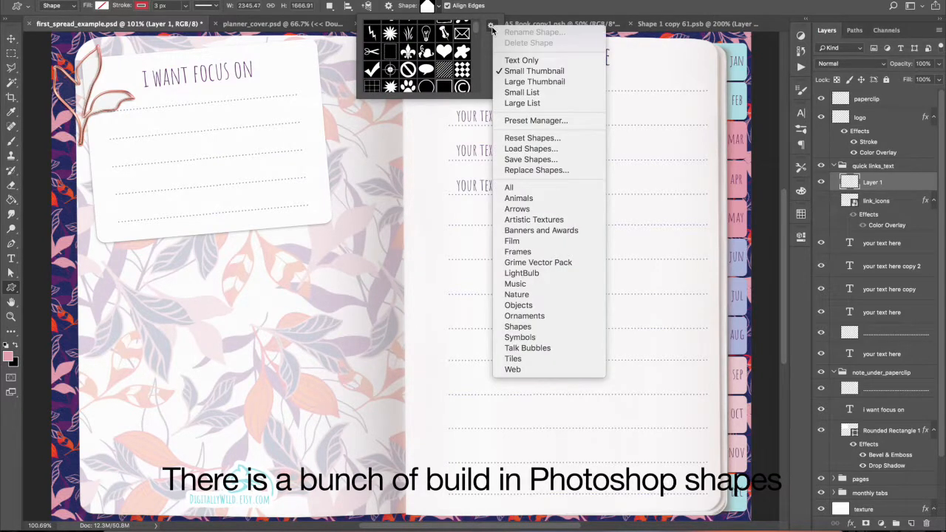
mouse_move(538, 262)
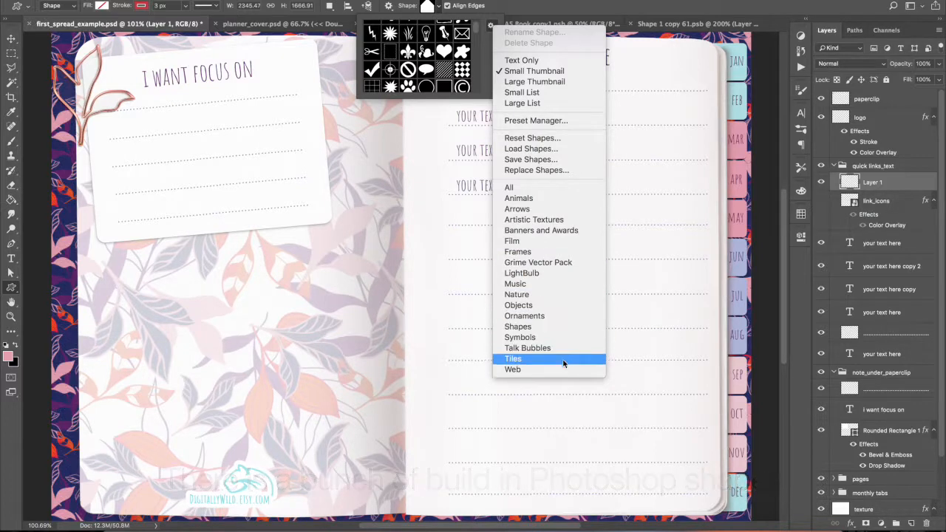
mouse_move(518, 209)
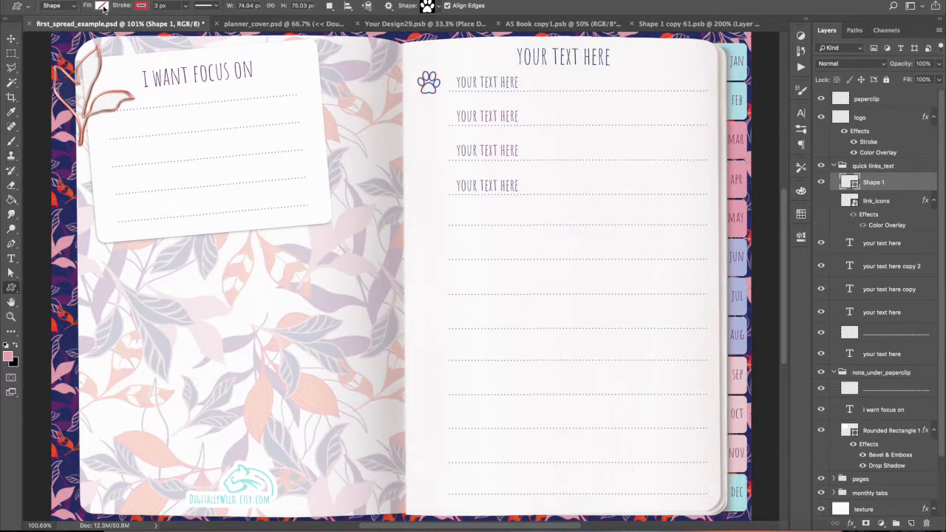
- Place a pale pink paw shape beside the first Quick Links line, then select link_icons
click(102, 6)
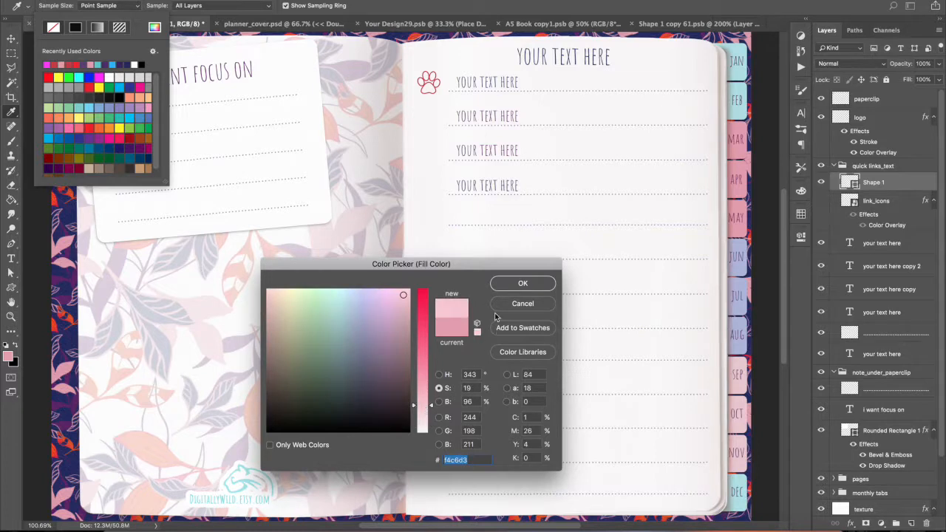
click(523, 283)
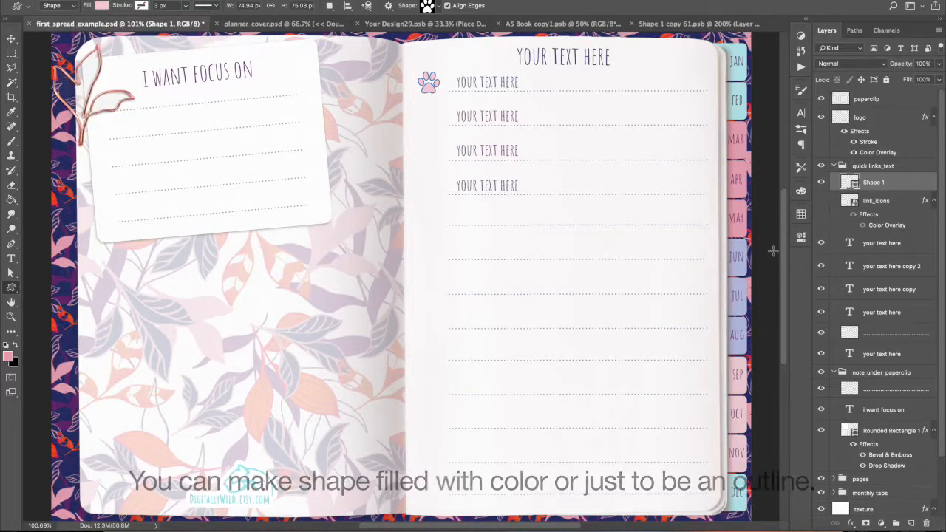
click(876, 200)
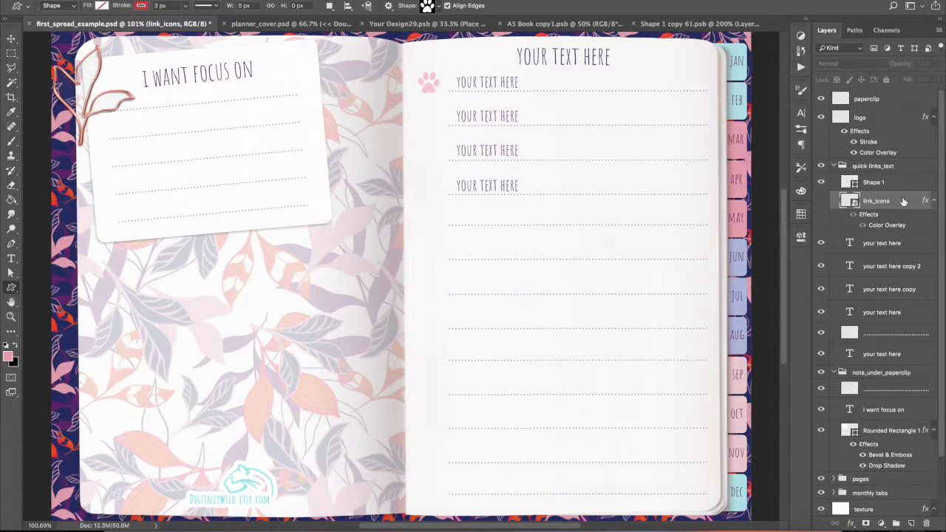
- Duplicate the Shape 1 paw down beside each dotted line of the list
click(873, 182)
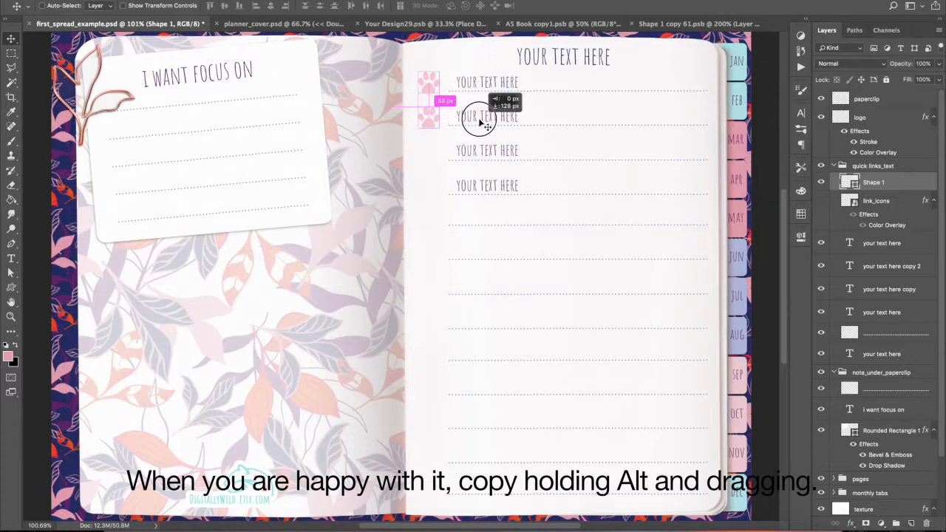
drag(429, 100, 429, 114)
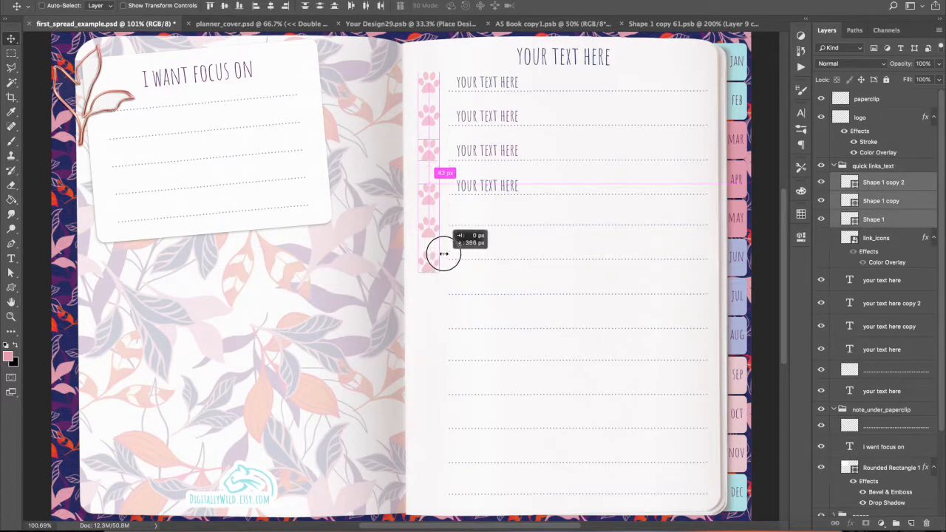
drag(444, 253, 436, 330)
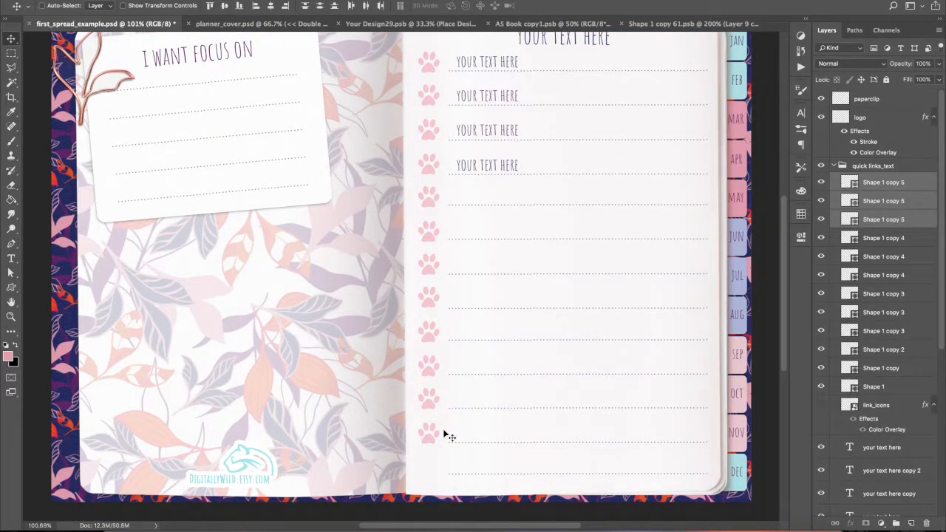
drag(429, 436, 432, 477)
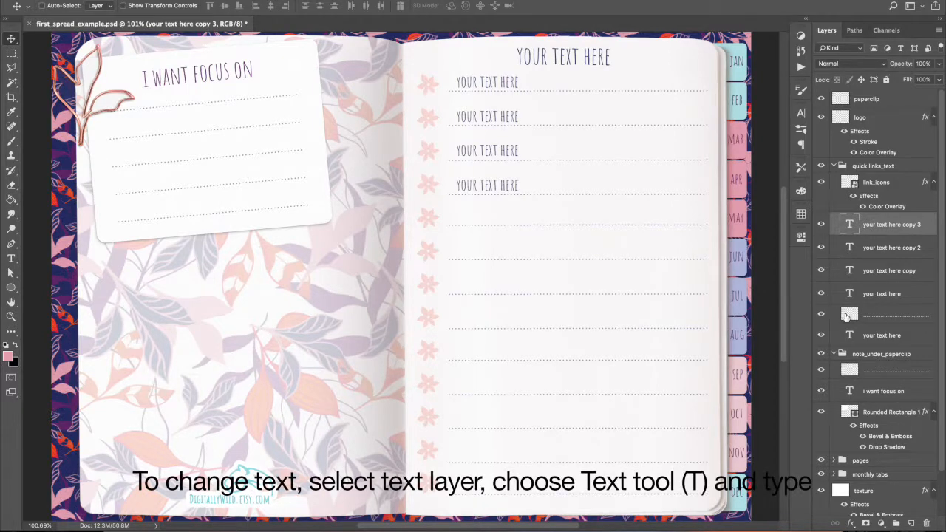
- Retitle the heading QUICK LINKS and colour it purple
click(882, 335)
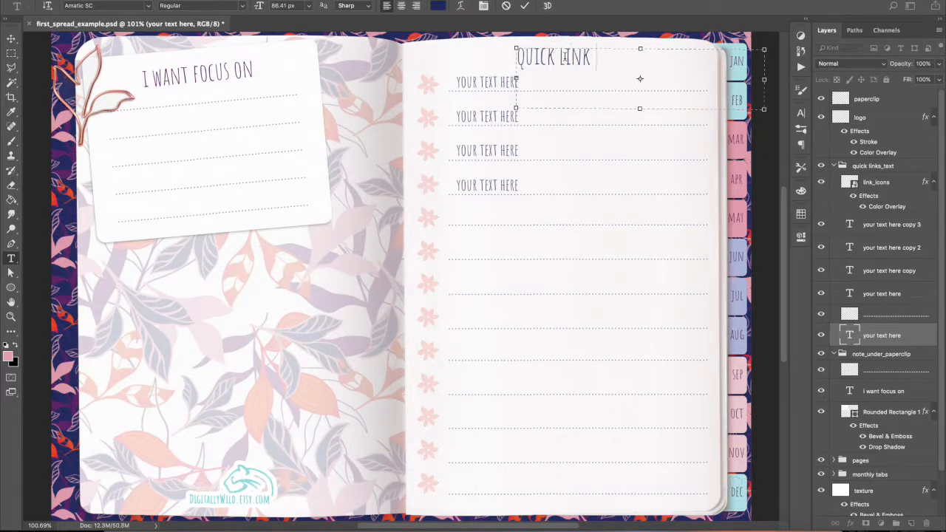
text(S)
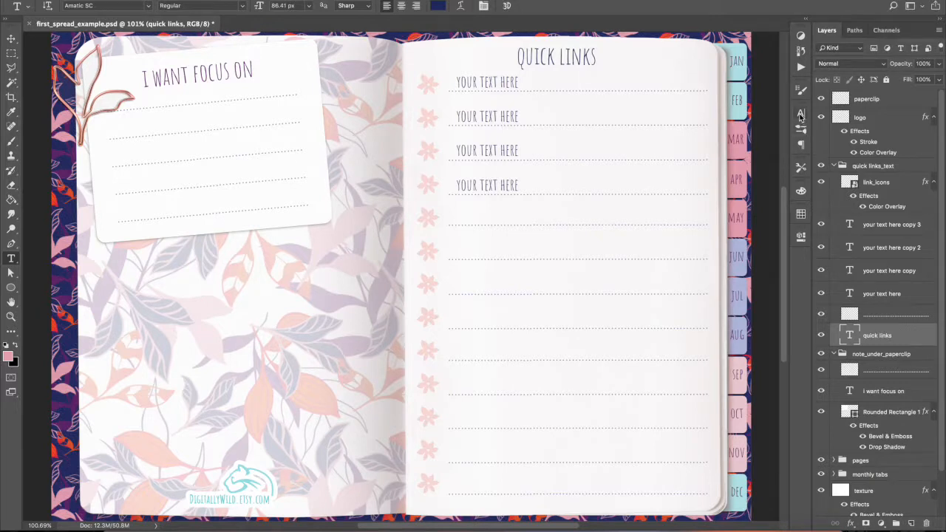
click(767, 182)
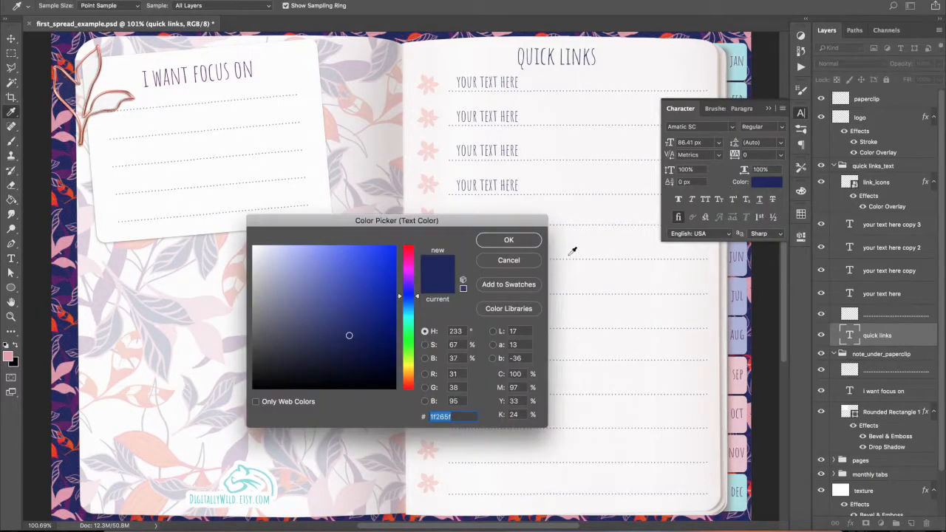
click(361, 252)
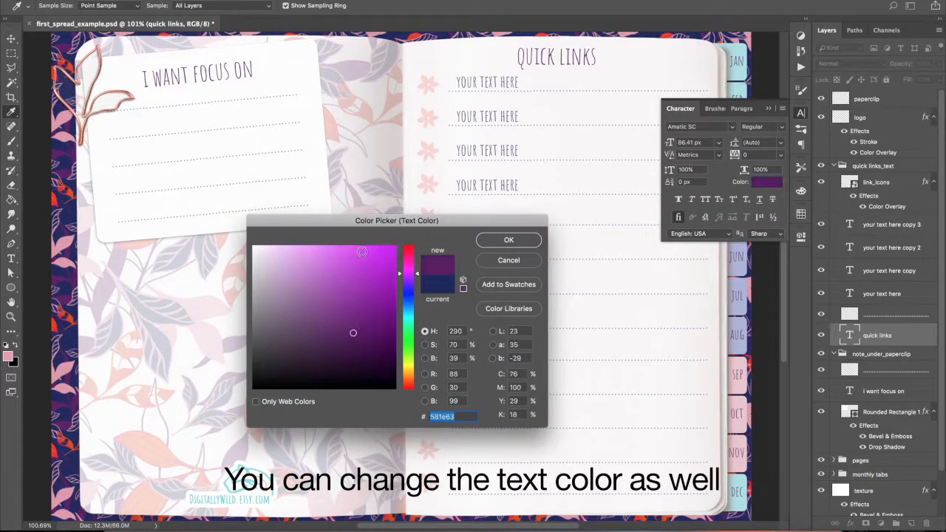
click(508, 239)
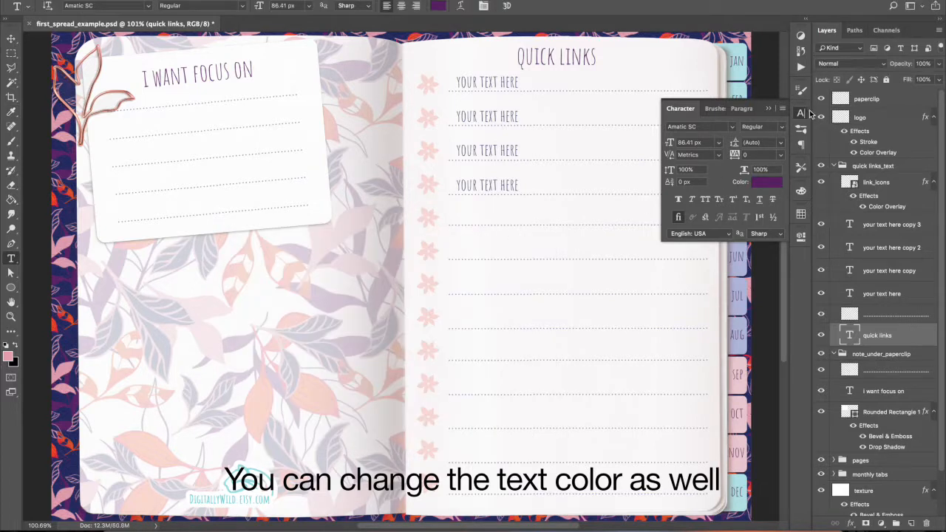
click(802, 117)
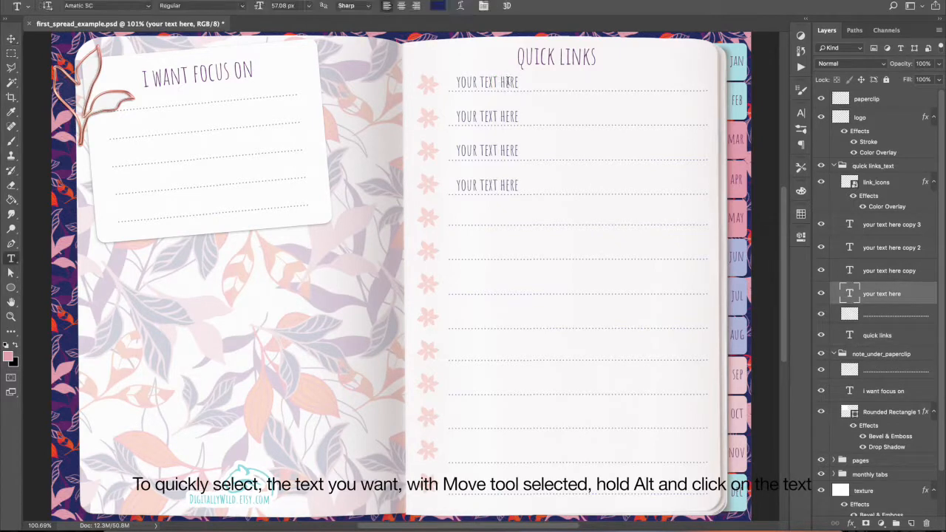
- Retype the first four entries as YEARLY PAGE, DAILY PAGE, INCOME and SOCIAL STATS
click(487, 82)
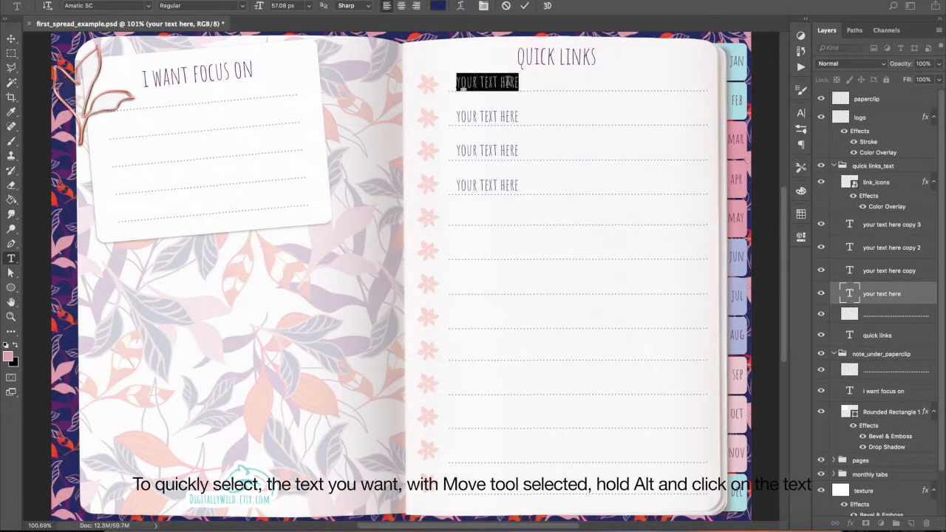
text(YEA)
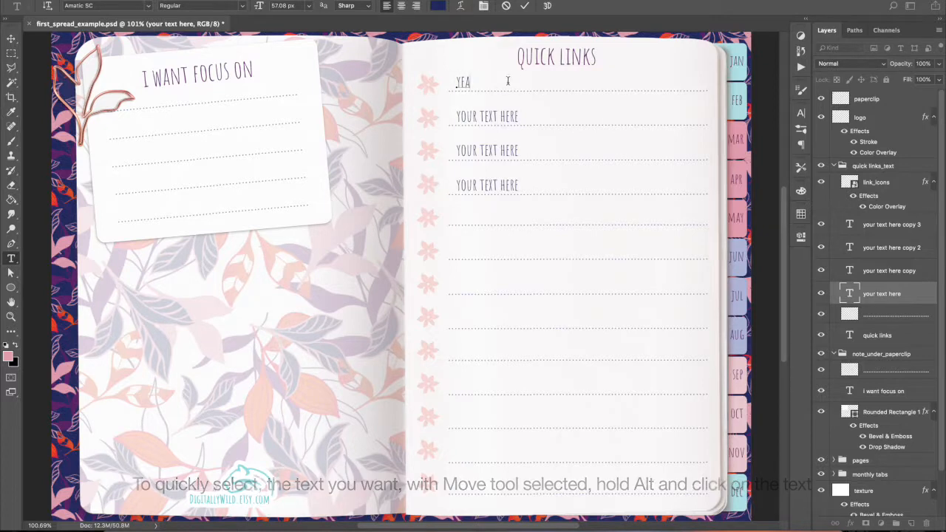
text(YEARLY PAGE)
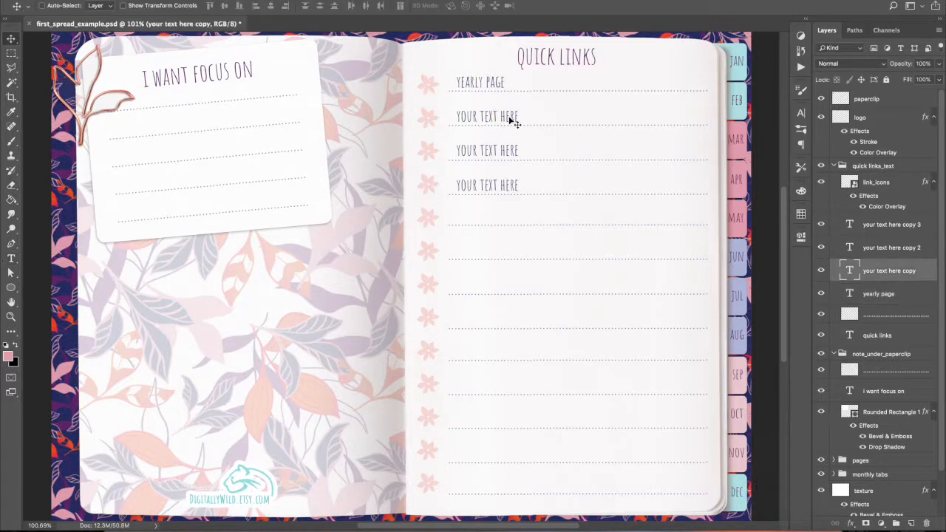
text(DAILY PAGE)
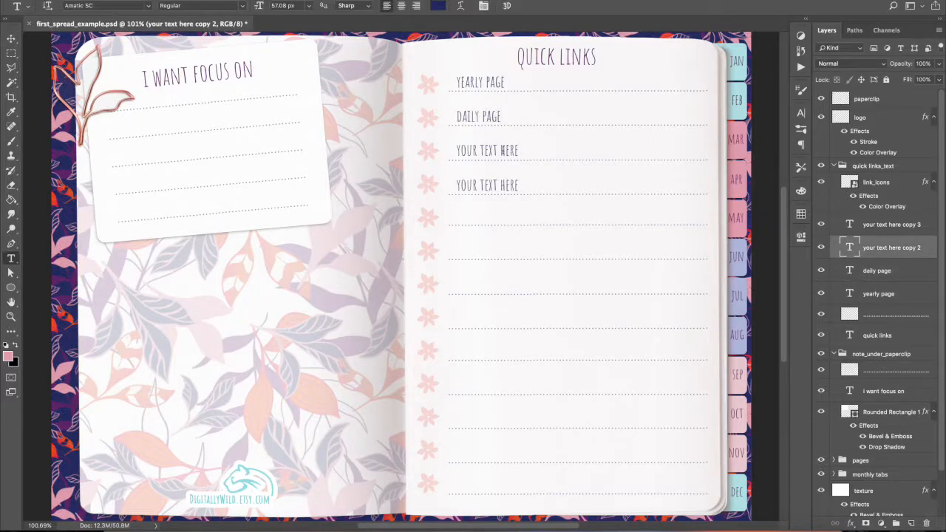
text(INCOME)
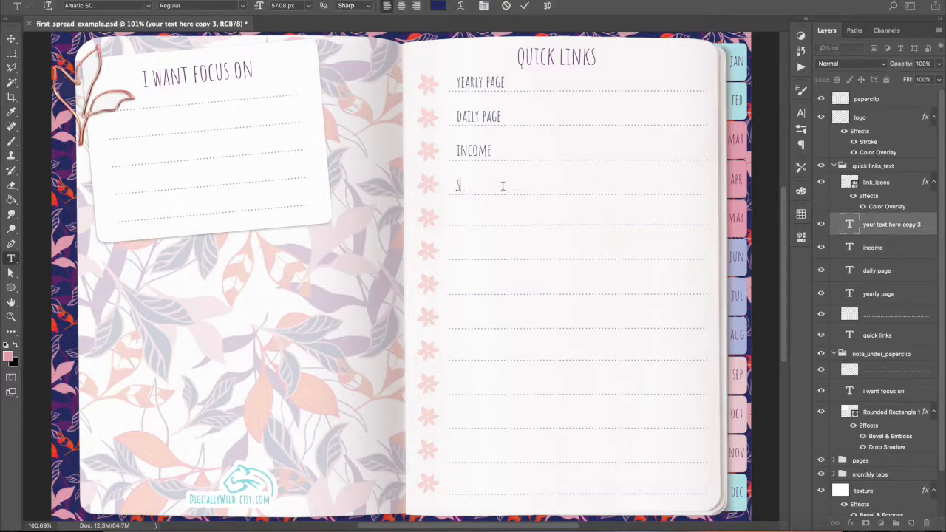
text(OCIAL STATS)
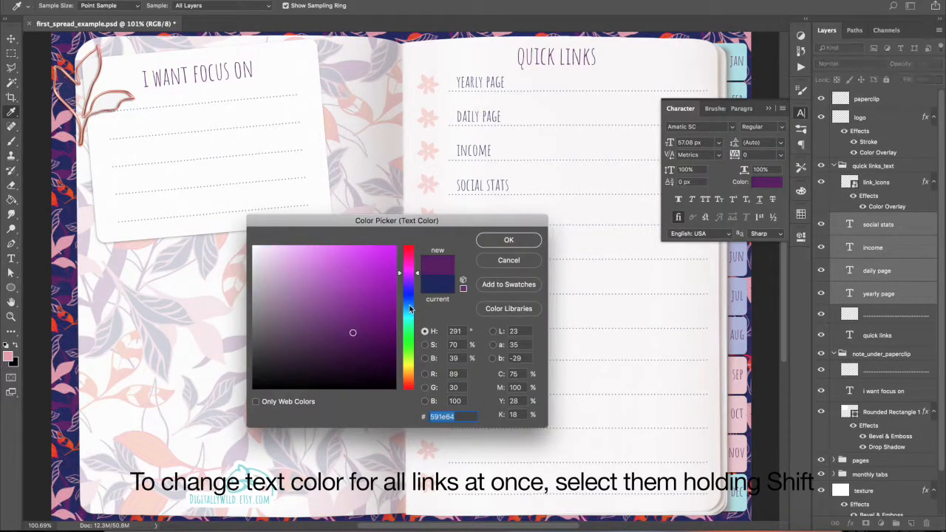
- Apply the purple text colour to all four link entries and close Character settings
click(509, 239)
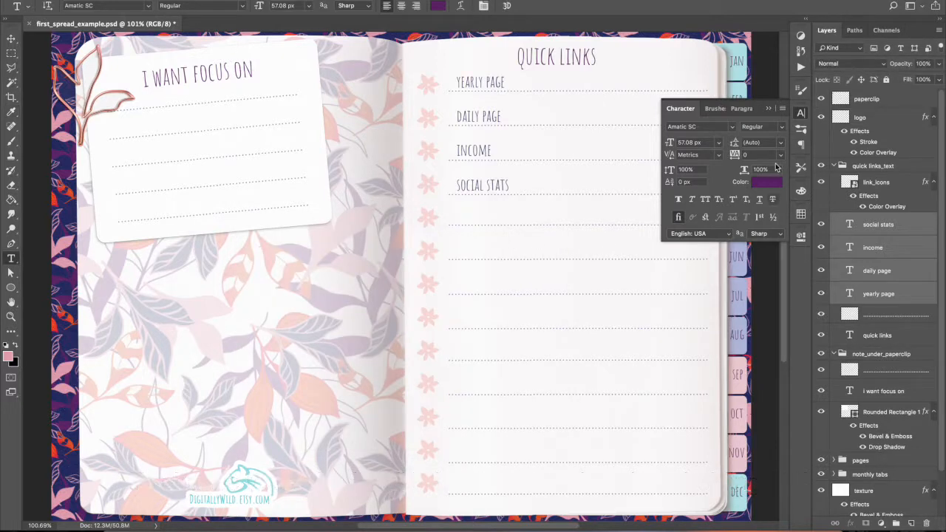
click(802, 113)
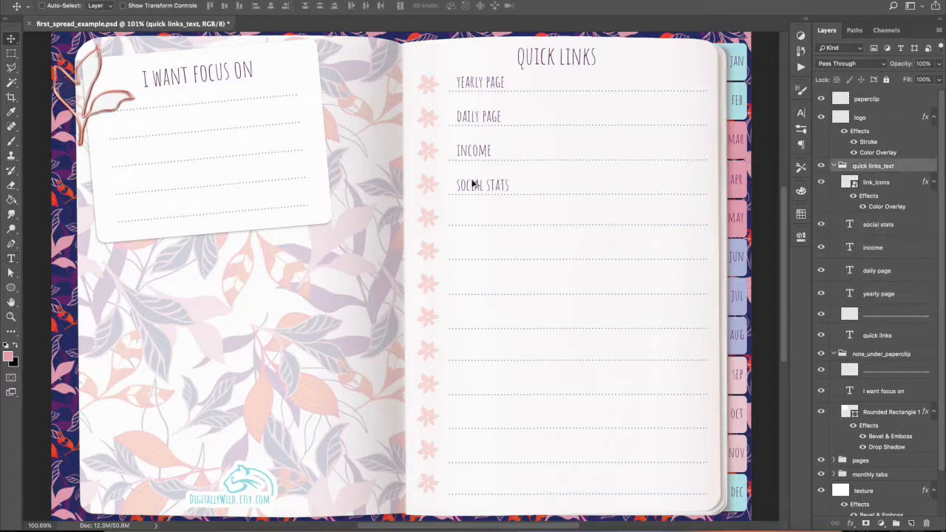
- Copy SOCIAL STATS one line down and retype the copy as BLOG IDEAS
click(878, 224)
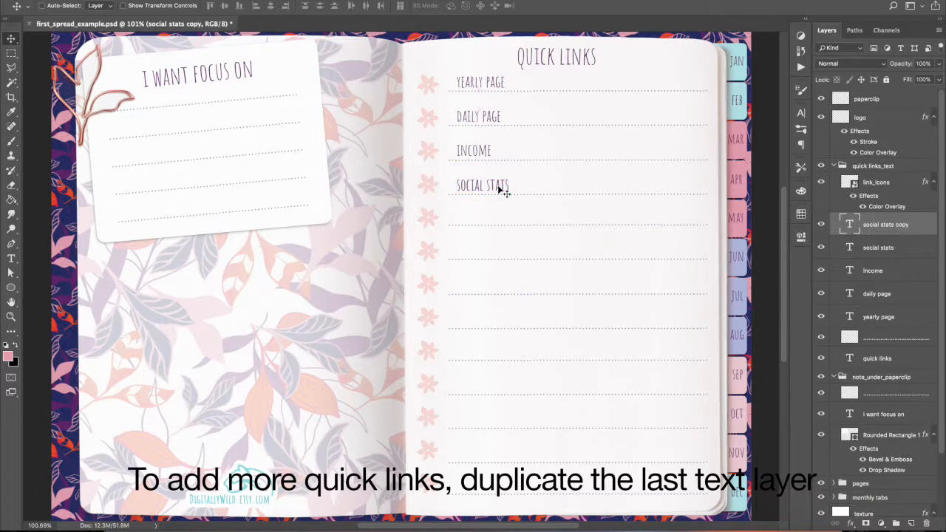
drag(482, 185, 498, 214)
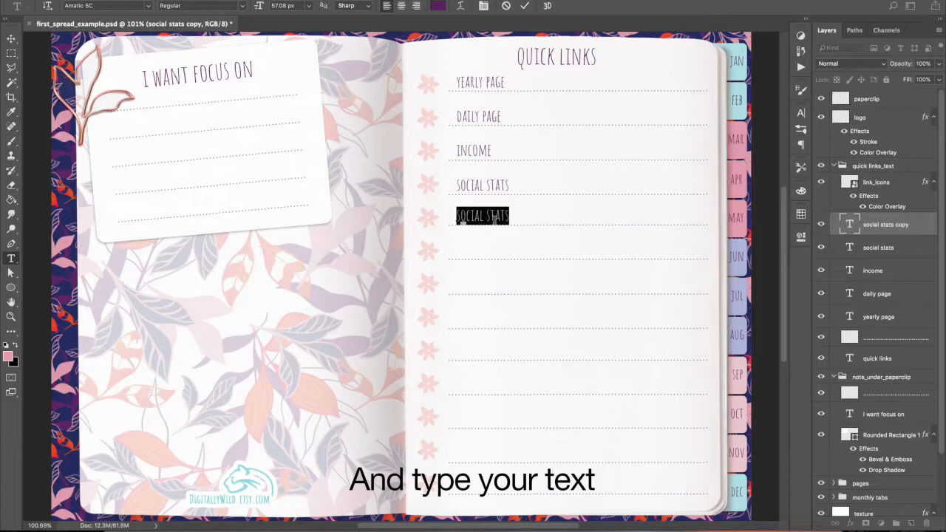
text(BLOG)
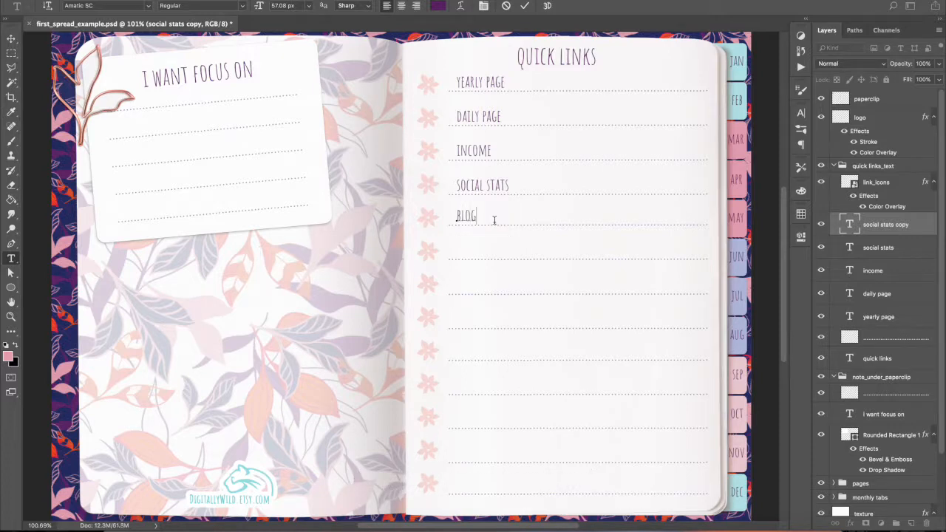
text(IDEAS)
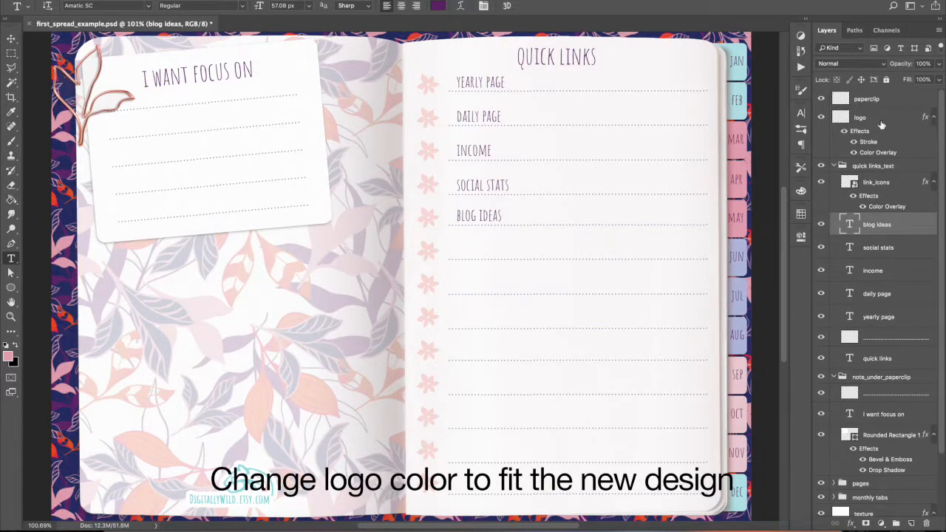
click(859, 118)
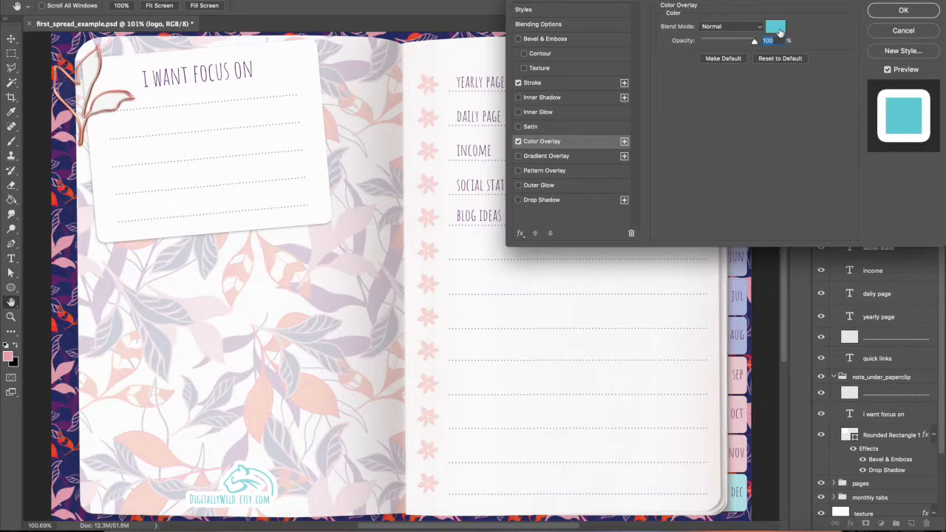
click(776, 26)
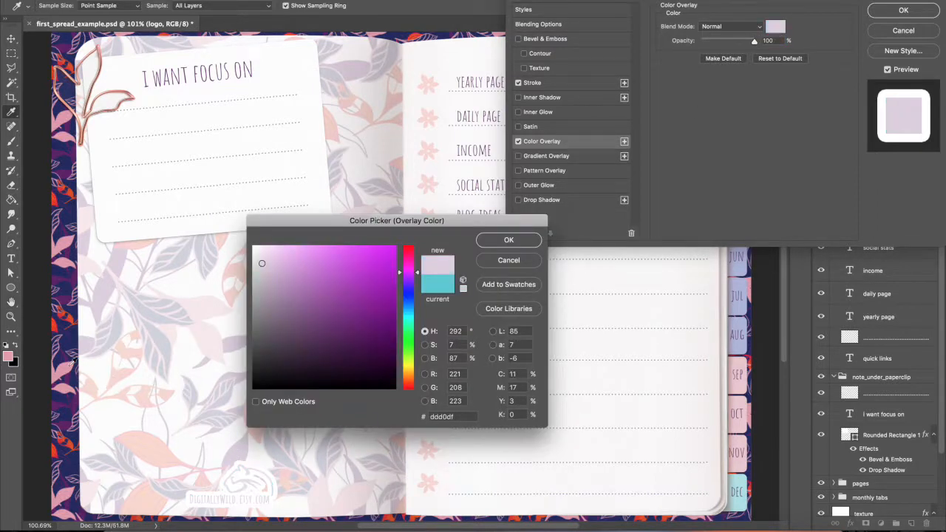
click(341, 327)
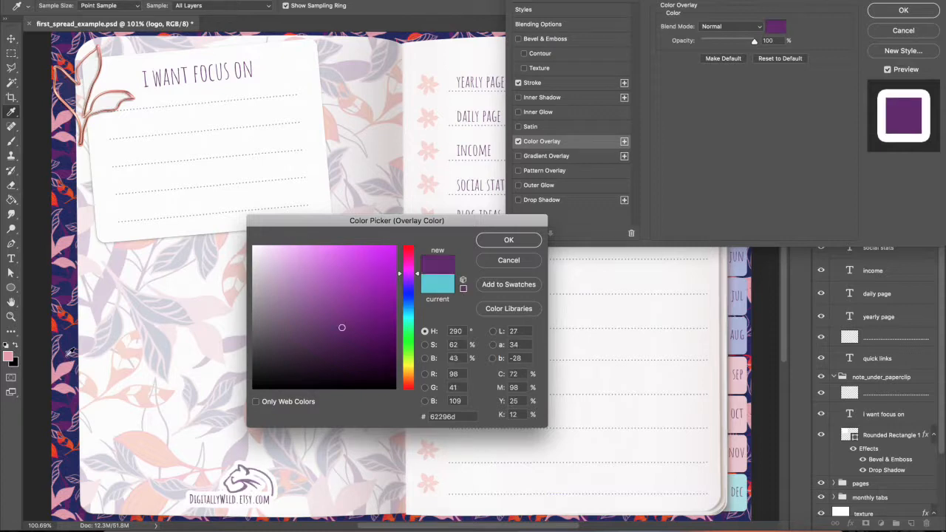
click(508, 239)
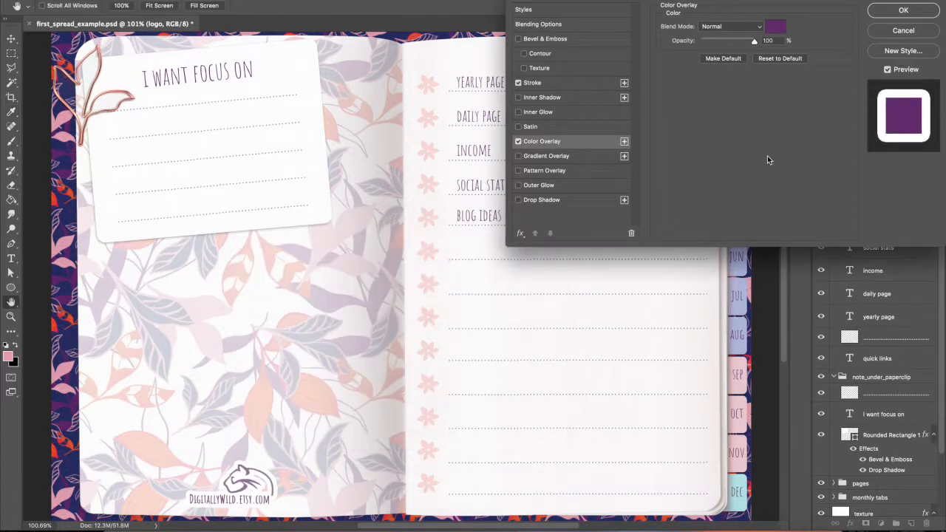
click(903, 9)
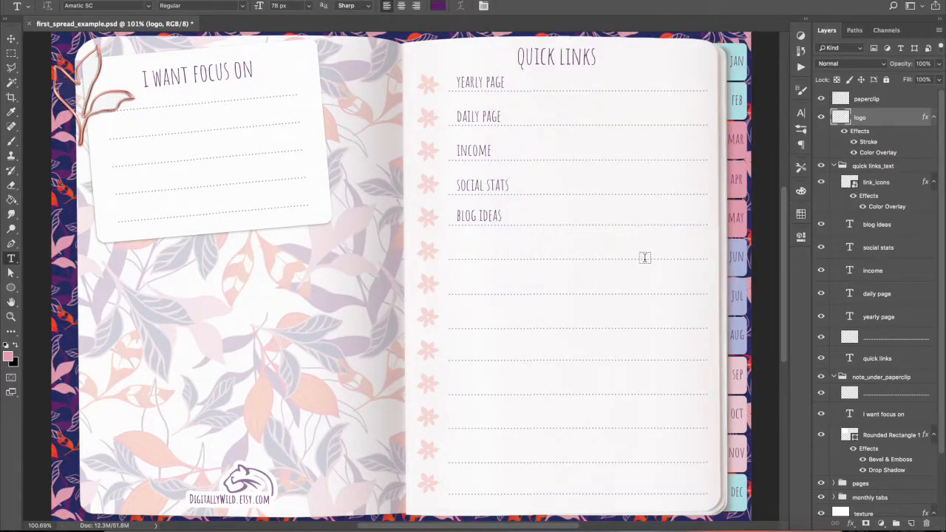
mouse_move(890, 294)
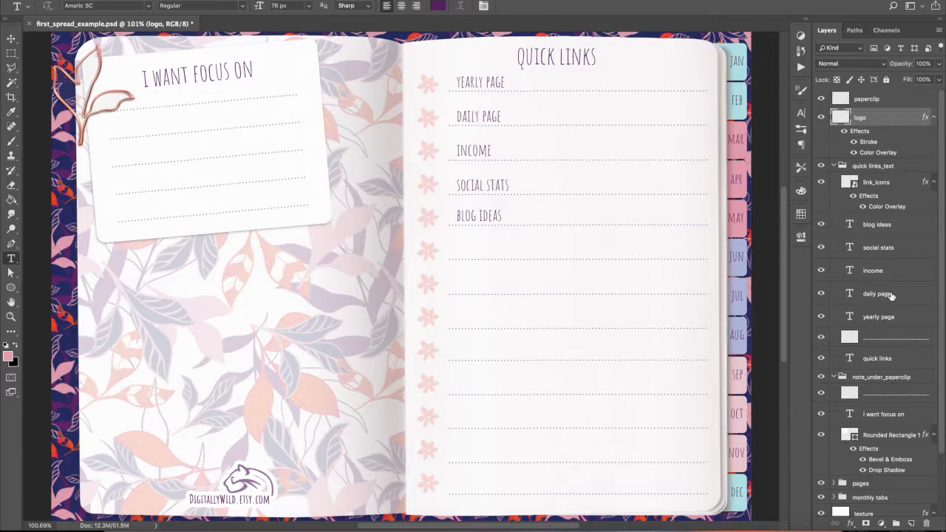
mouse_move(901, 247)
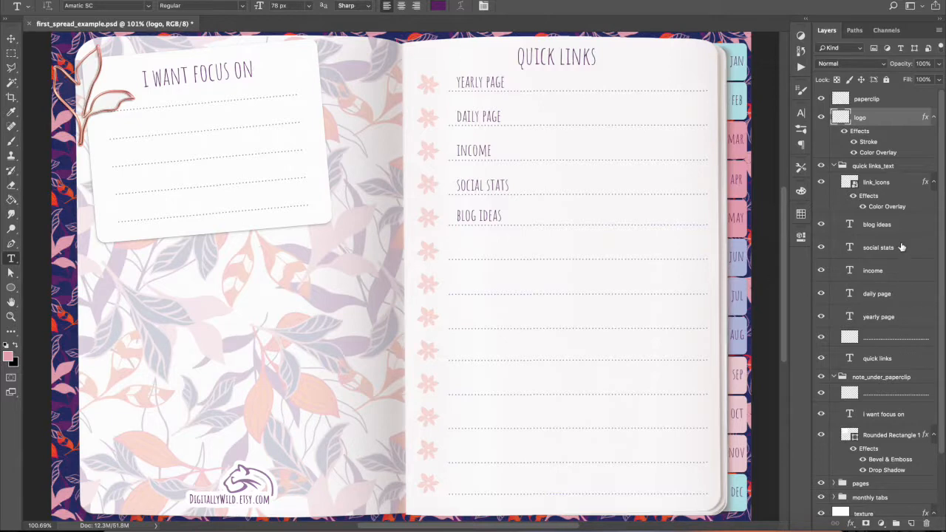
click(866, 99)
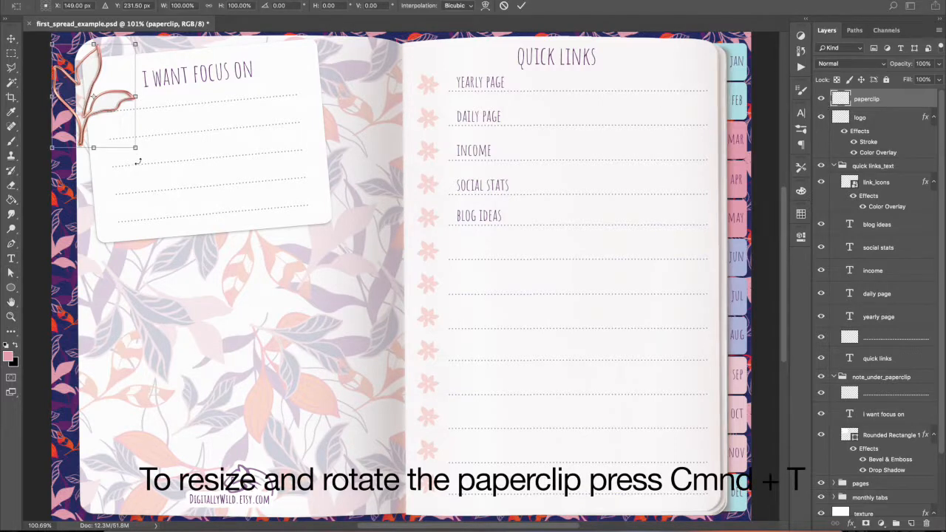
- Drag on the canvas near the leafy paperclip on the note
drag(135, 147, 123, 132)
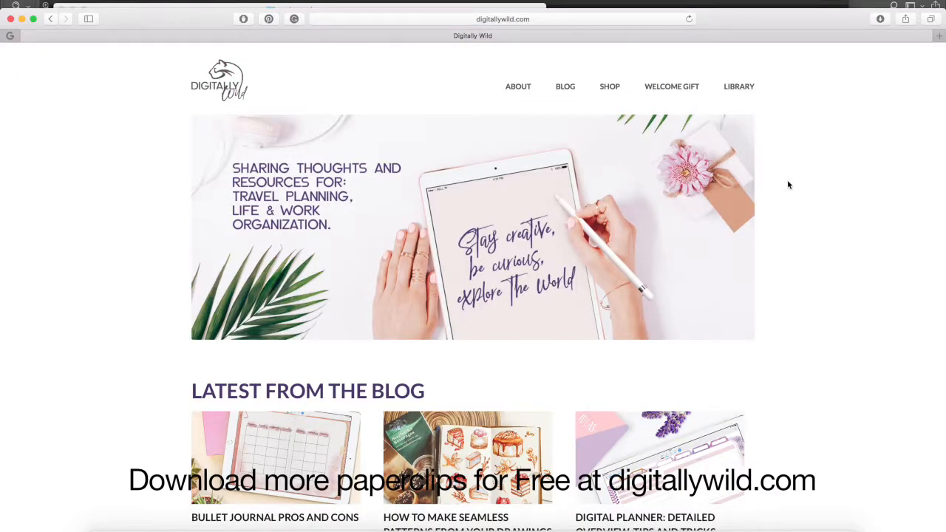
- Open the Digitally Wild Library page and scroll through its free resources
click(740, 87)
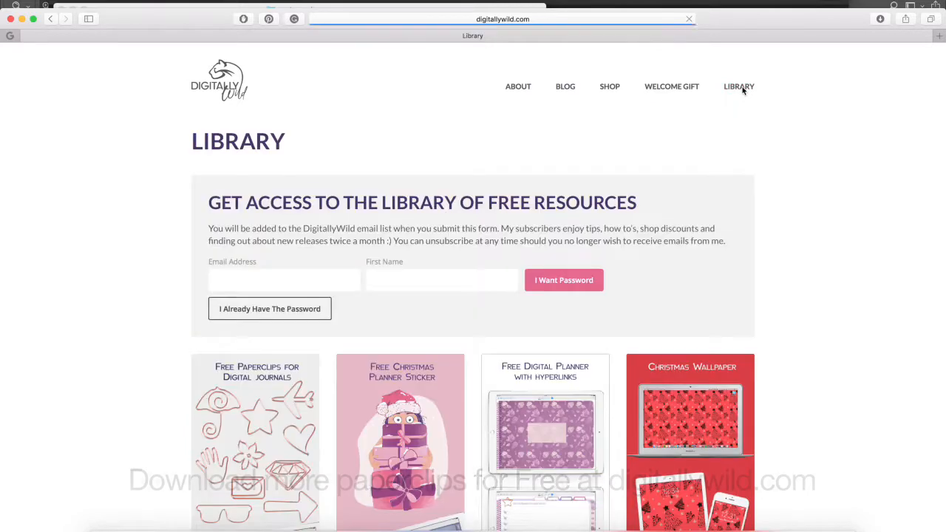
scroll(down, 3)
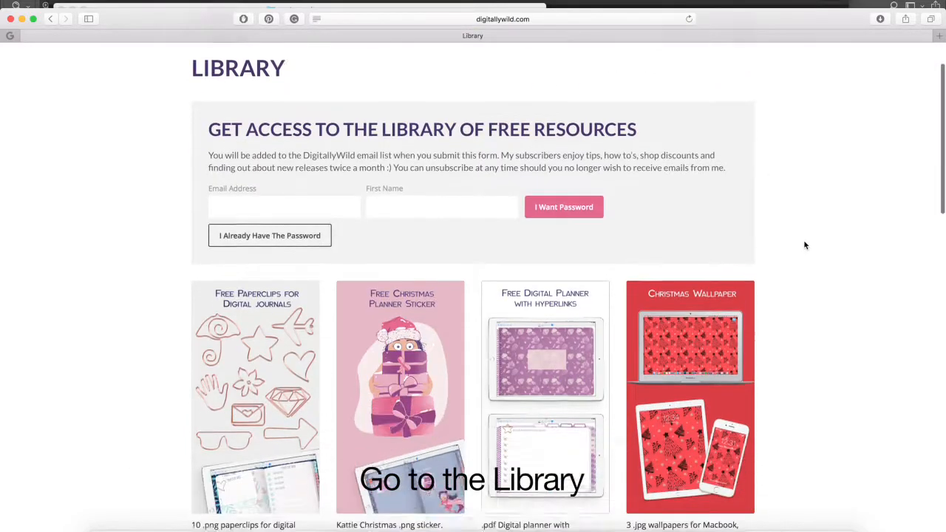
scroll(down, 3)
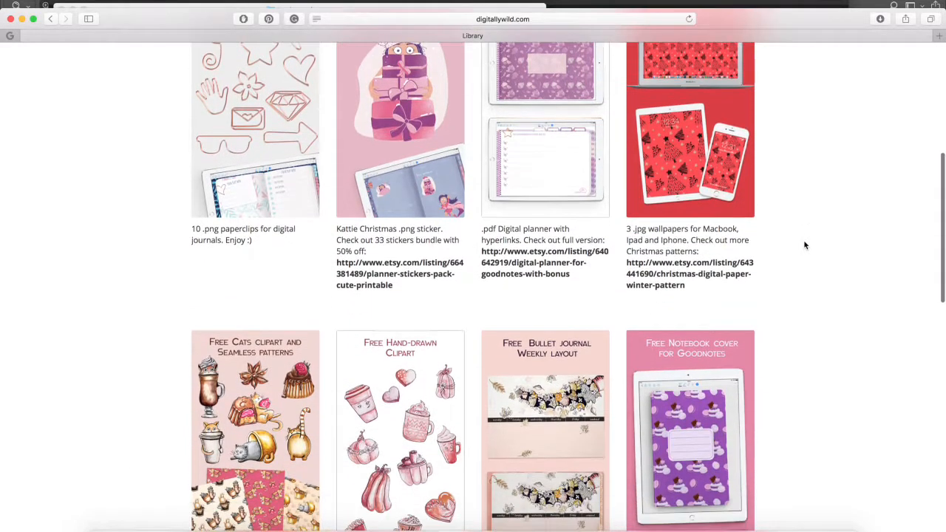
scroll(down, 3)
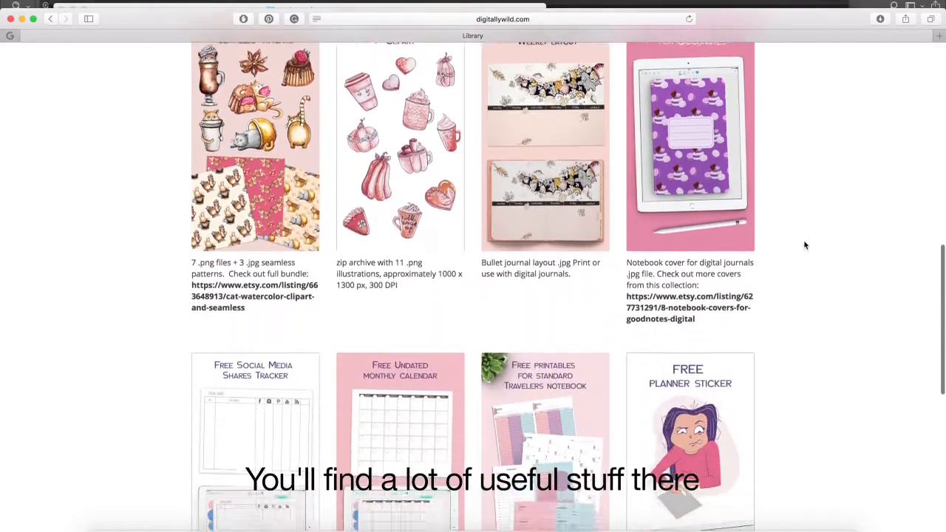
scroll(down, 3)
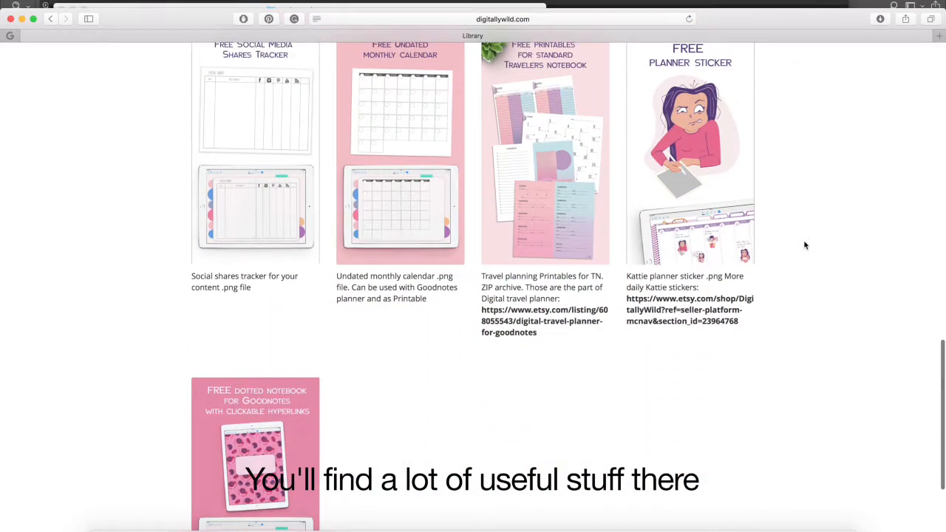
scroll(down, 3)
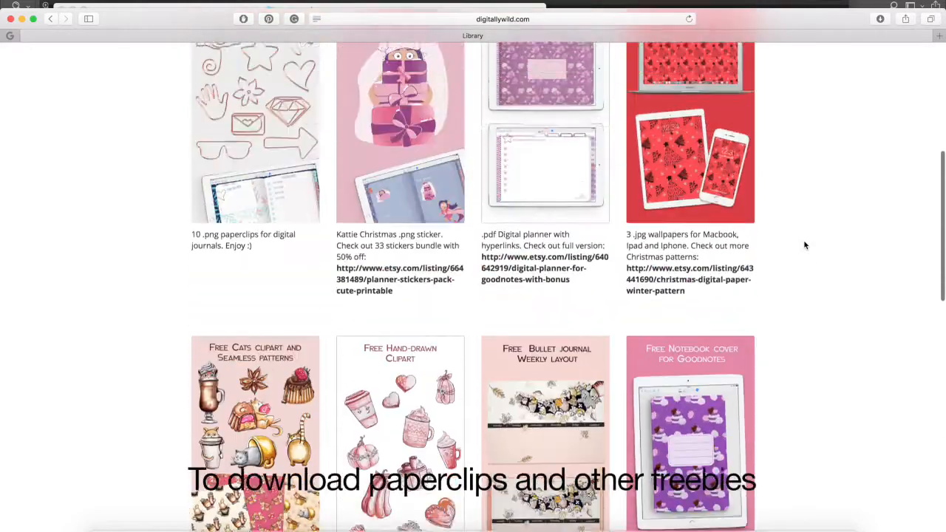
- Request the library password by submitting your email and first name
scroll(up, 3)
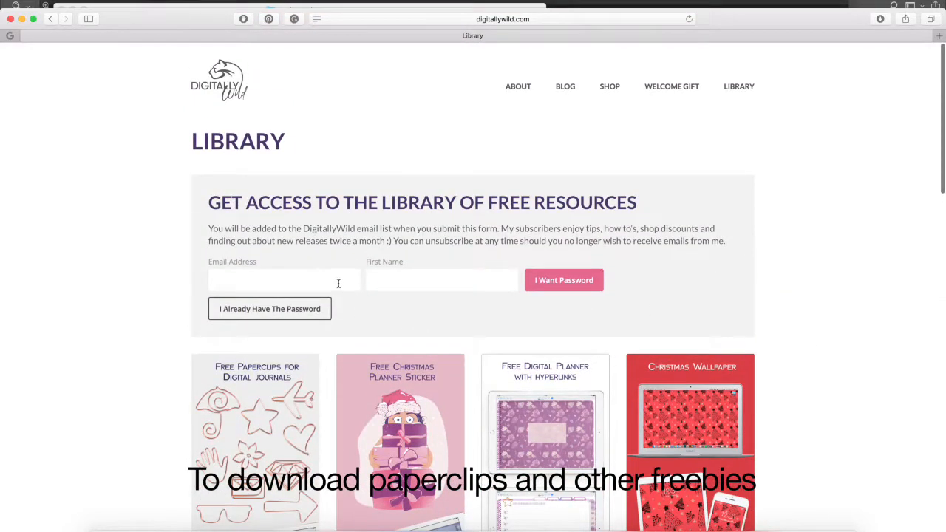
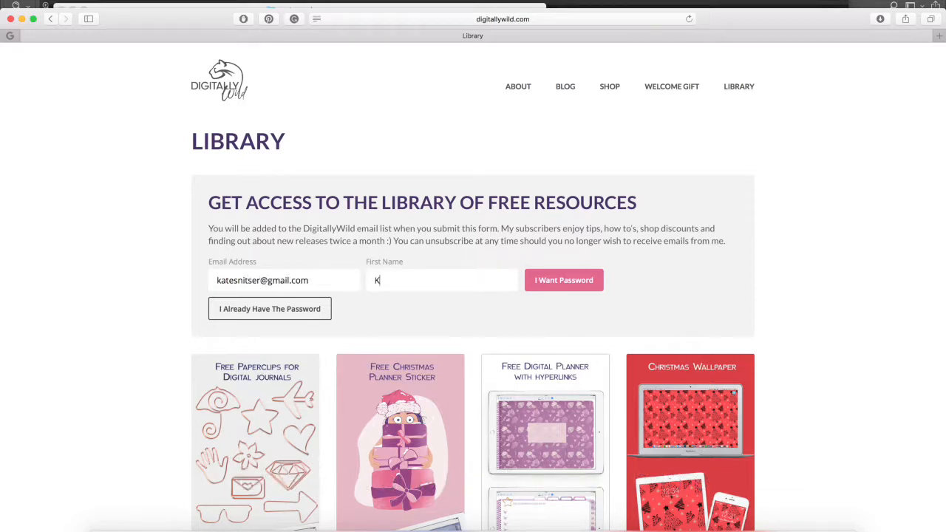
text(ate)
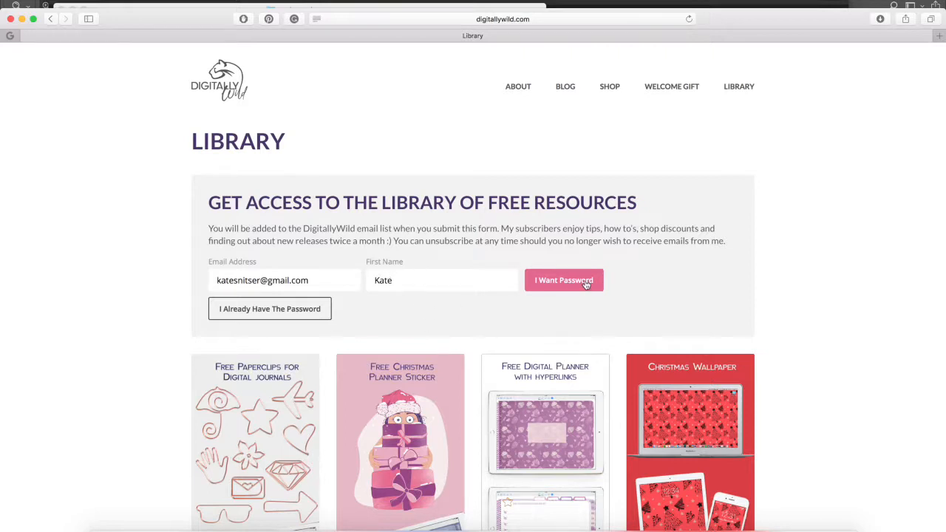
click(564, 281)
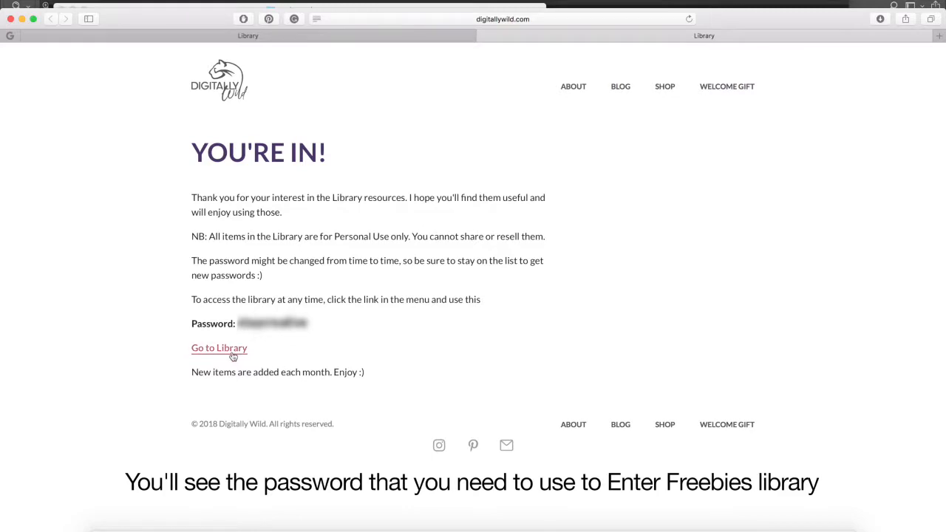
- Return to the Library and unlock it with the password
click(219, 348)
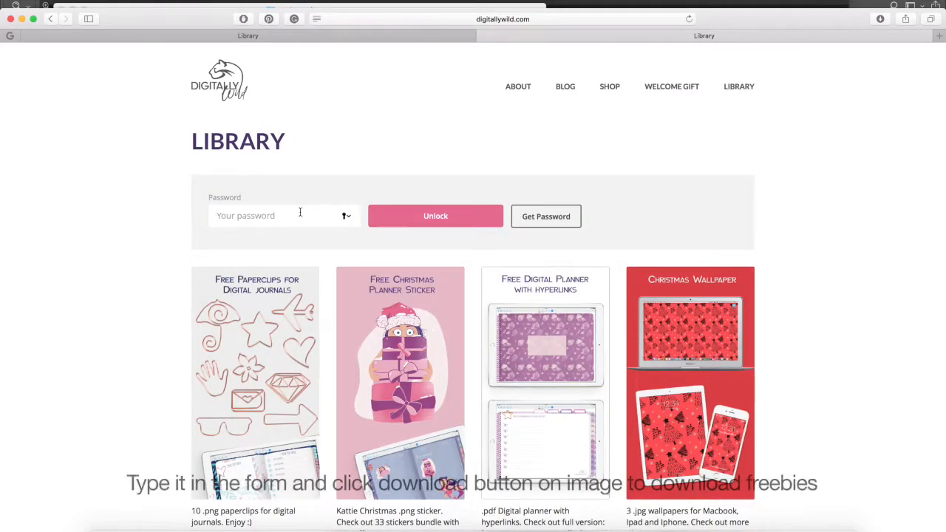
text(password)
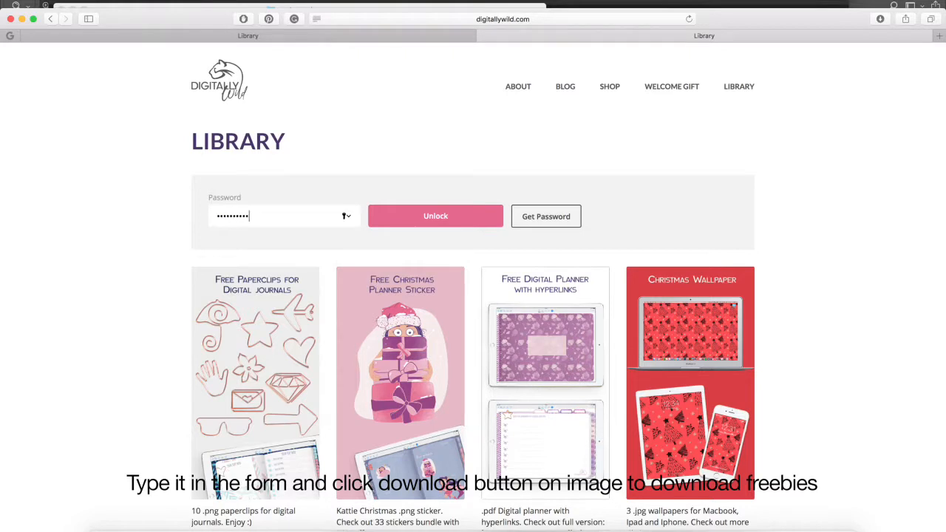
click(435, 215)
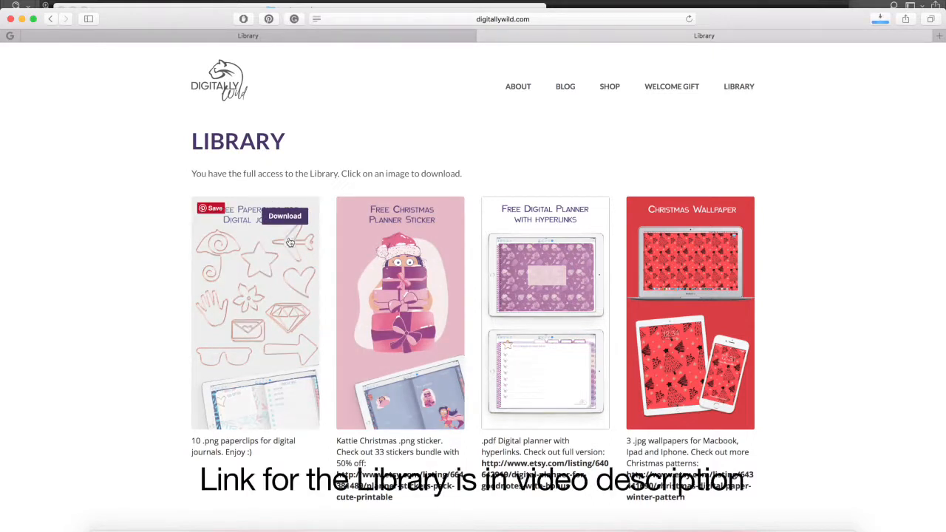
mouse_move(861, 377)
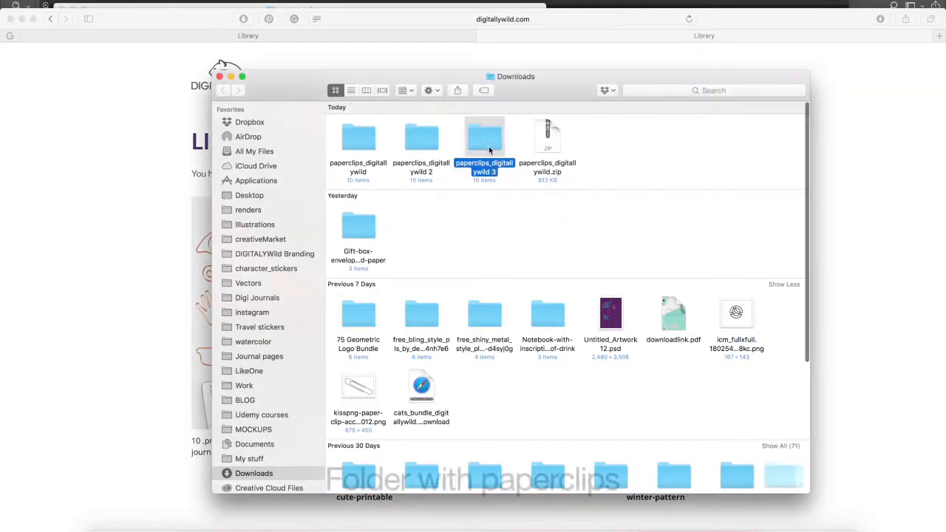
- Open the paperclips_digitallywild 3 folder and Quick Look its paperclip PNGs
double_click(484, 141)
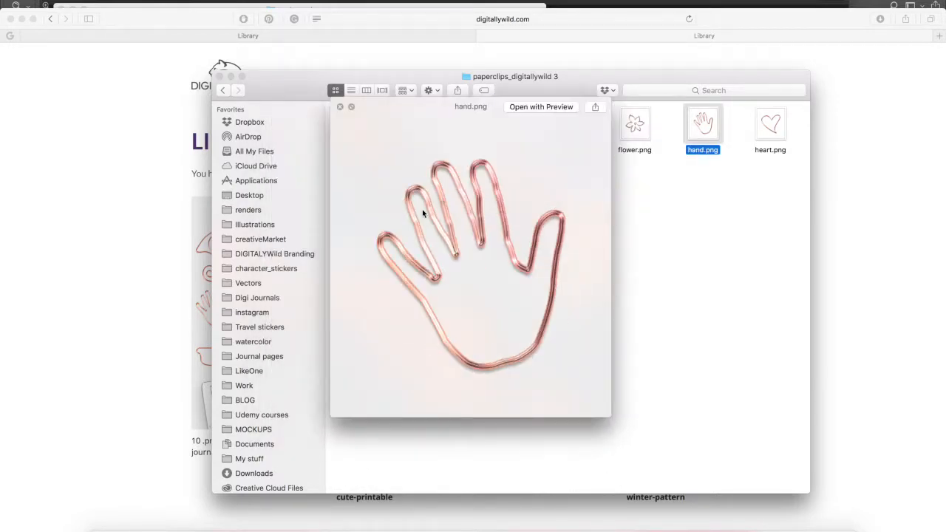
click(770, 125)
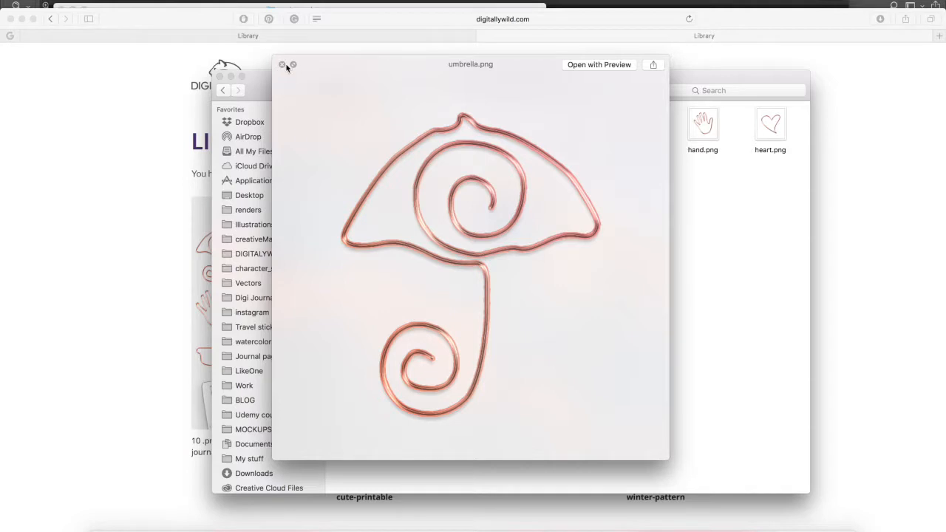
click(282, 65)
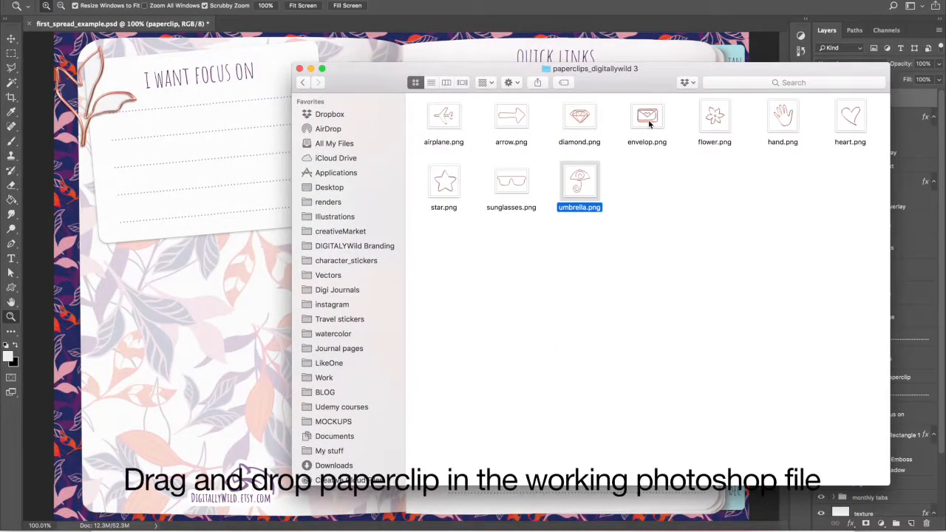
- Place the diamond paperclip PNG onto the planner spread and enter Free Transform
drag(579, 117, 237, 199)
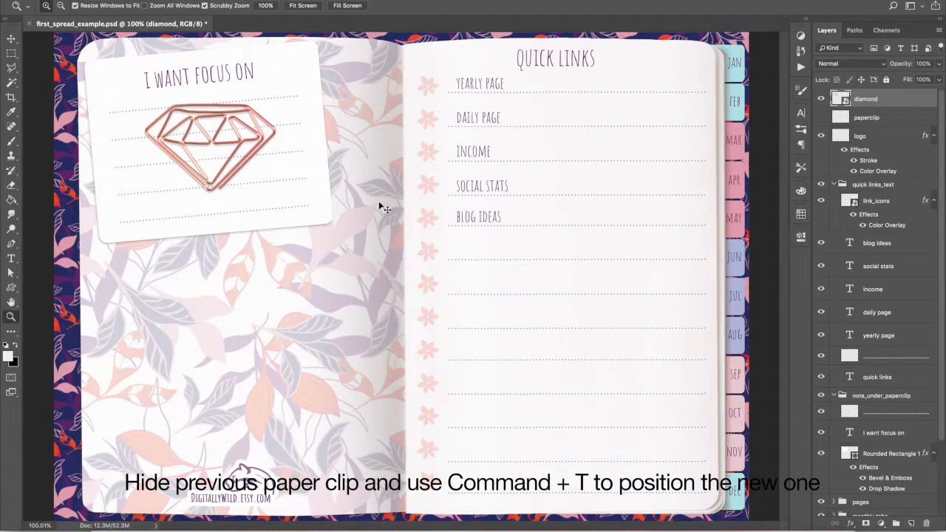
key(cmd+t)
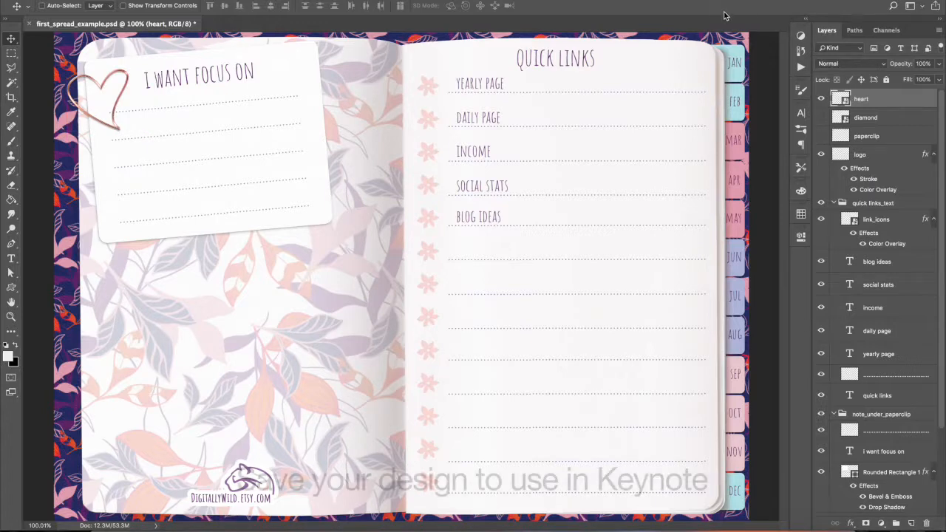
- Open the Save As dialog for the heart-clipped planner spread from the File menu
click(41, 5)
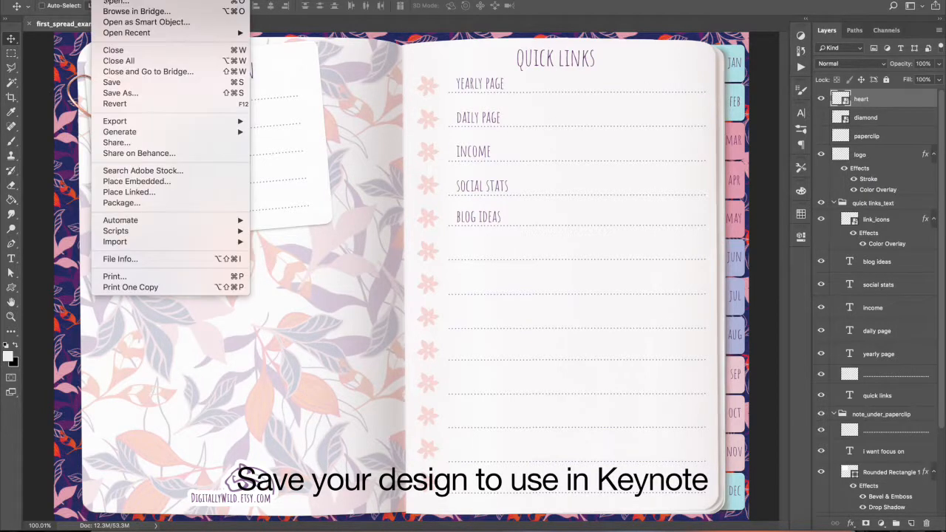
click(120, 93)
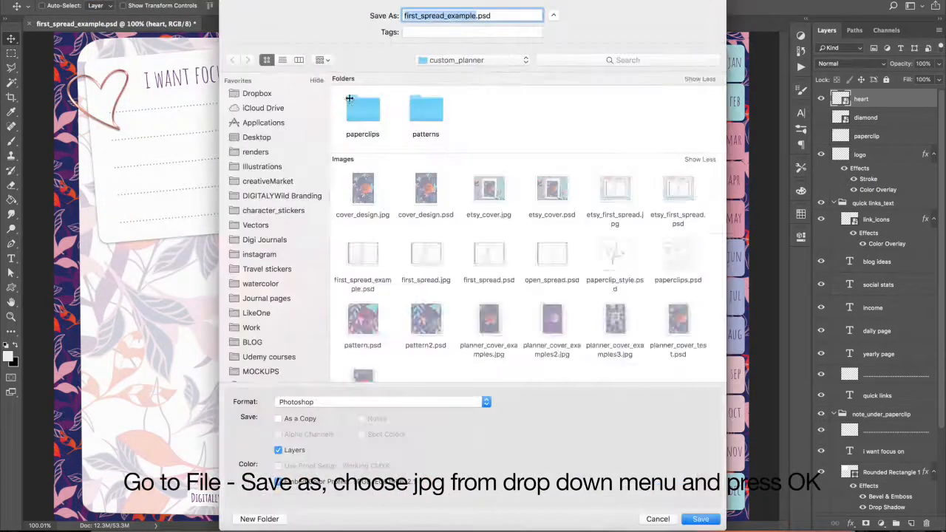